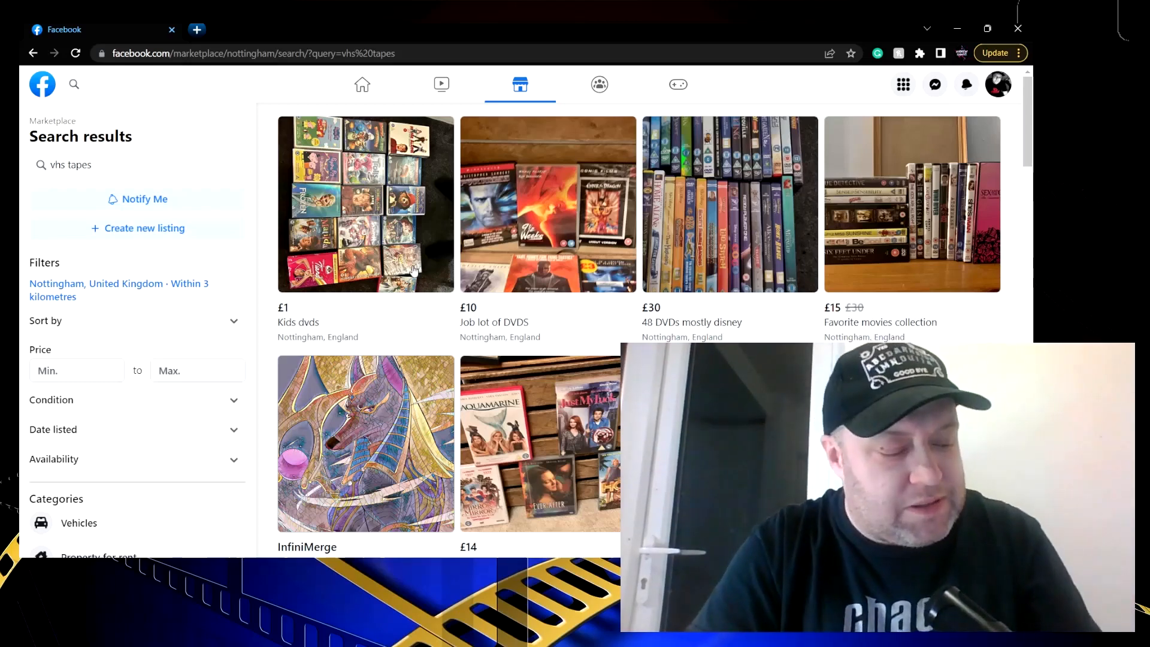
Scroll through the VHS search results, picking out tape bundle and recorder listings for new tabs
scroll(down, 3)
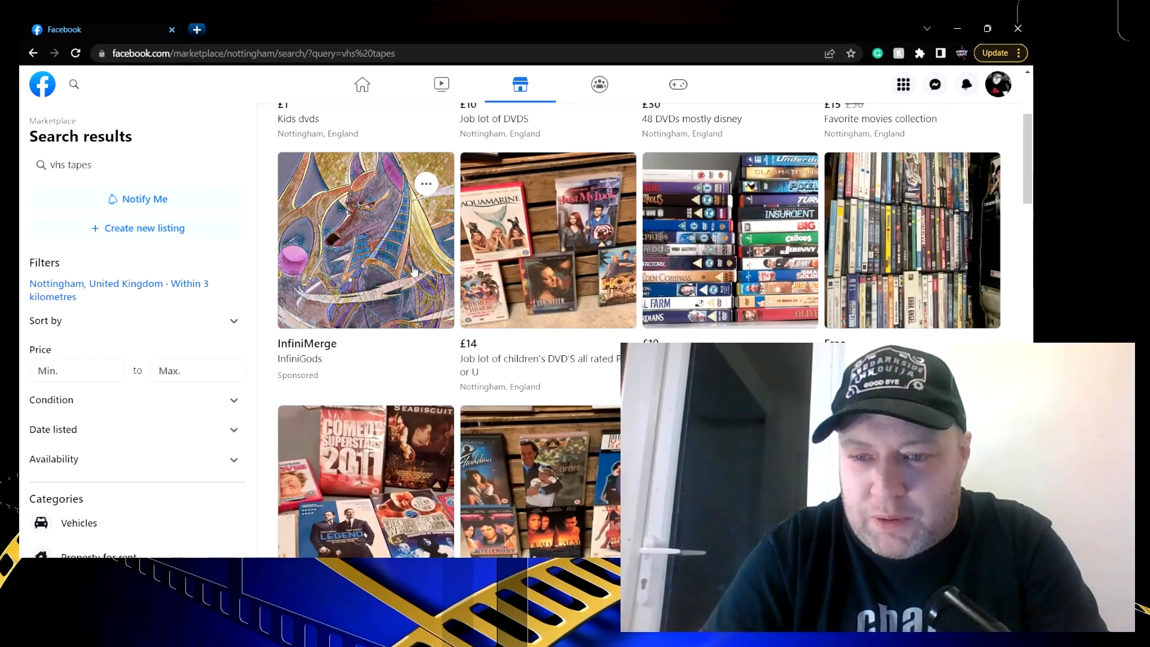
scroll(down, 3)
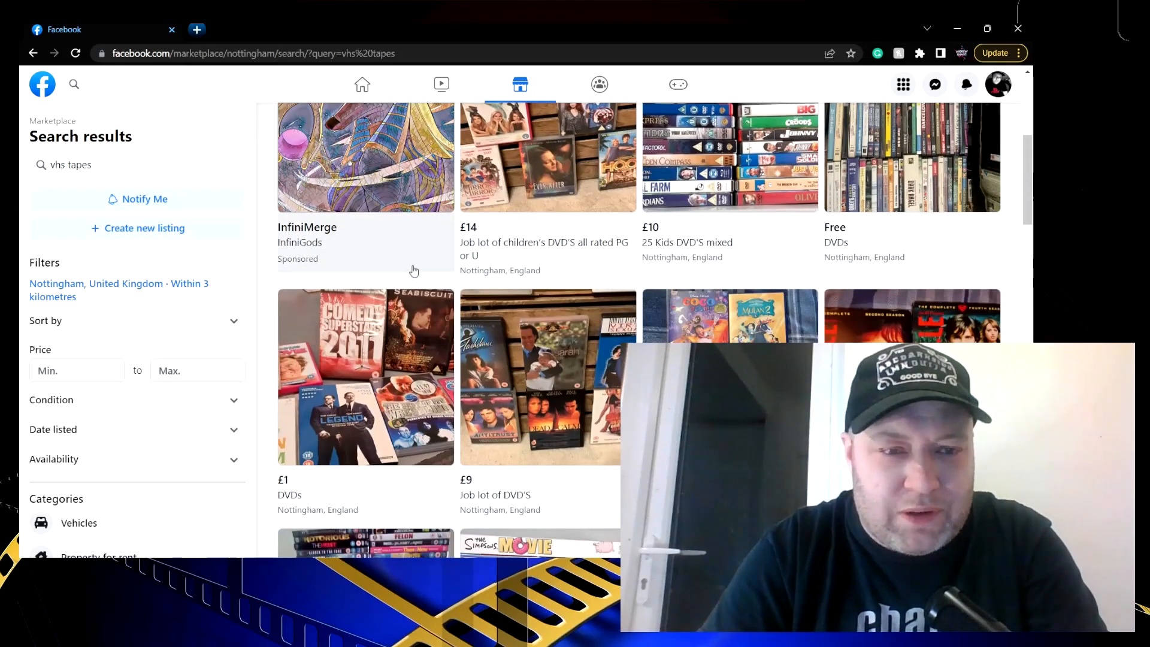
scroll(up, 3)
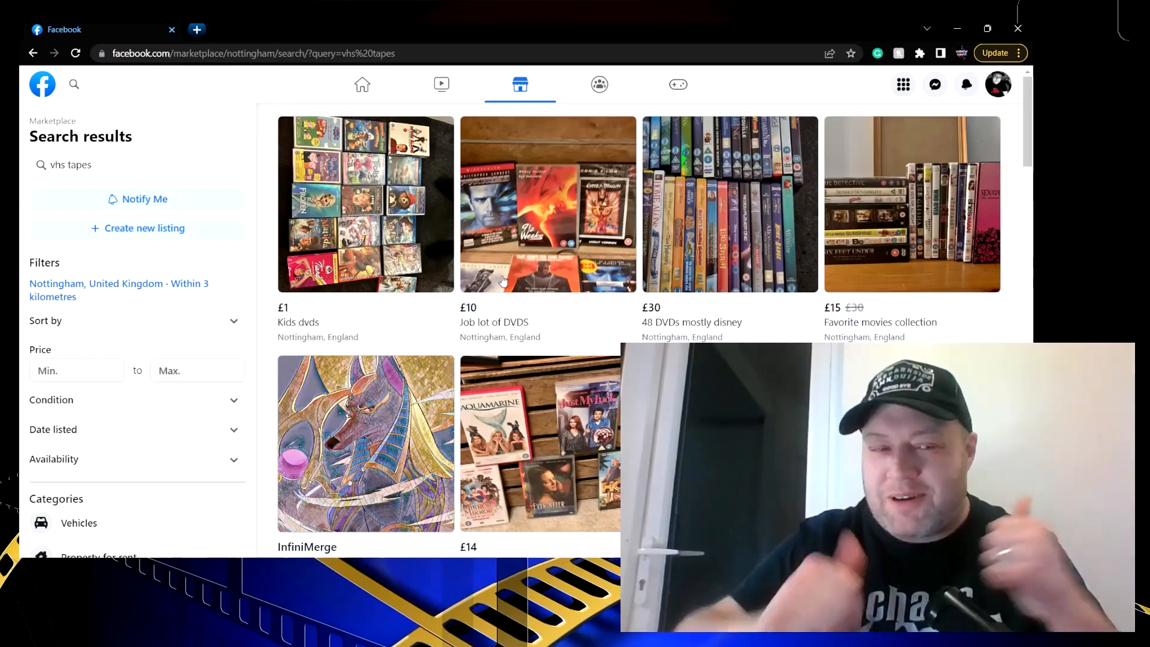
scroll(down, 3)
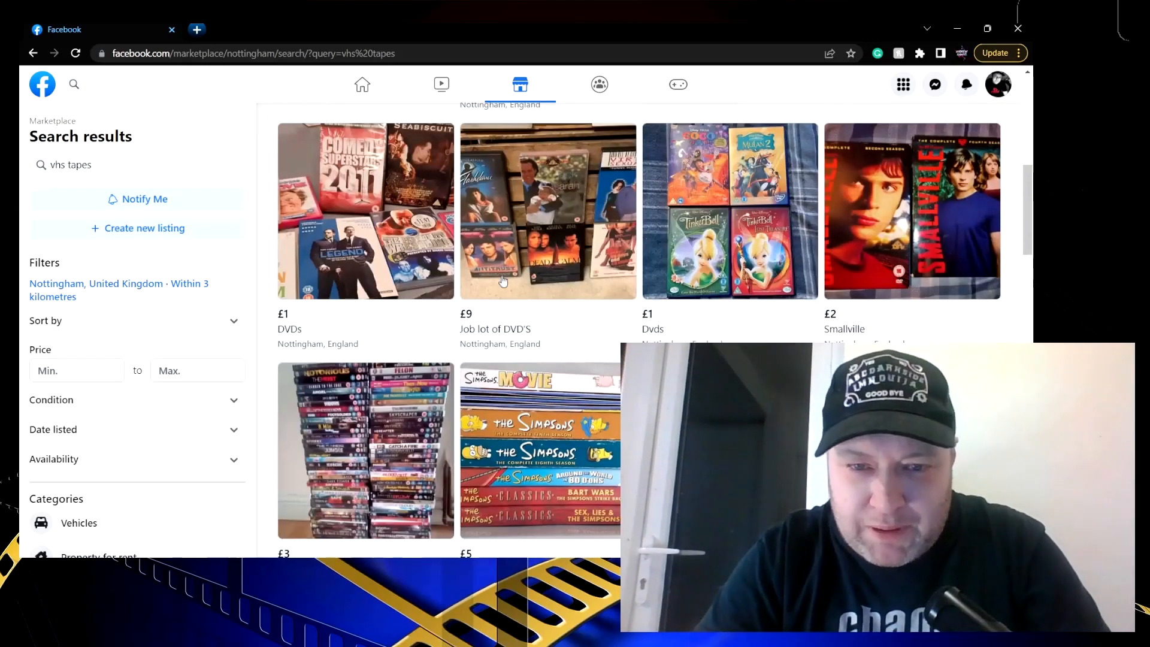
scroll(down, 3)
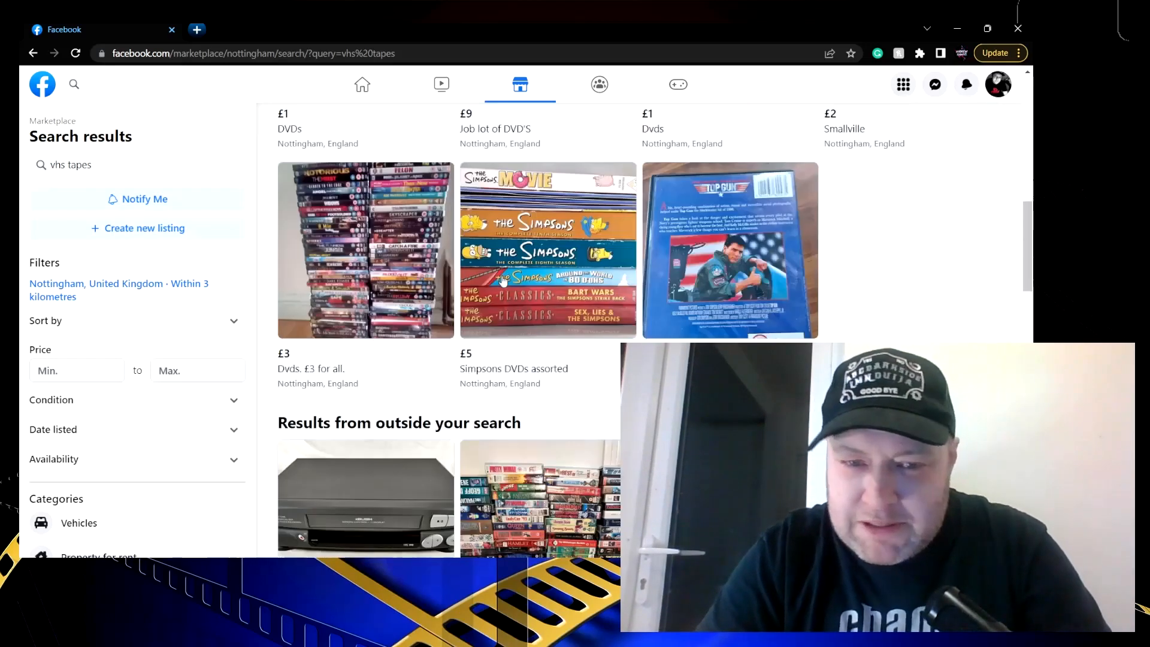
scroll(down, 3)
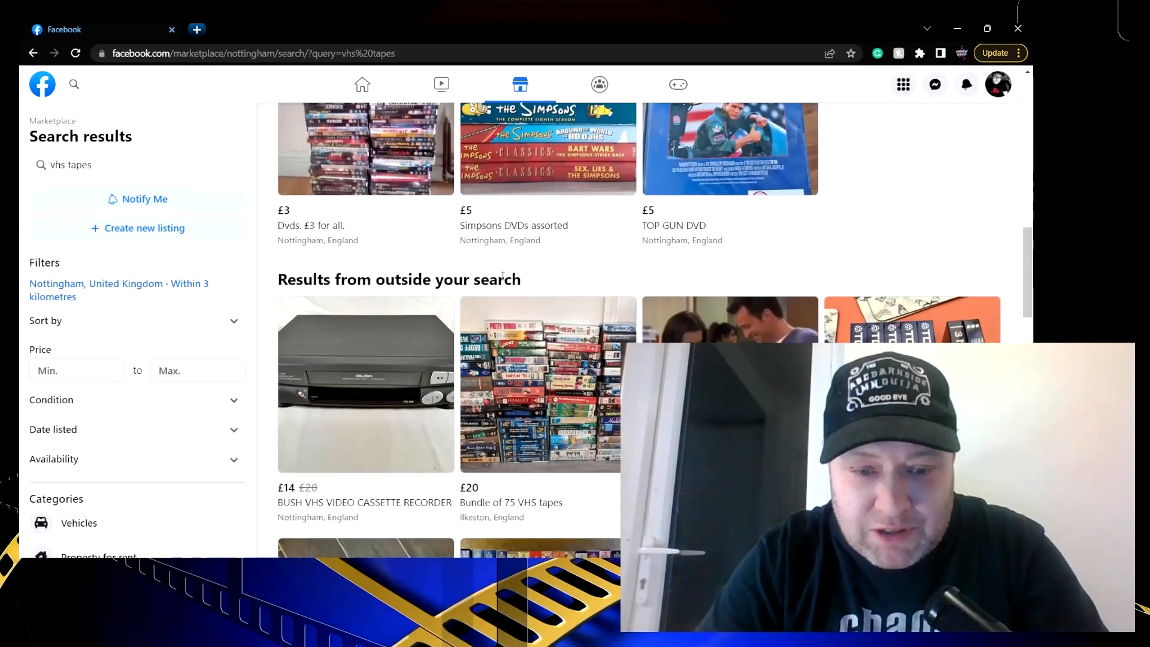
scroll(down, 3)
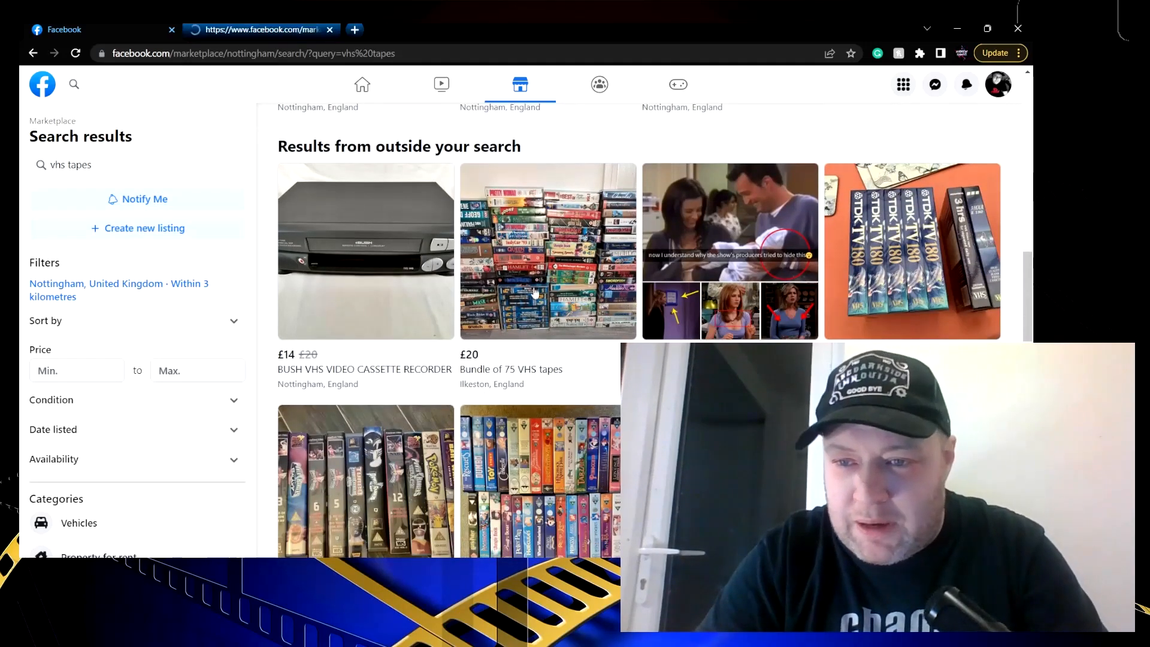
scroll(down, 3)
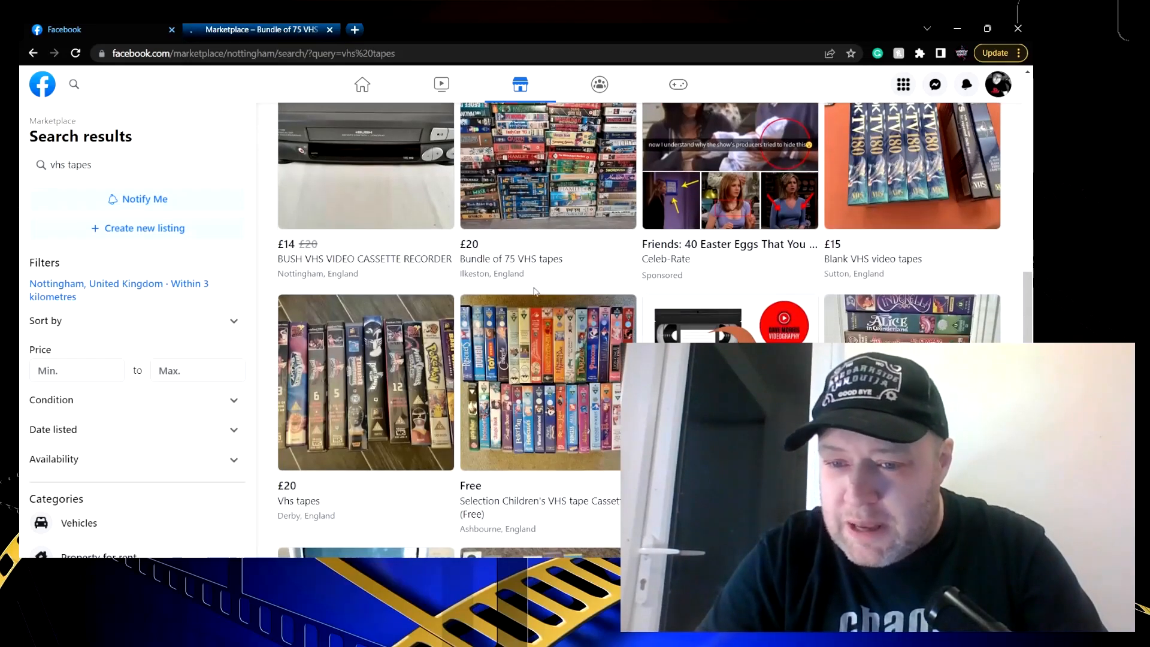
scroll(down, 3)
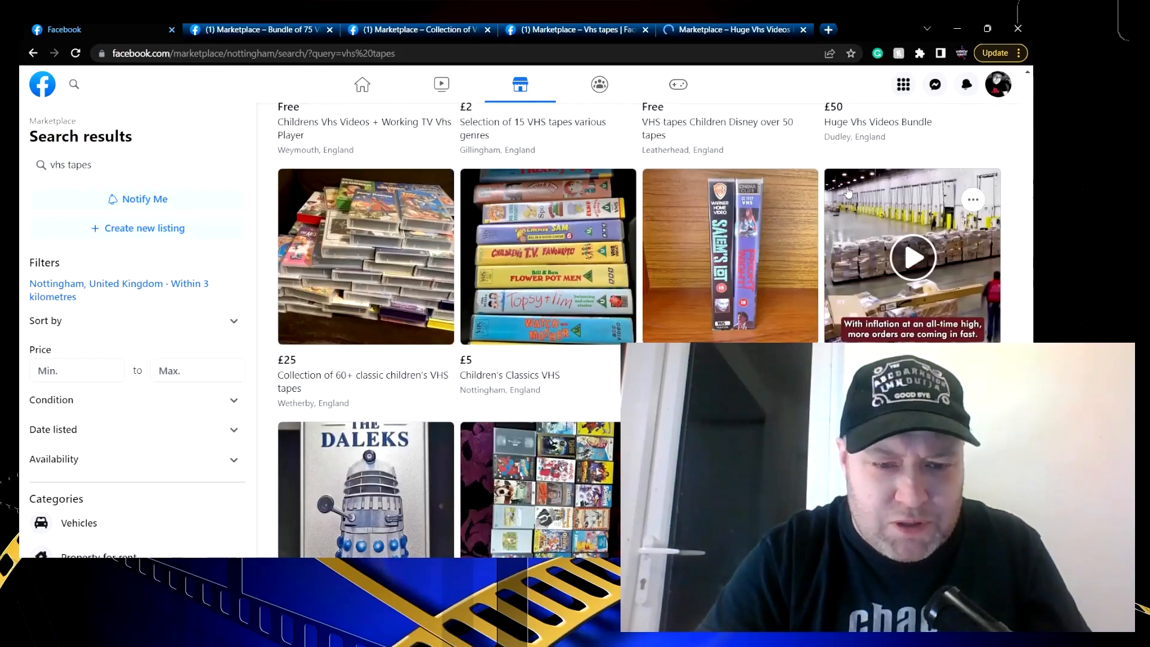
scroll(down, 3)
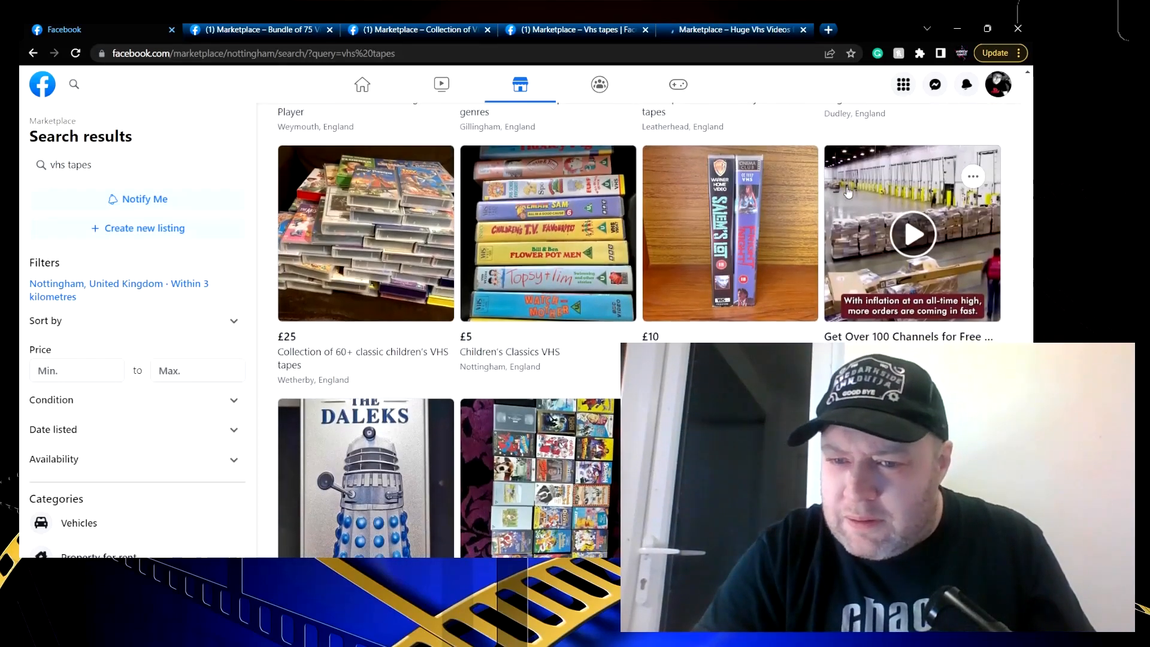
scroll(down, 3)
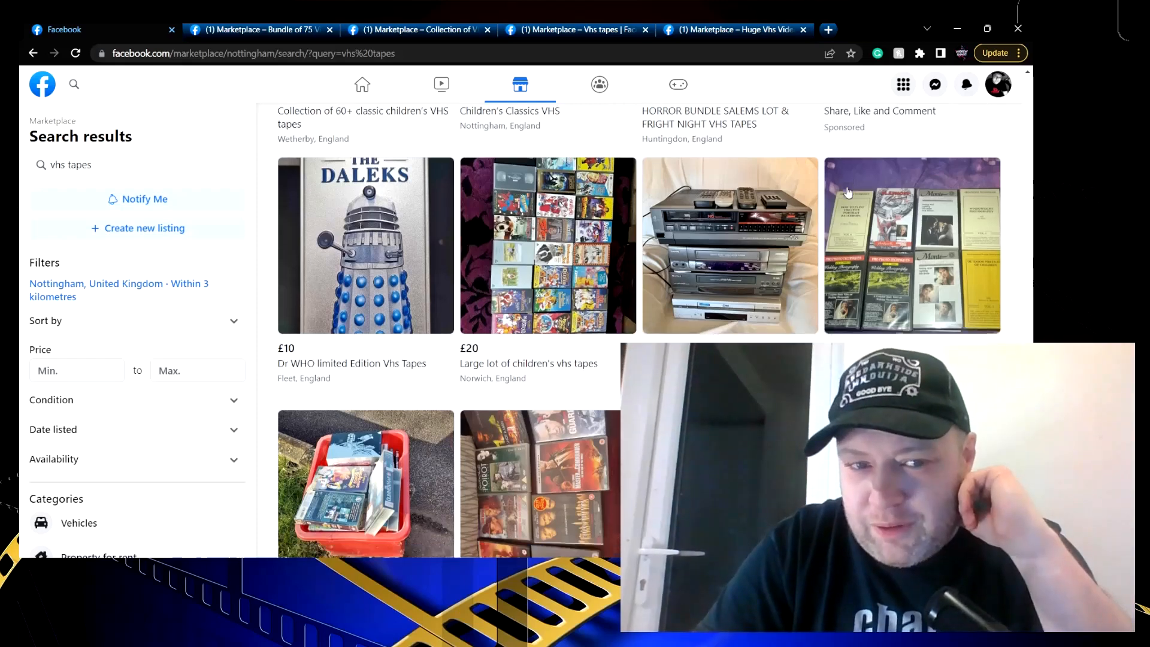
scroll(down, 3)
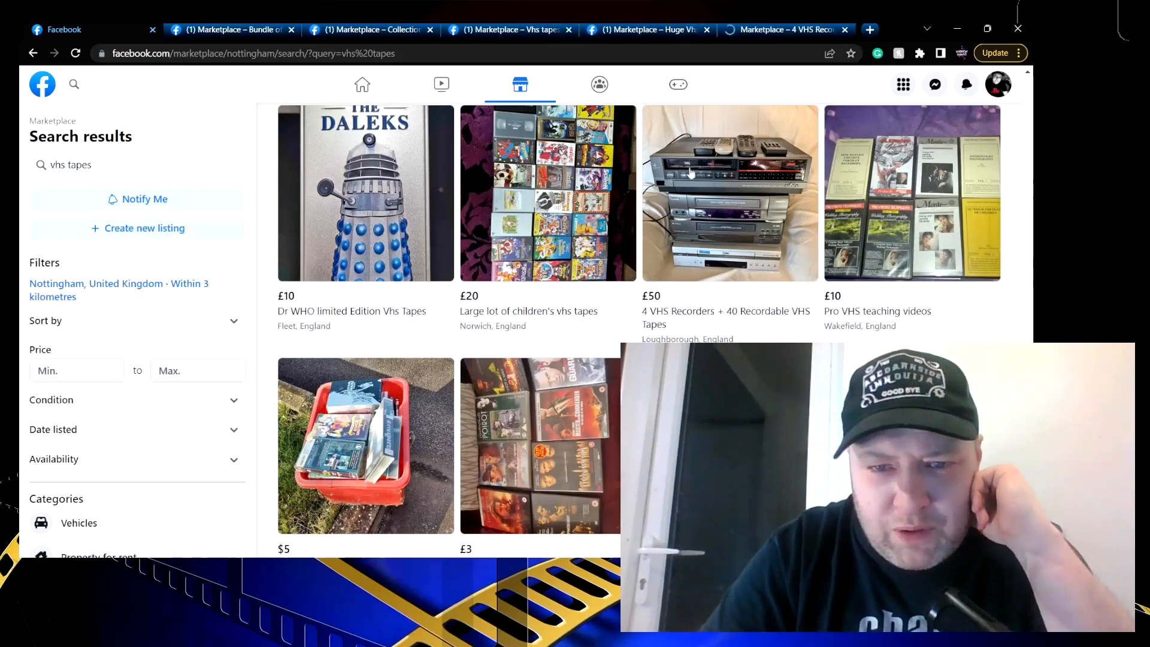
scroll(down, 3)
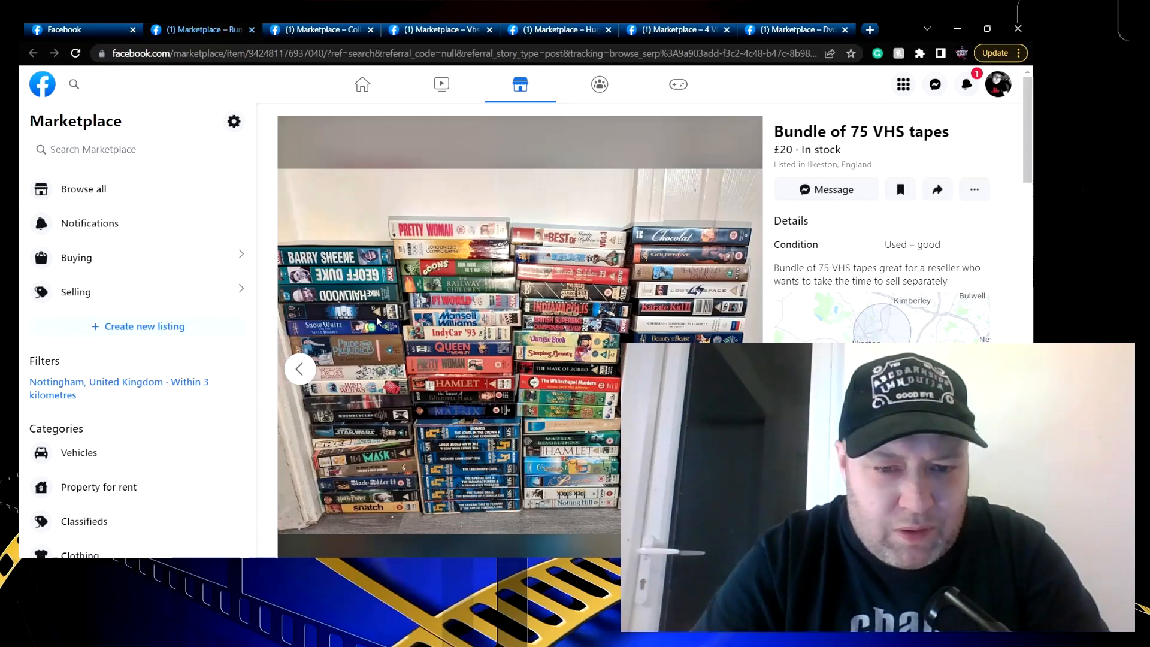
Examine the £20 Bundle of 75 VHS tapes photo close up and read its Ilkeston details
scroll(down, 3)
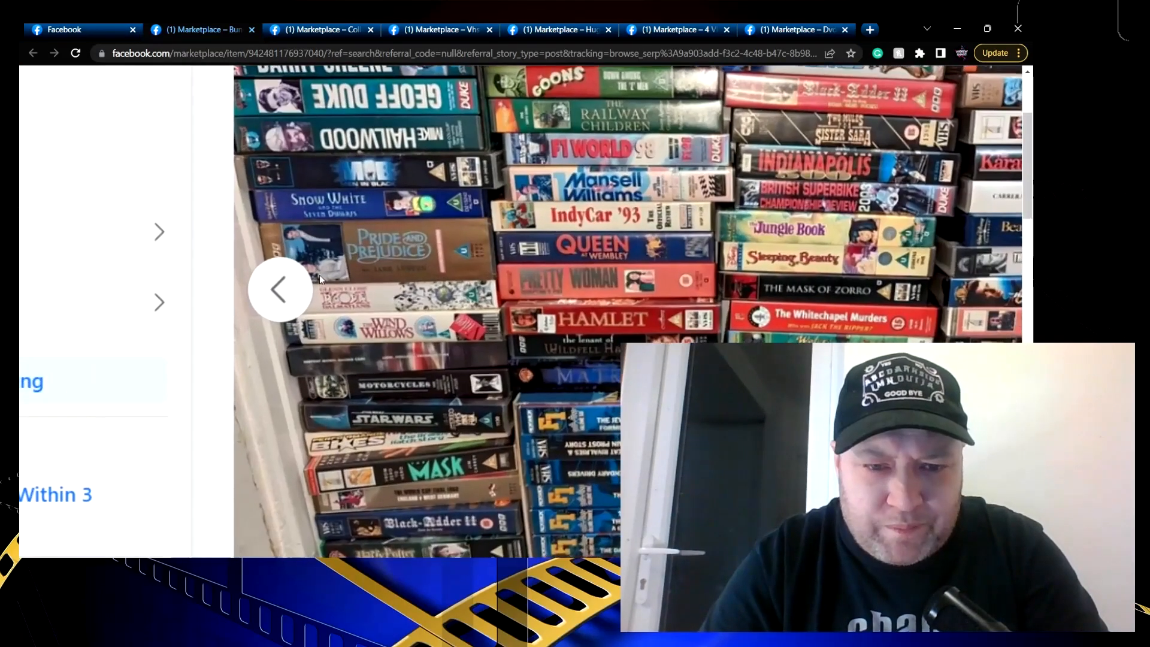
click(279, 289)
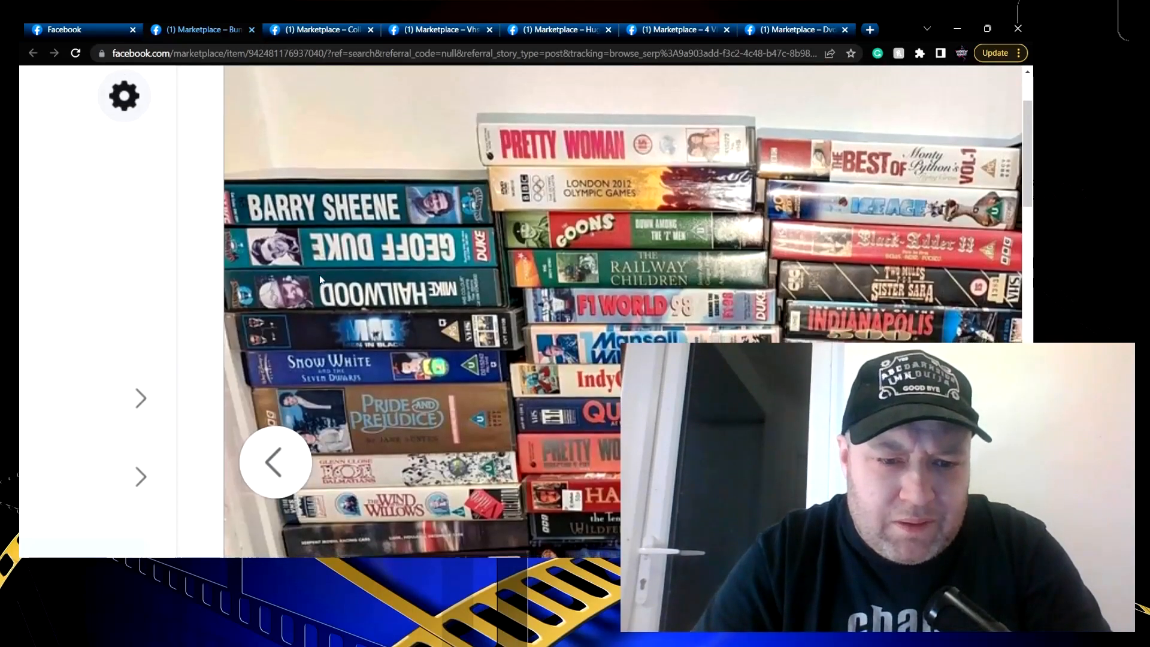
scroll(down, 3)
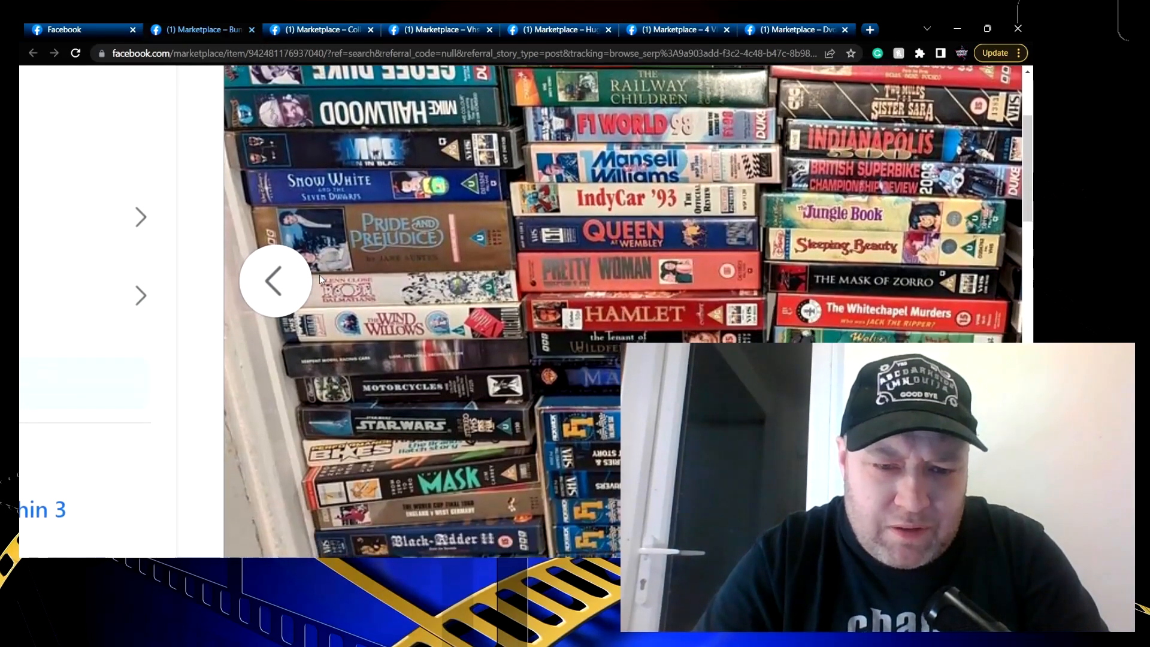
scroll(down, 3)
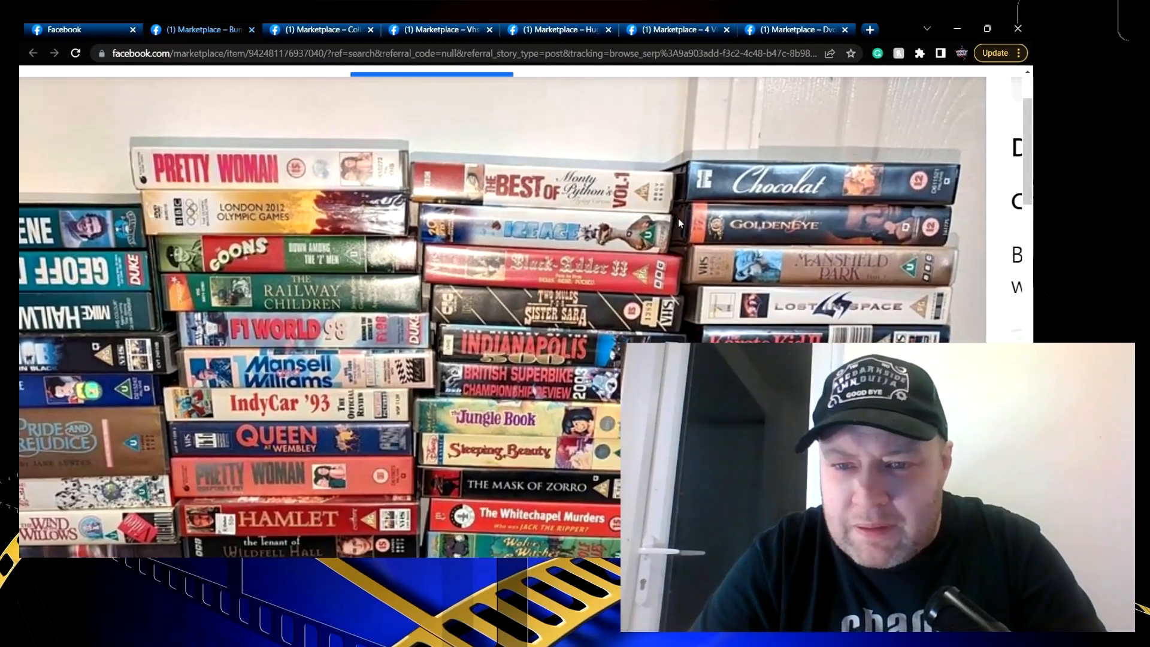
scroll(down, 3)
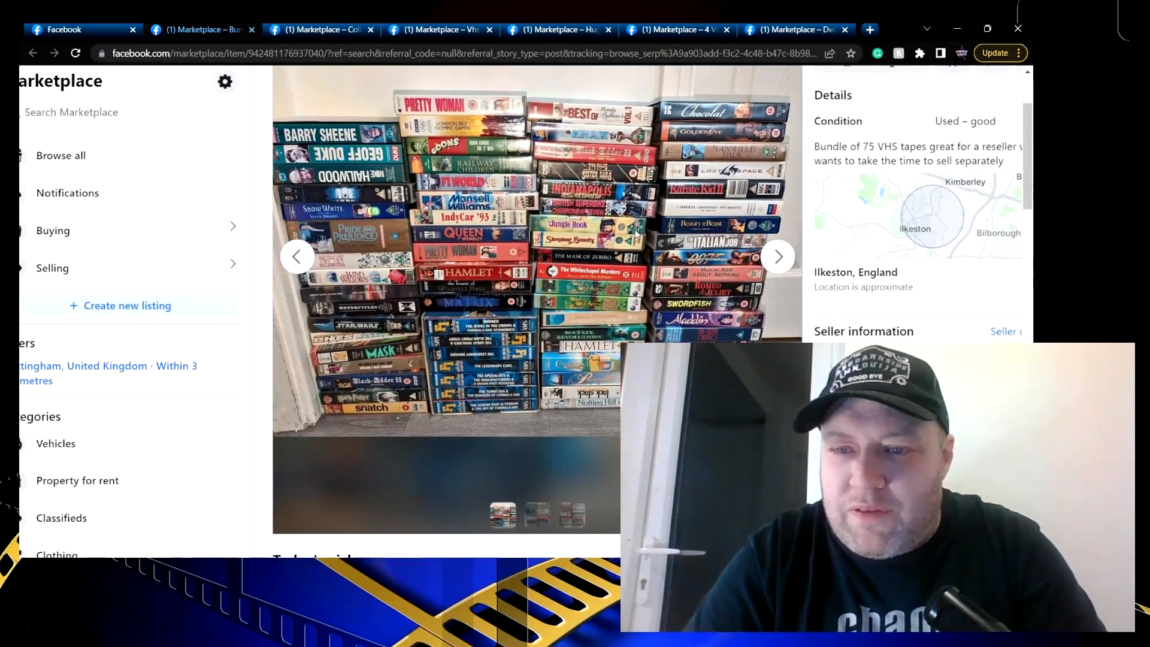
scroll(up, 3)
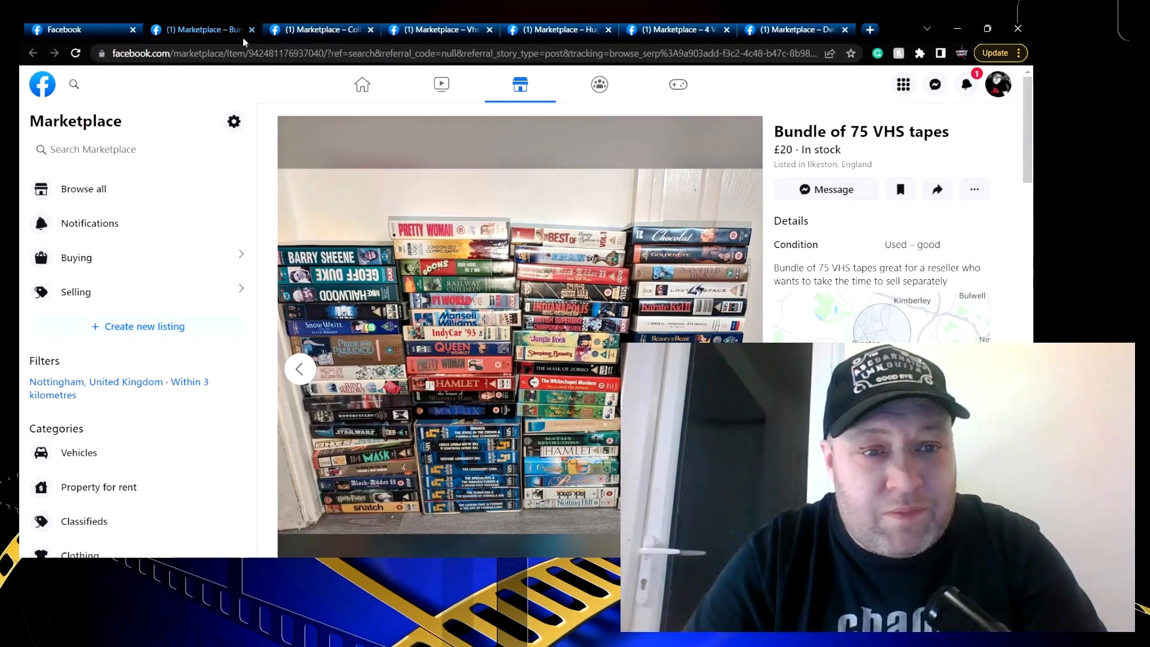
Close the 75-tape bundle and review the free Collection of VHS / Videos listing from Seaford
click(253, 30)
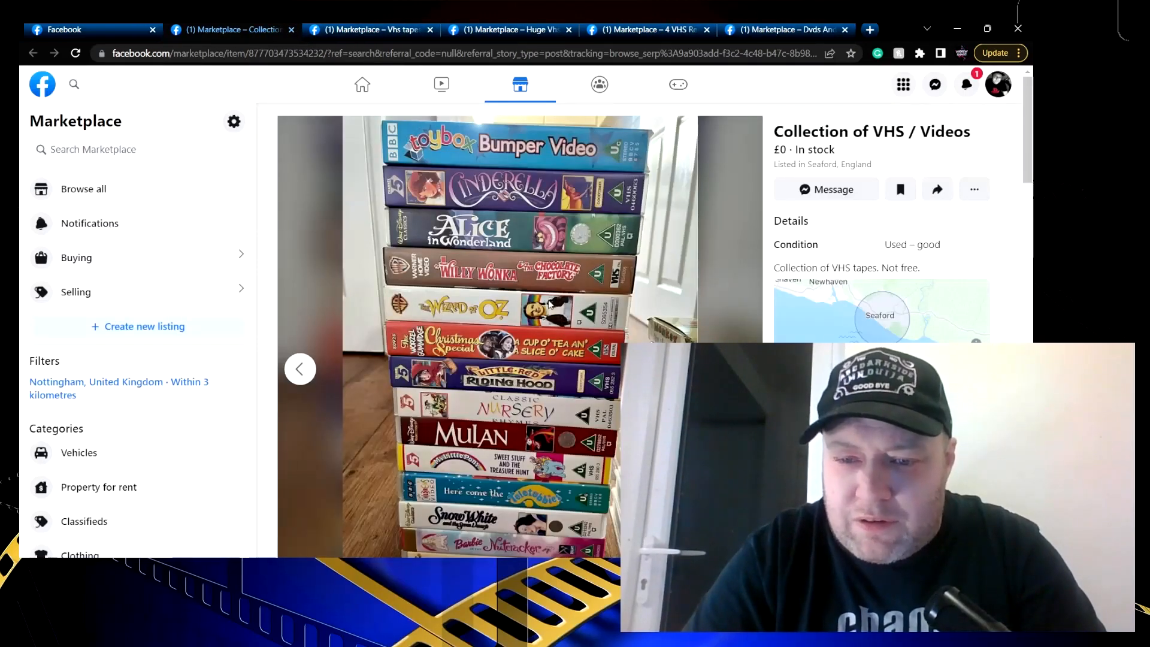
scroll(down, 3)
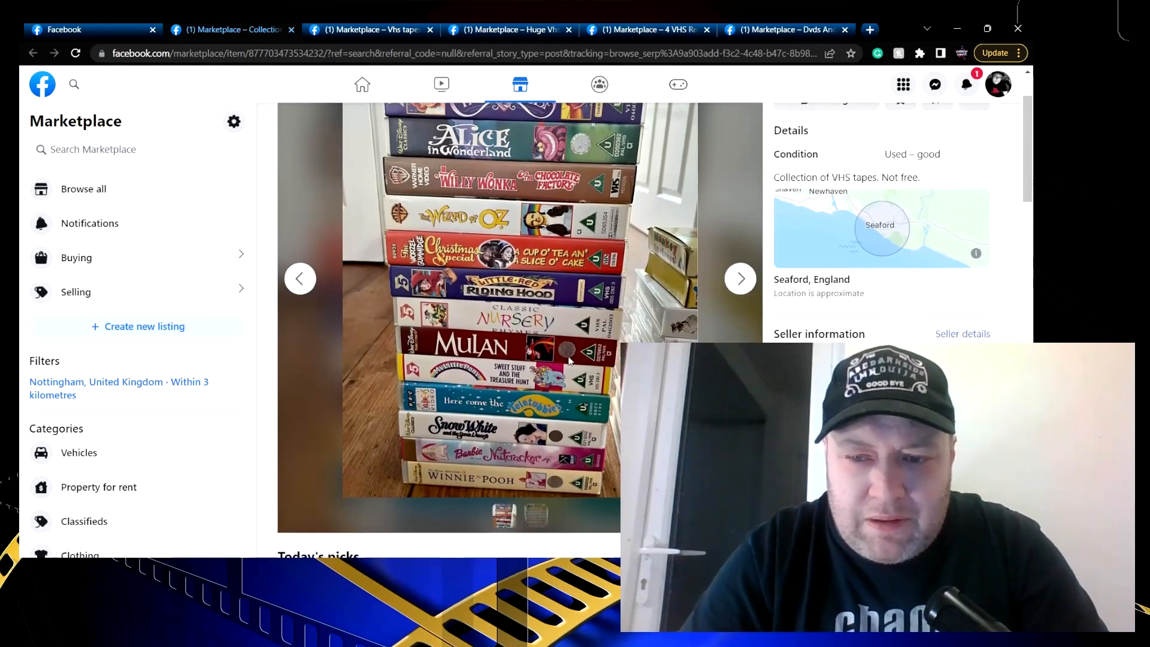
scroll(up, 3)
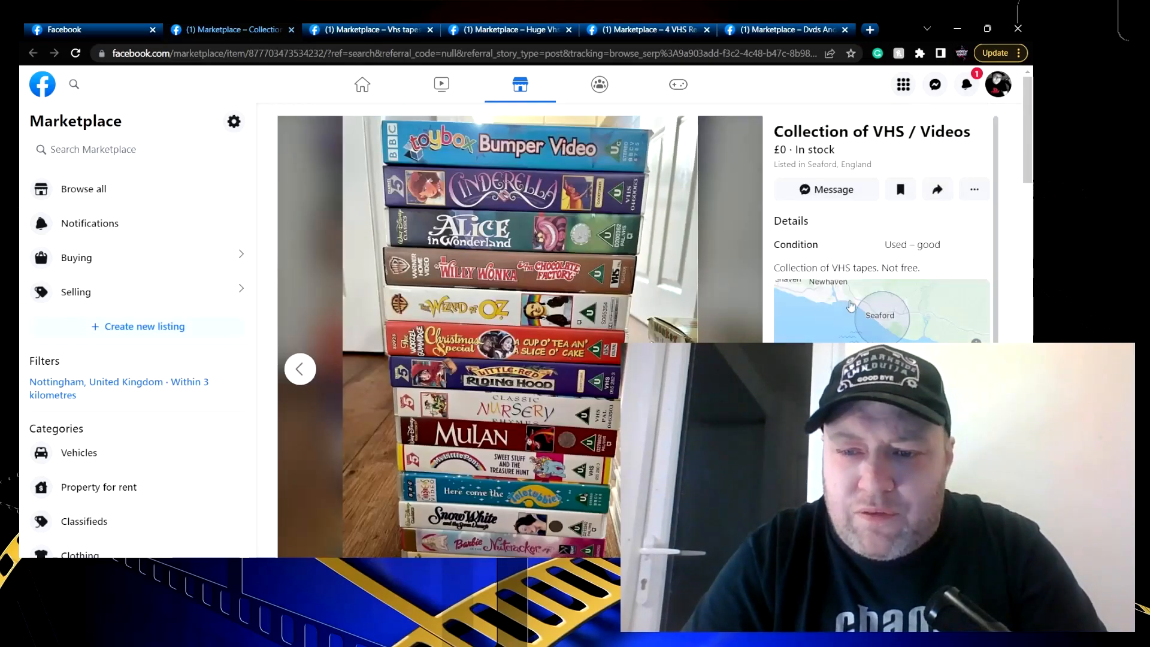
mouse_move(864, 162)
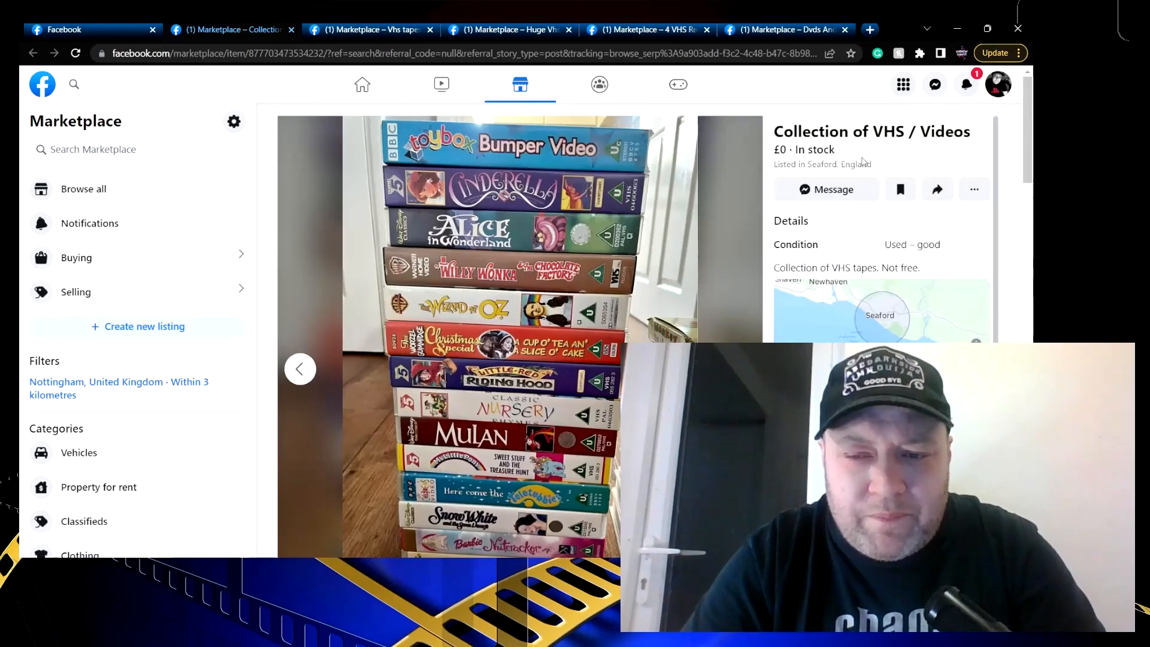
scroll(down, 3)
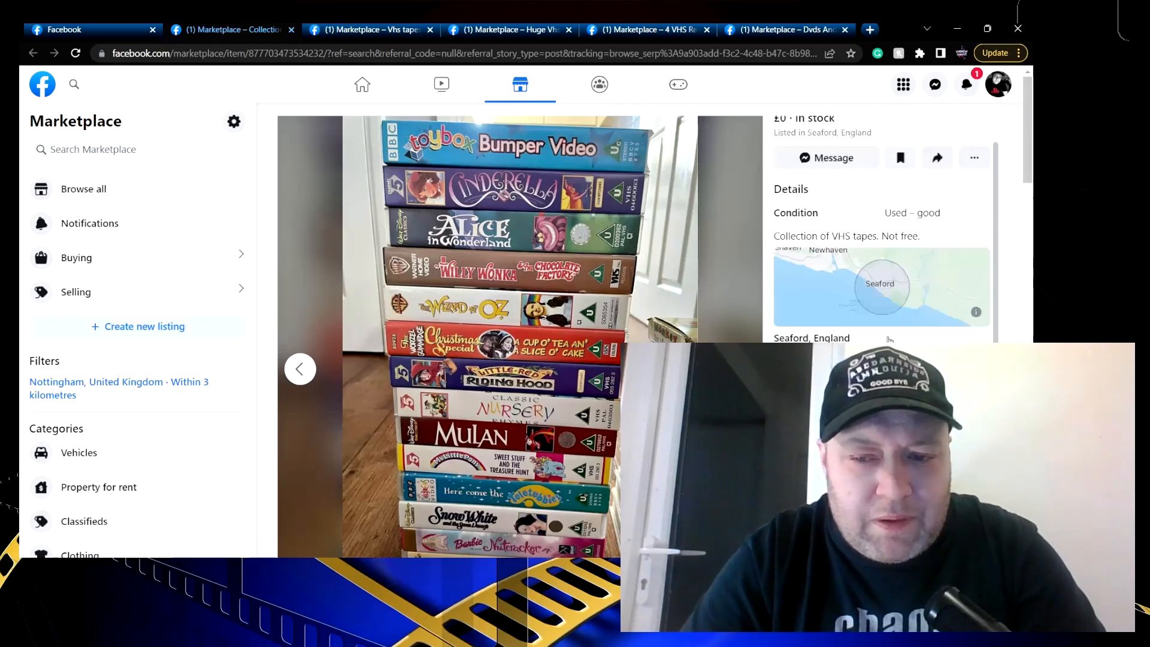
scroll(up, 3)
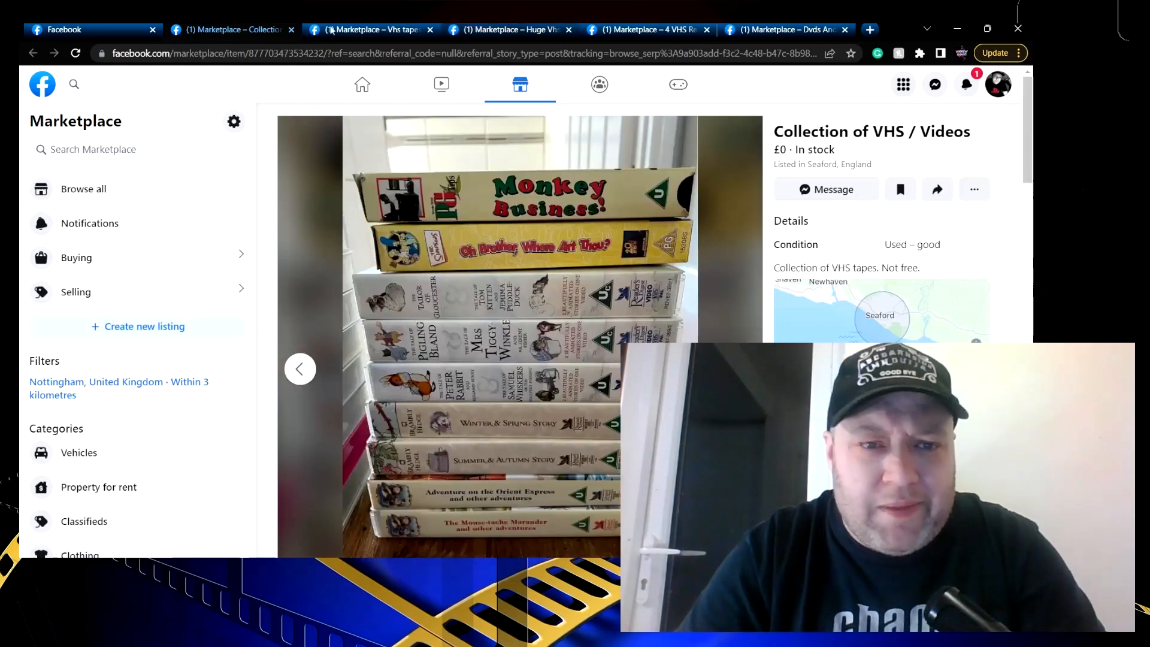
Close the Seaford collection and view the £20 Power Rangers Vhs tapes listing from Derby
click(291, 29)
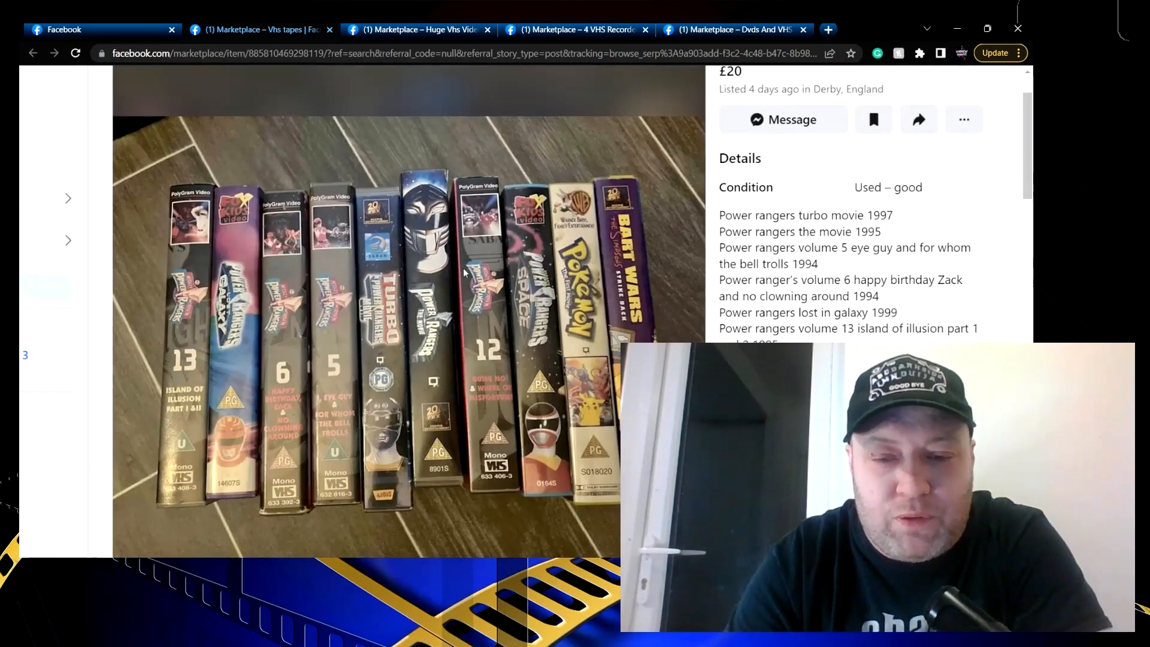
scroll(up, 3)
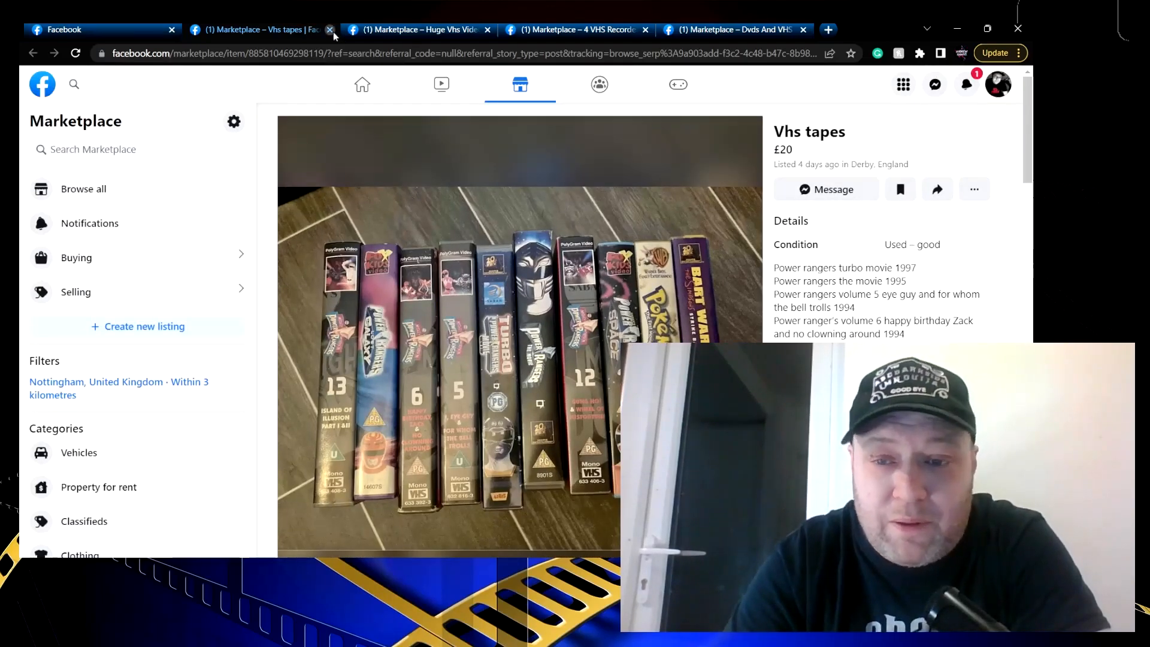
Close the Derby tapes and examine the £50 Huge Vhs Videos Bundle's box-of-tapes photo from Dudley
click(330, 28)
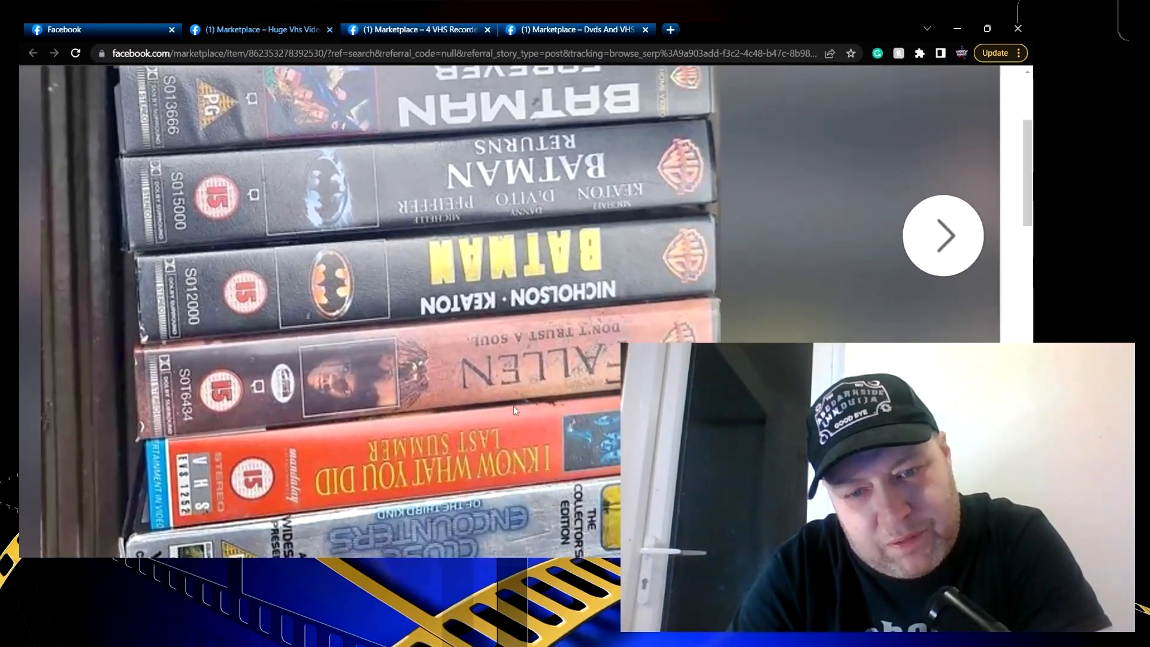
scroll(down, 3)
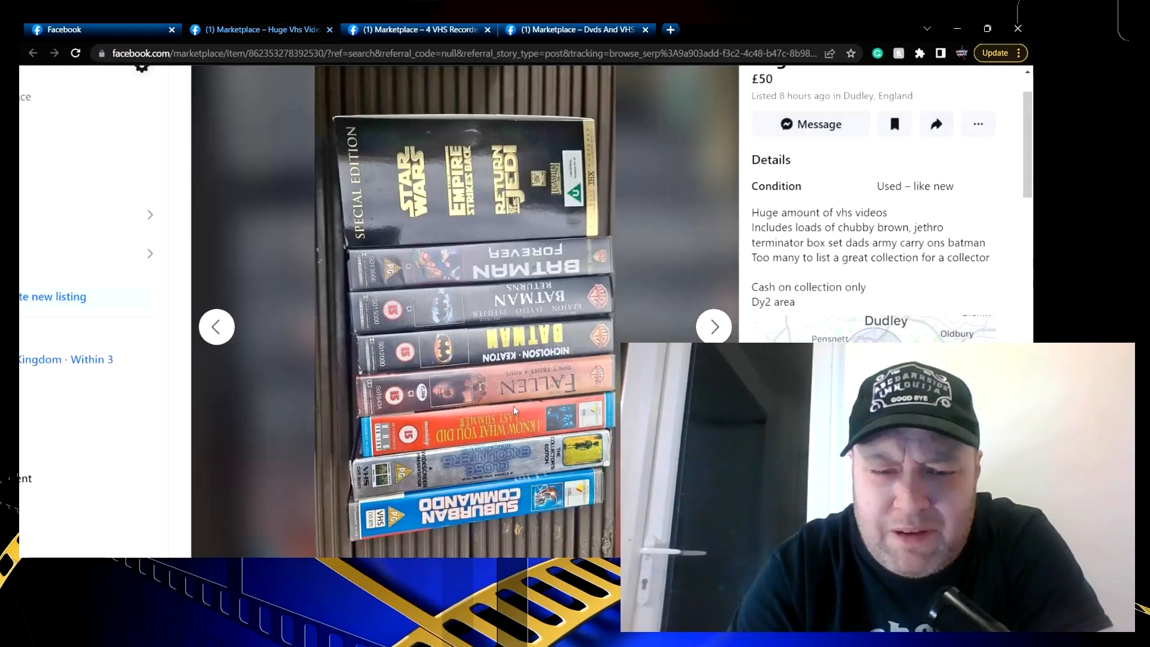
mouse_move(714, 324)
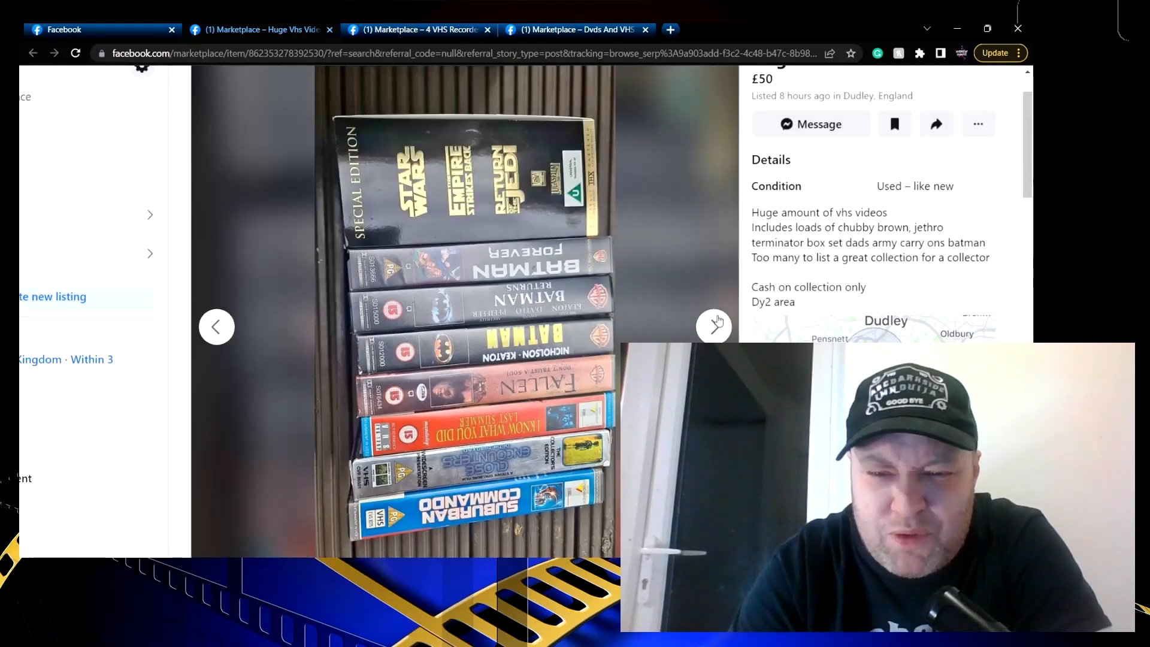
click(712, 325)
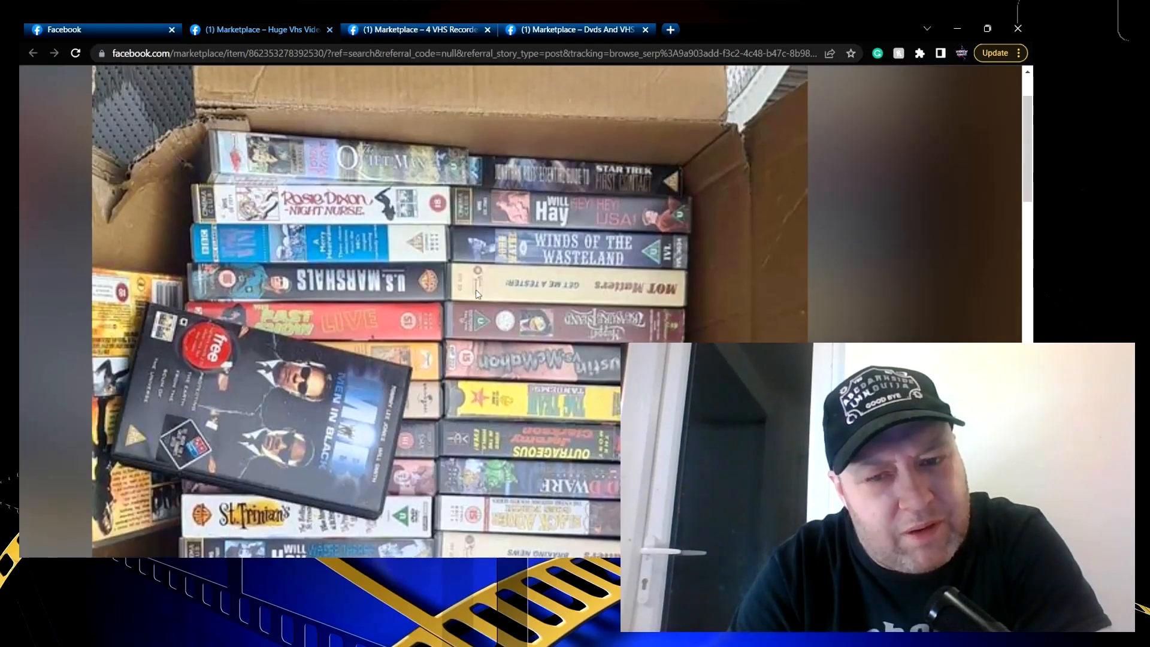
scroll(down, 3)
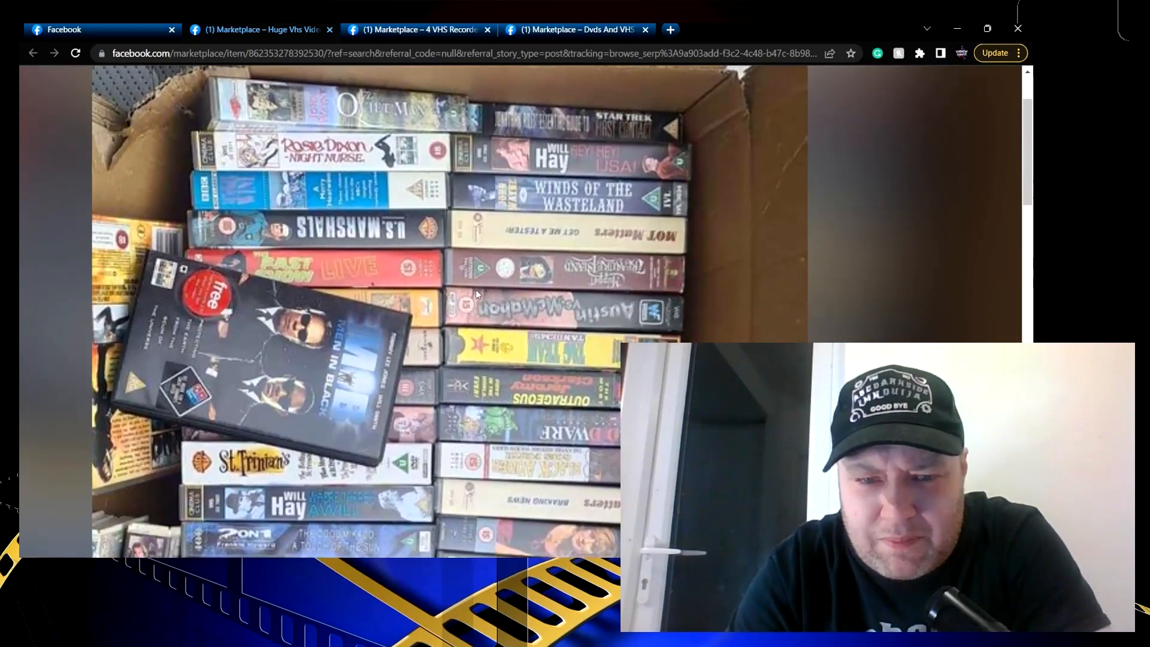
scroll(down, 3)
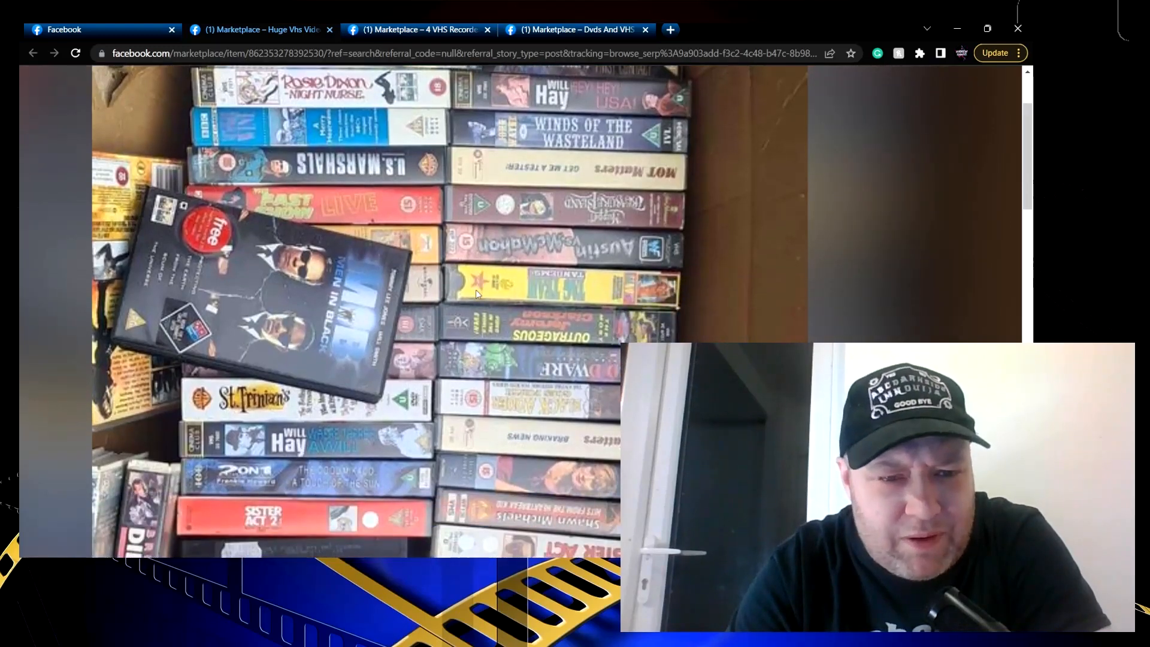
scroll(down, 3)
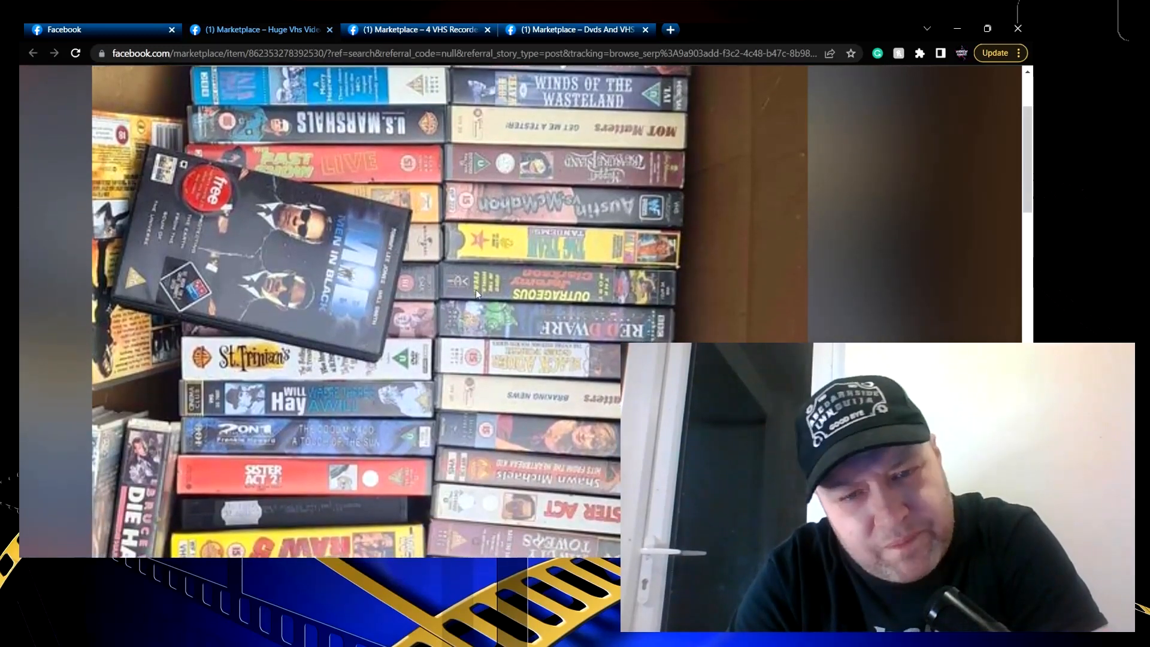
scroll(down, 3)
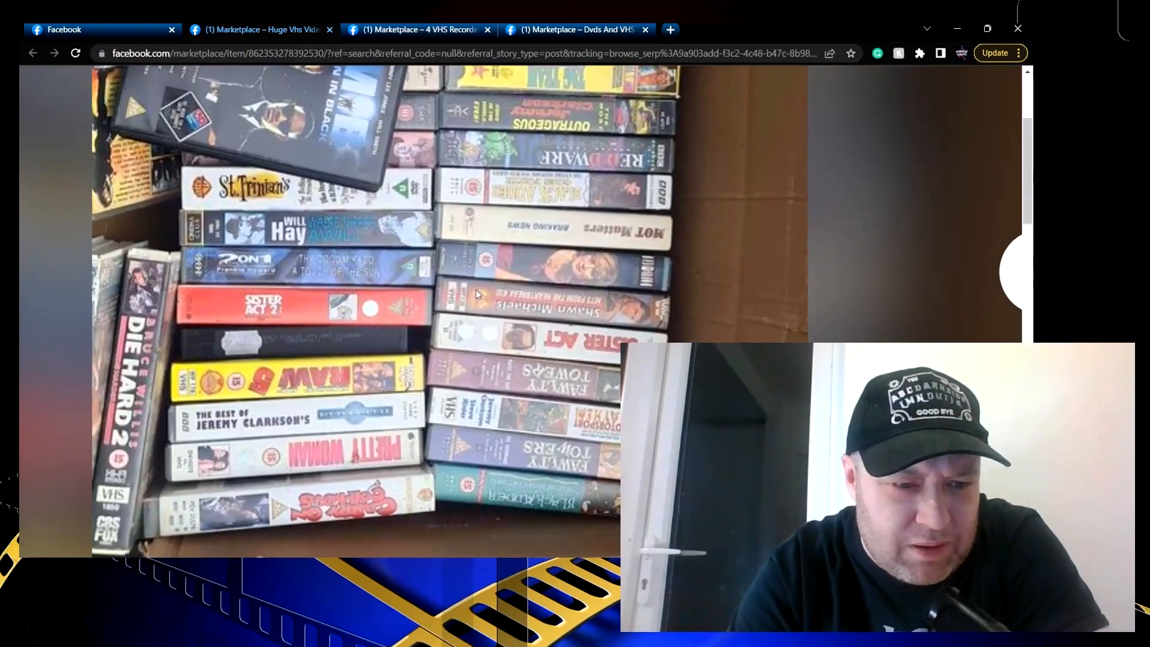
scroll(down, 3)
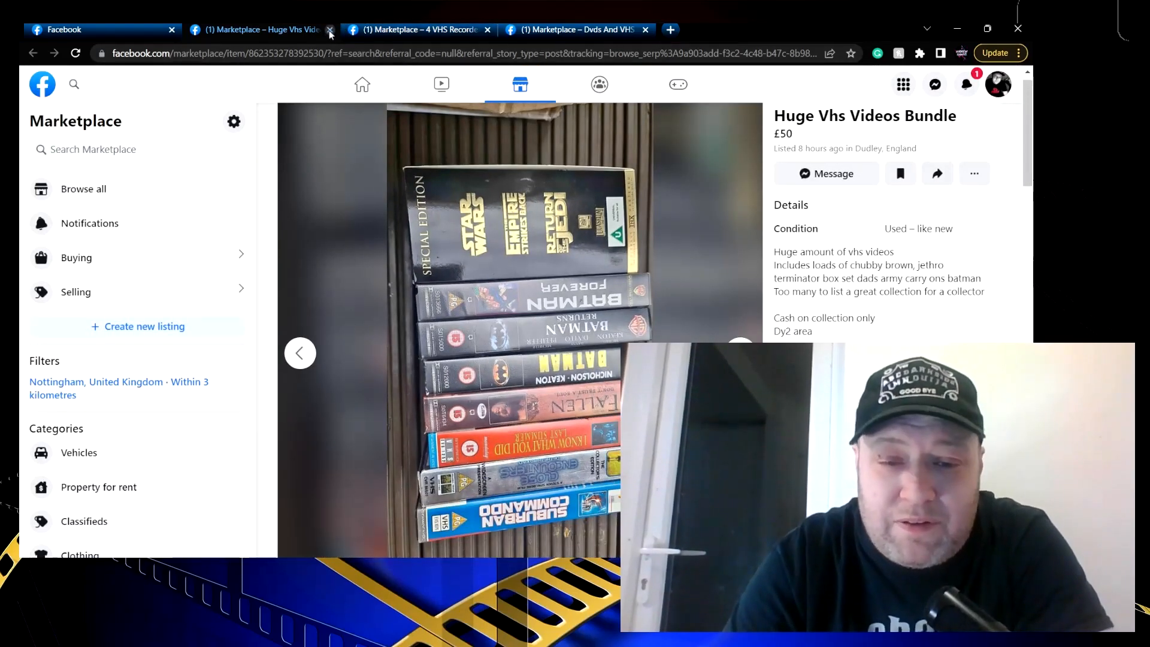
Close the Dudley bundle and read the £50 4 VHS Recorders + 40 Tapes listing from Loughborough
click(331, 28)
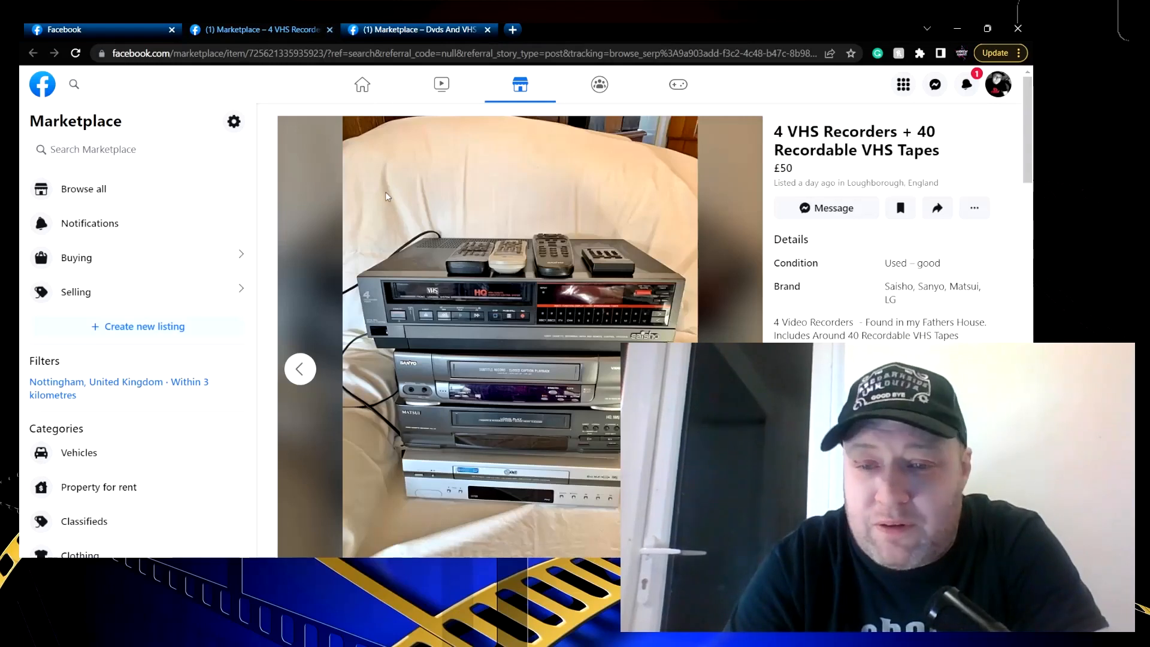
mouse_move(693, 321)
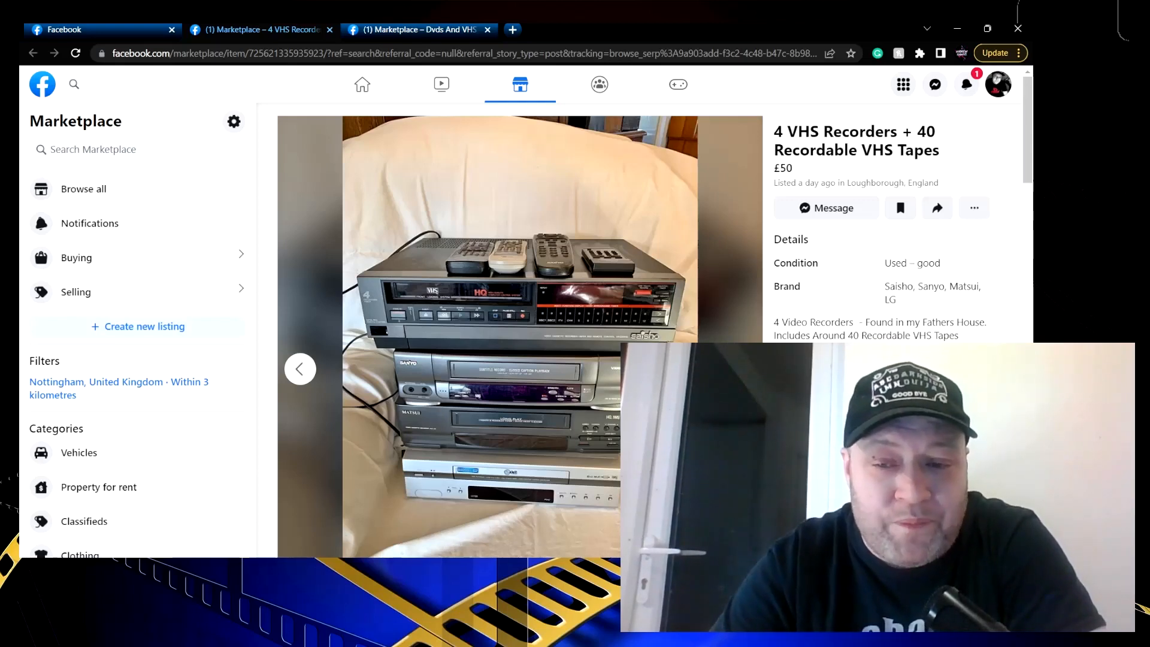
scroll(down, 3)
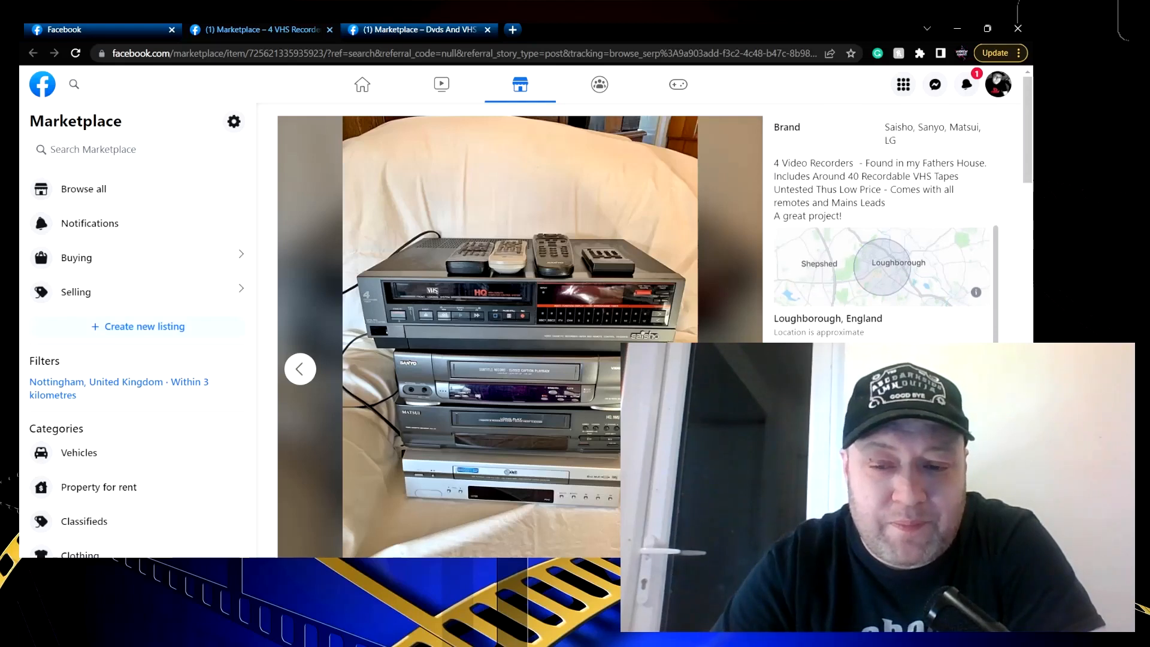
scroll(up, 3)
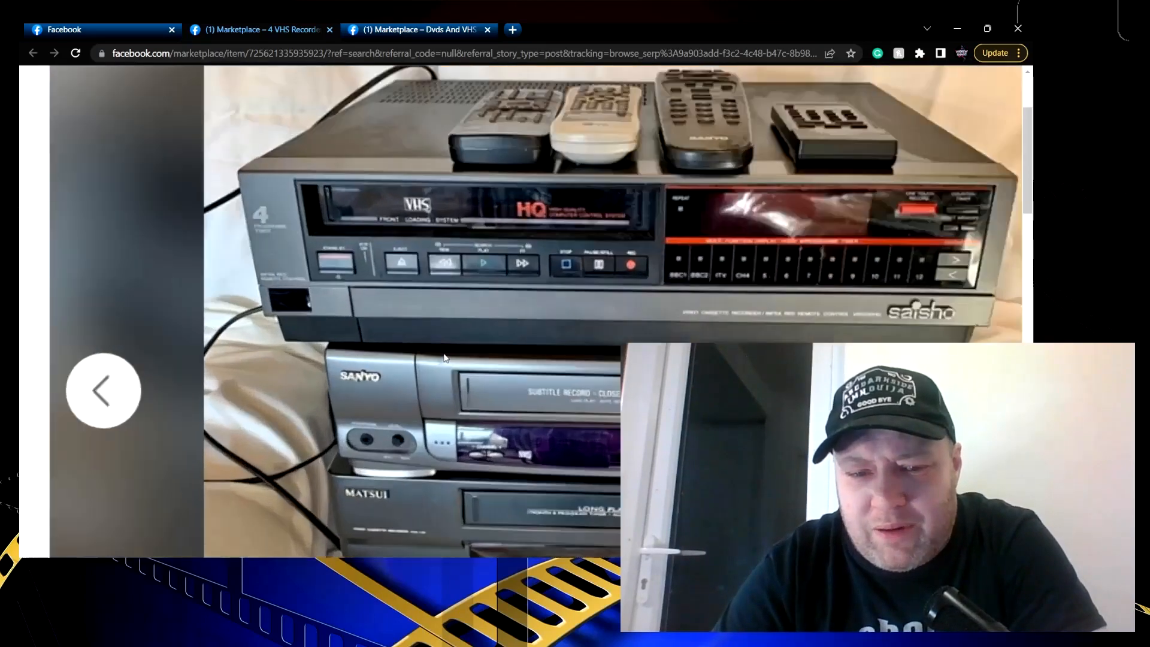
scroll(down, 3)
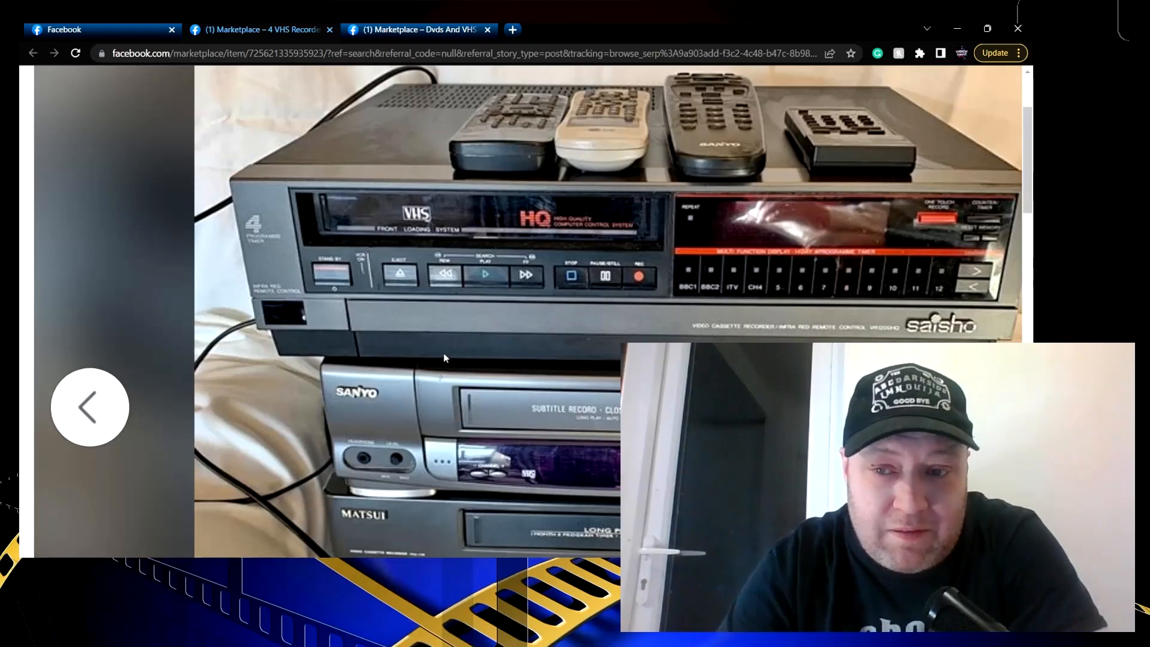
scroll(down, 3)
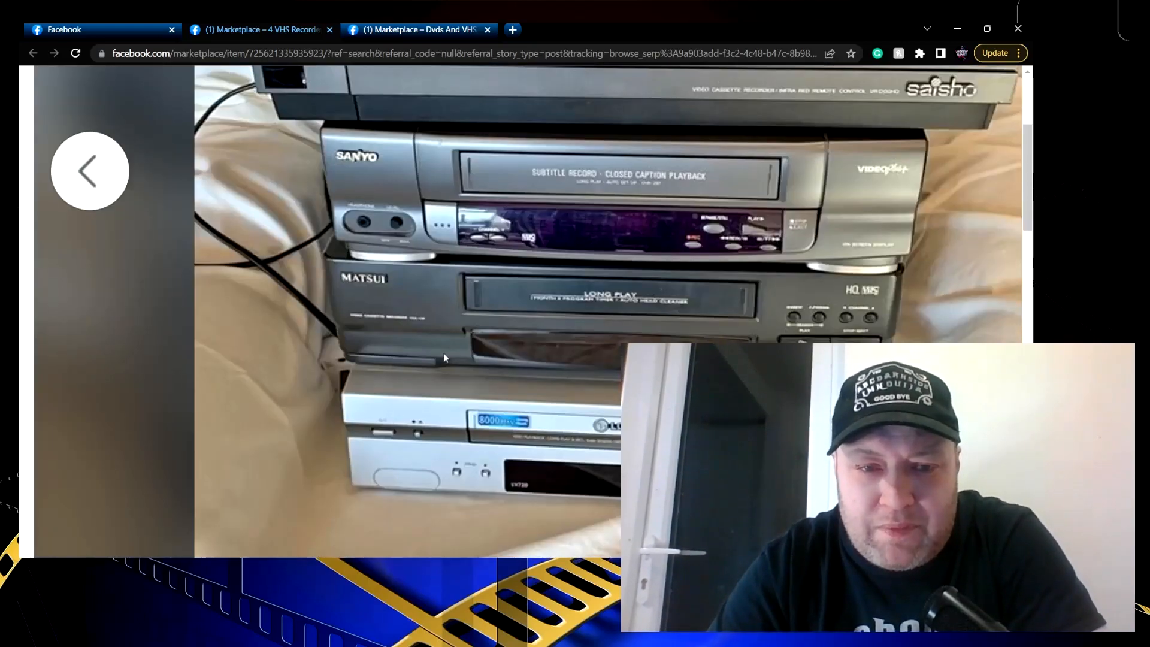
scroll(up, 3)
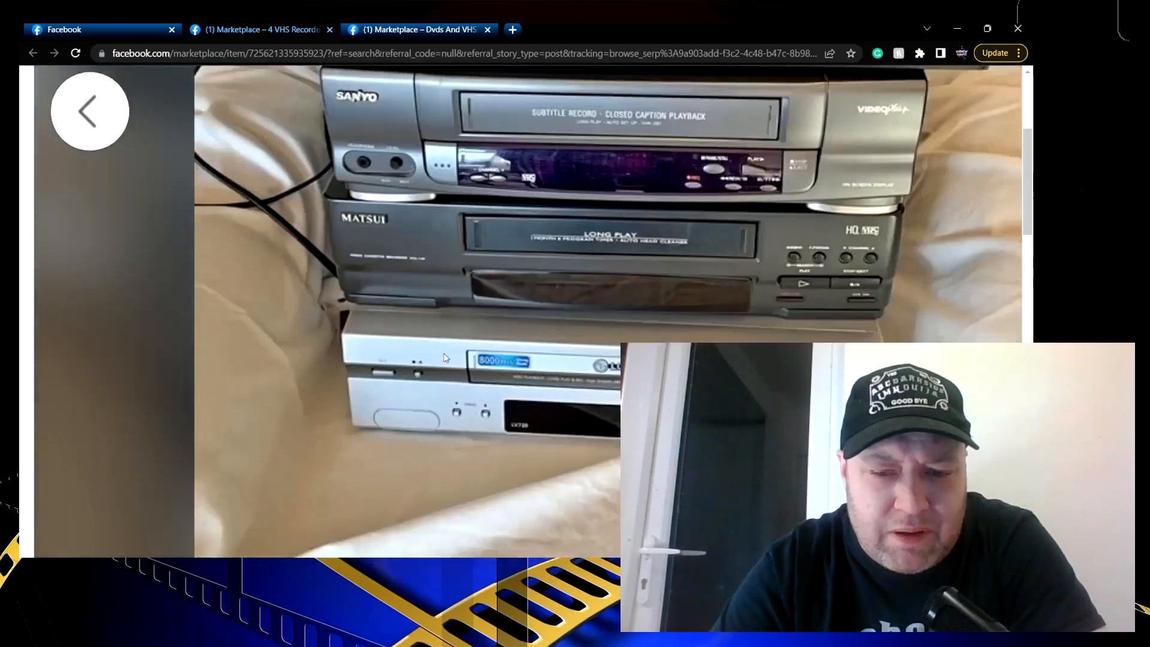
scroll(down, 3)
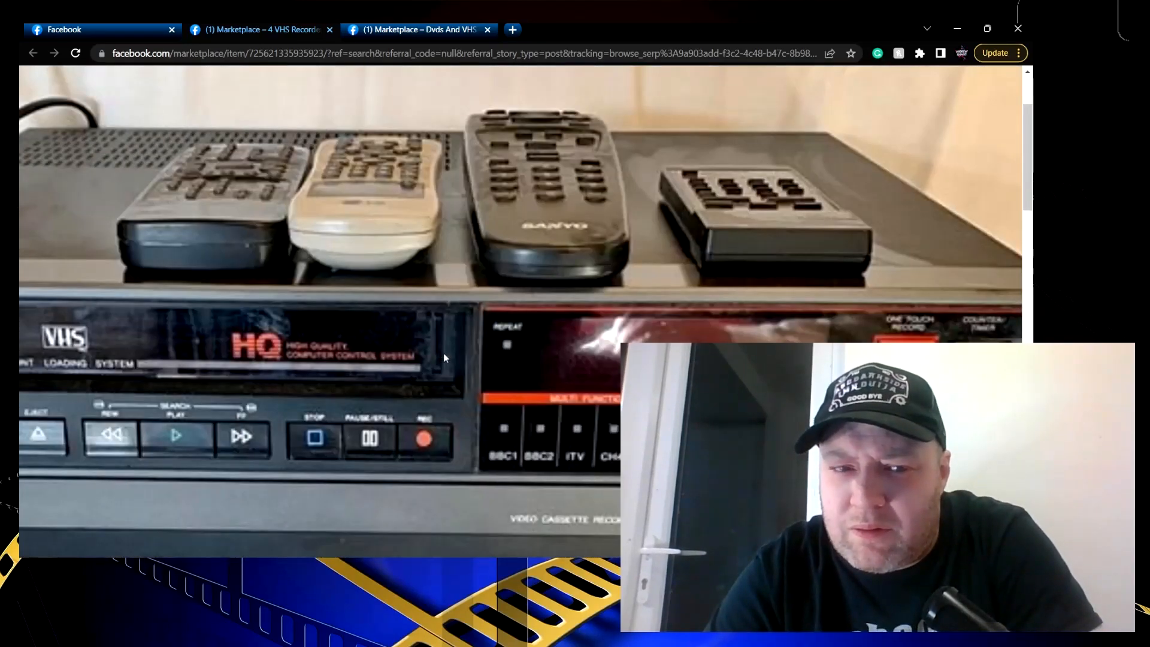
scroll(down, 3)
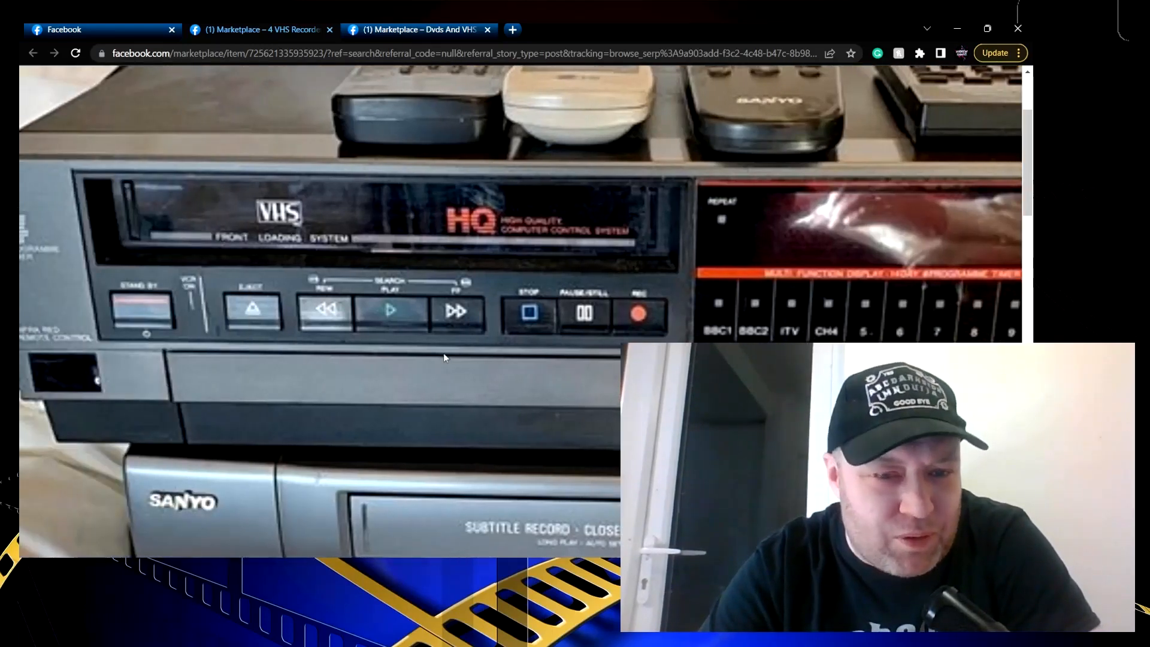
mouse_move(495, 361)
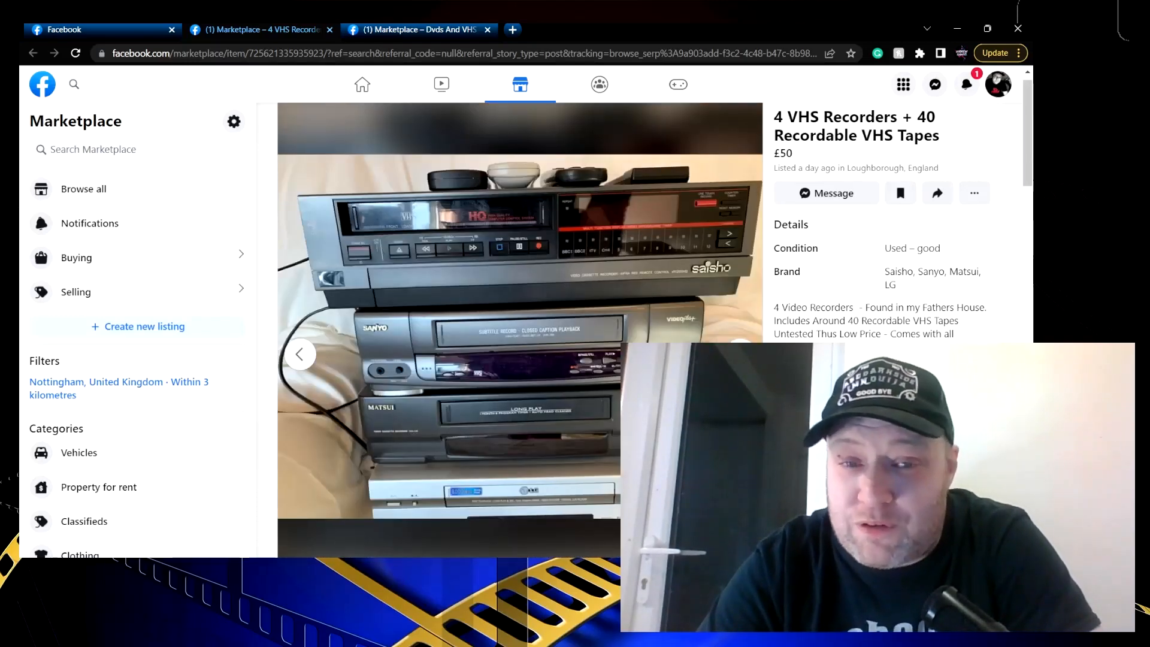
Step through the recorder listing's photos to the box of recordable VHS tapes
click(301, 354)
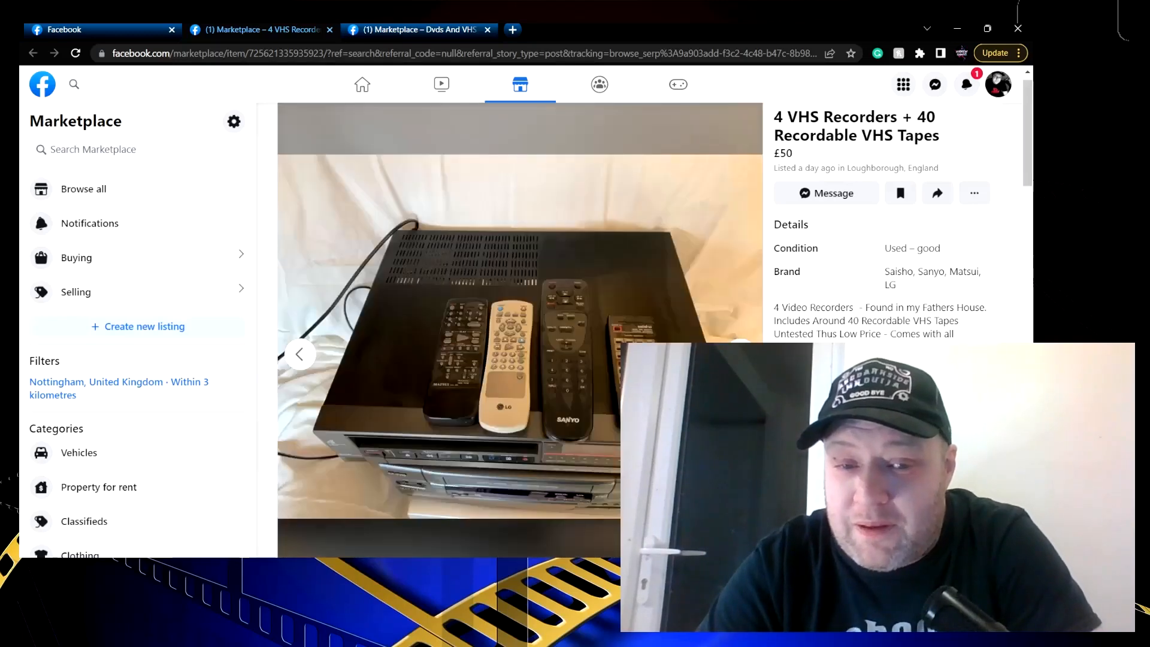
click(739, 355)
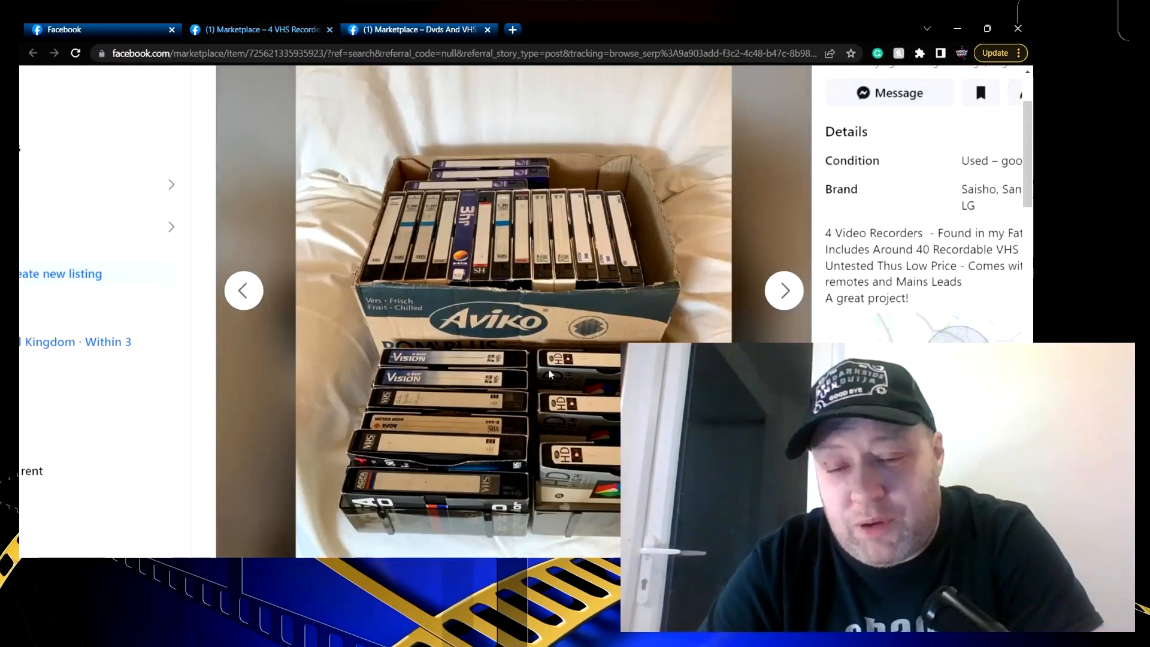
scroll(up, 3)
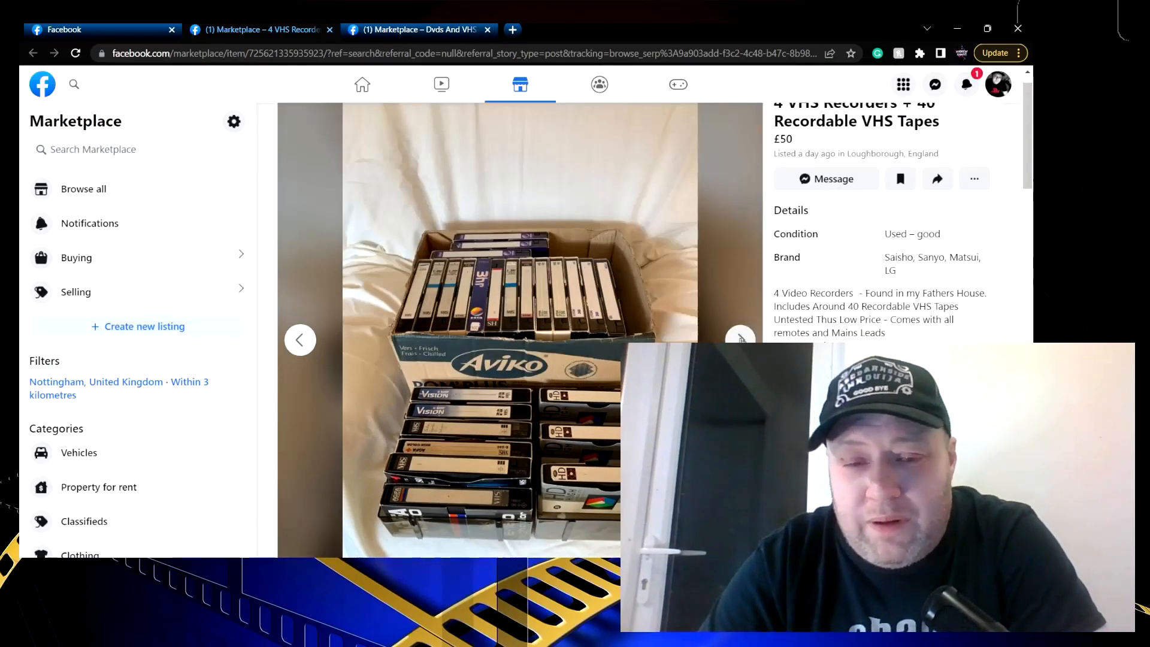
click(740, 339)
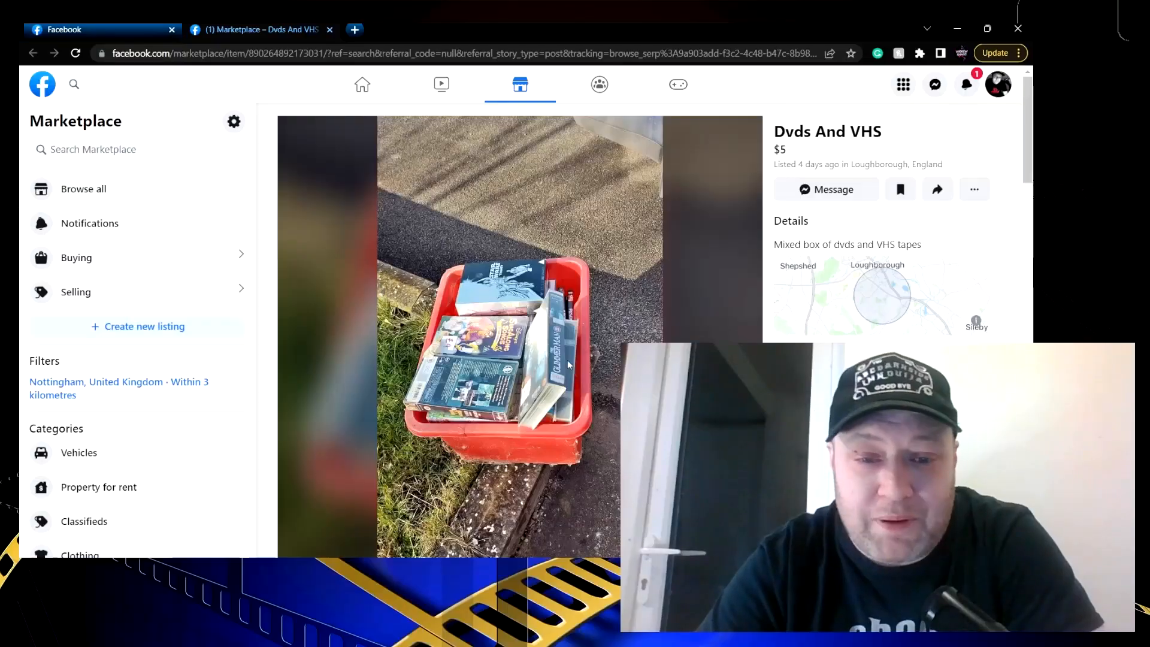
Check the £5 Dvds And VHS seller info and its red crate of tapes photo
scroll(down, 3)
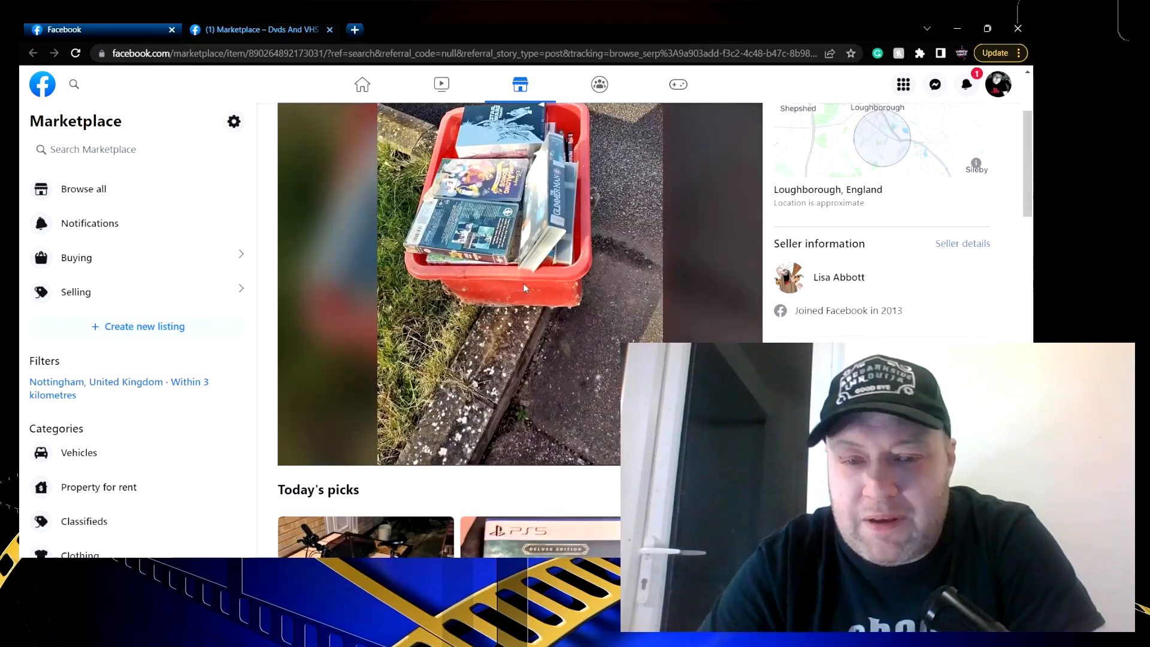
scroll(up, 3)
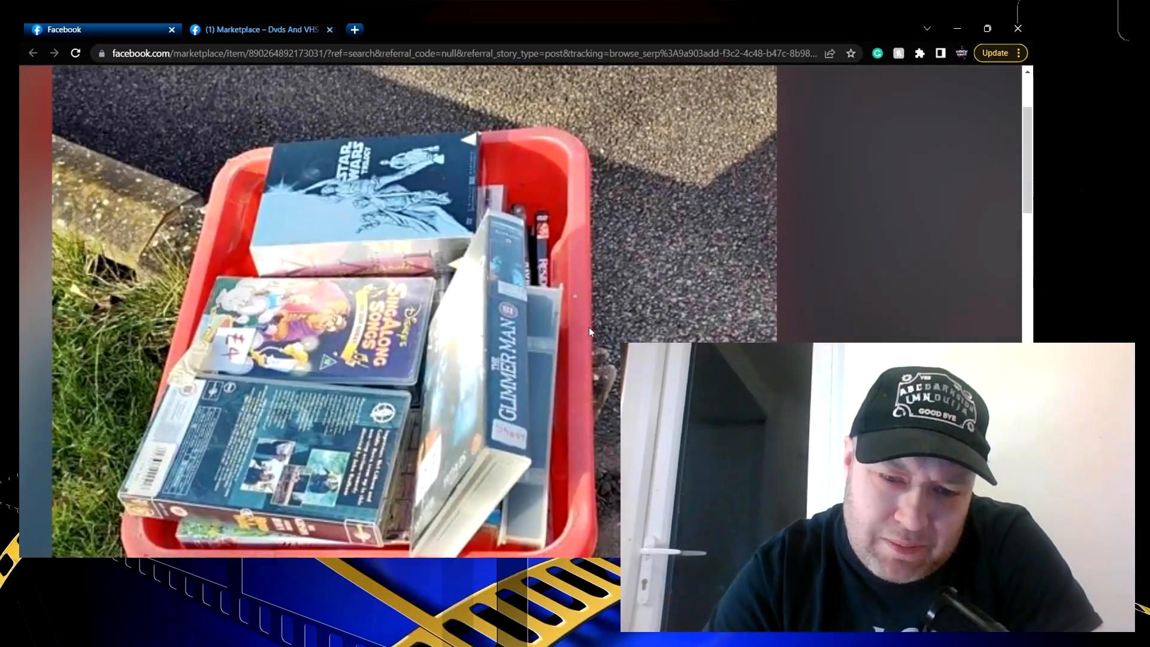
mouse_move(487, 477)
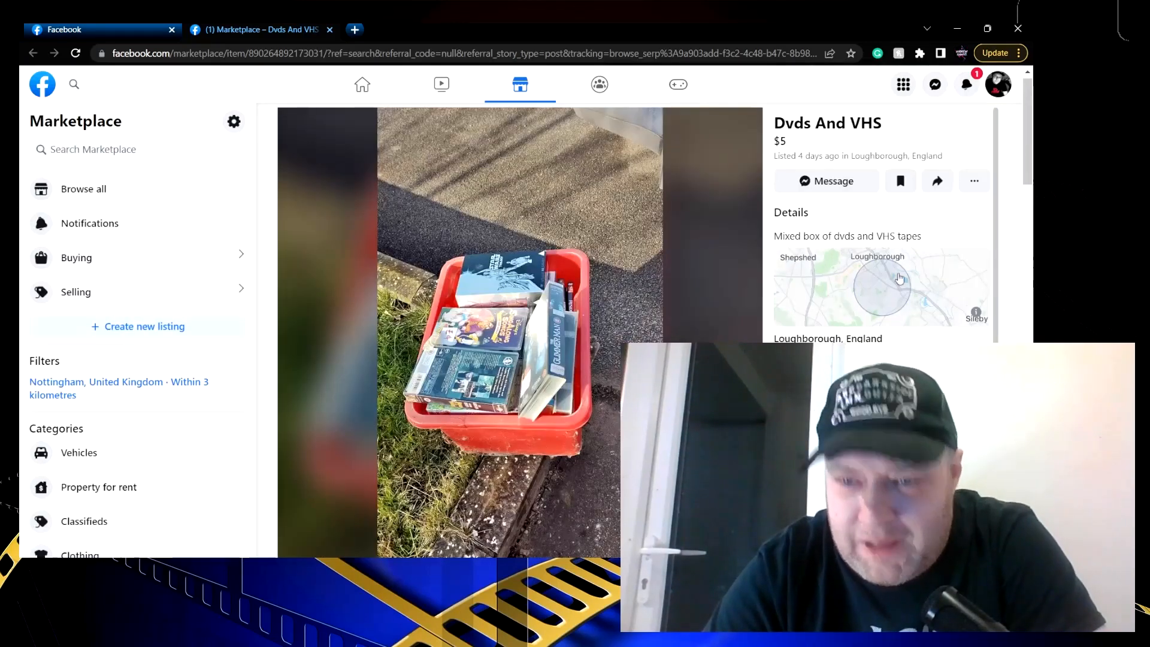
scroll(down, 3)
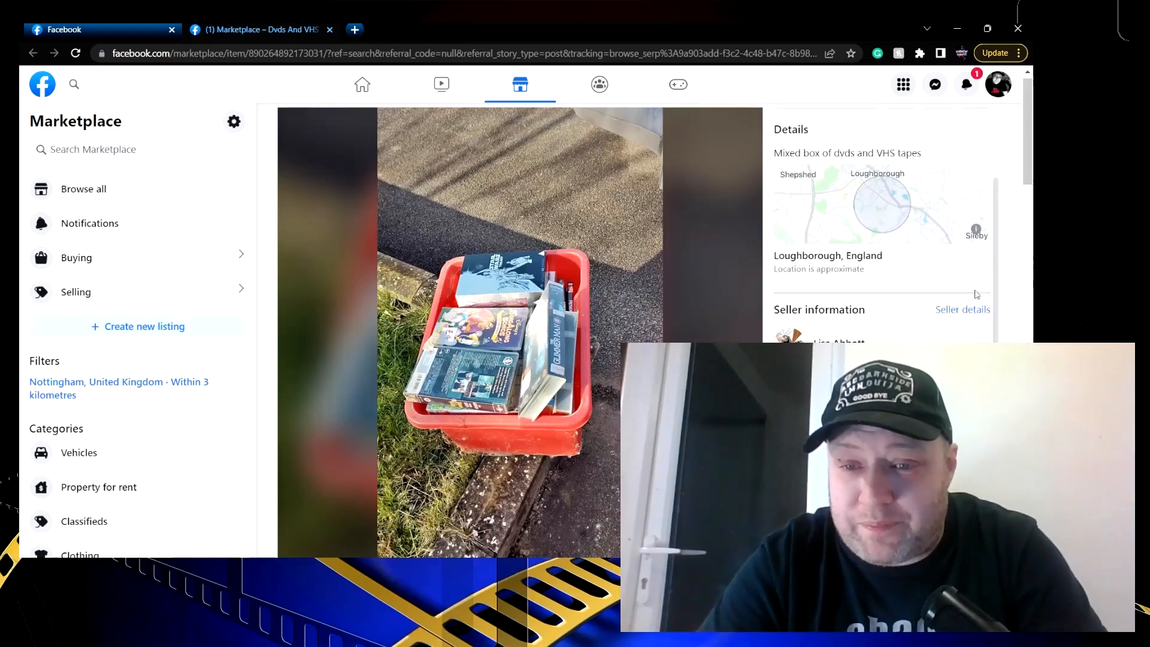
scroll(up, 3)
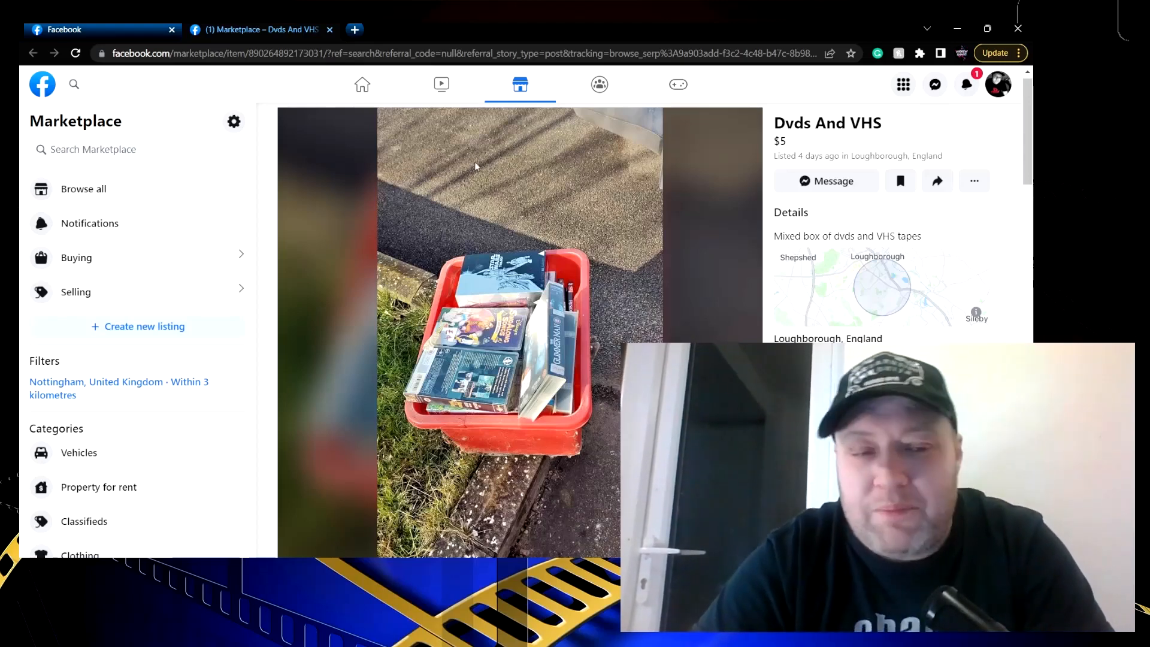
mouse_move(272, 101)
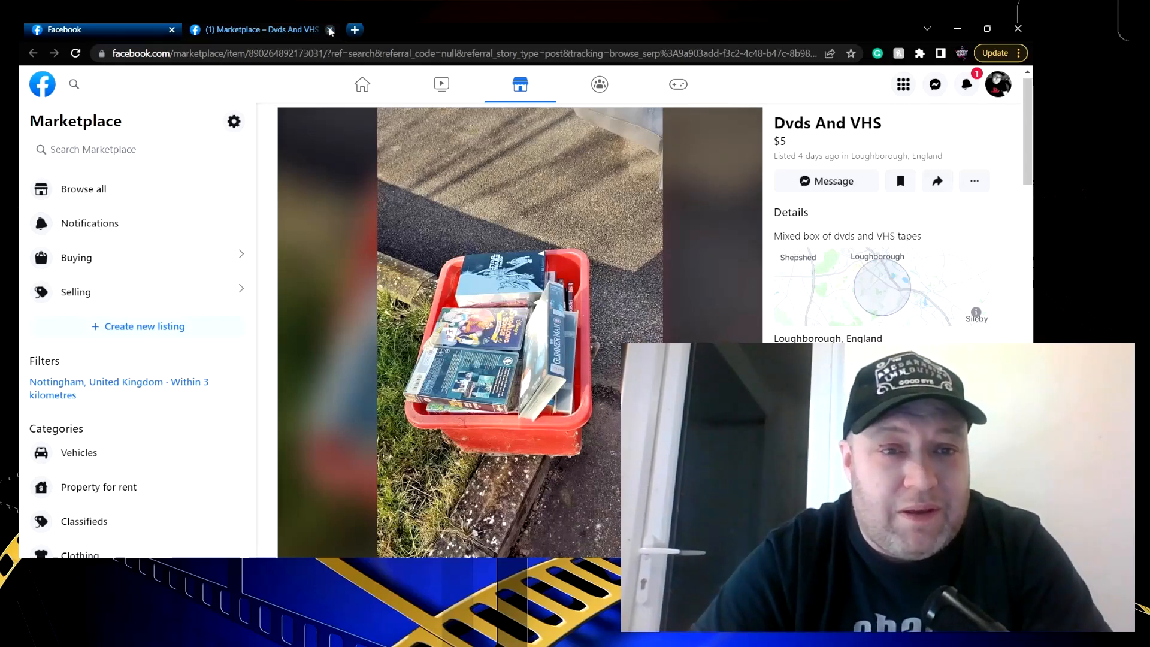
Close the Dvds And VHS listing and search Marketplace for 'vhs horror'
click(331, 29)
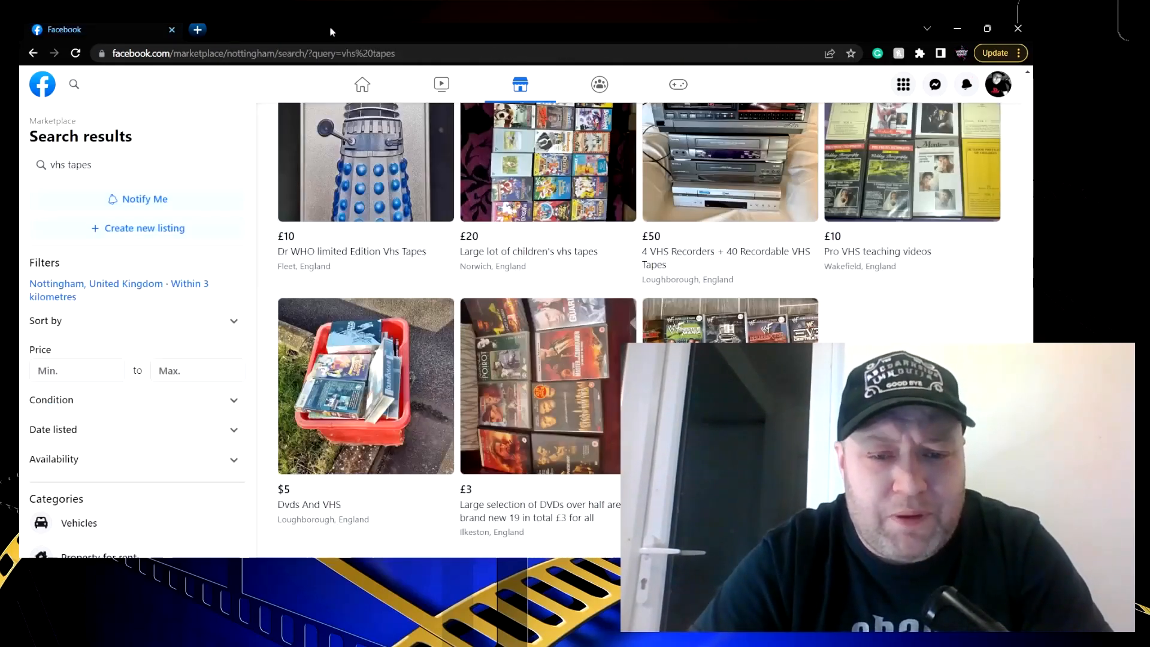
scroll(down, 3)
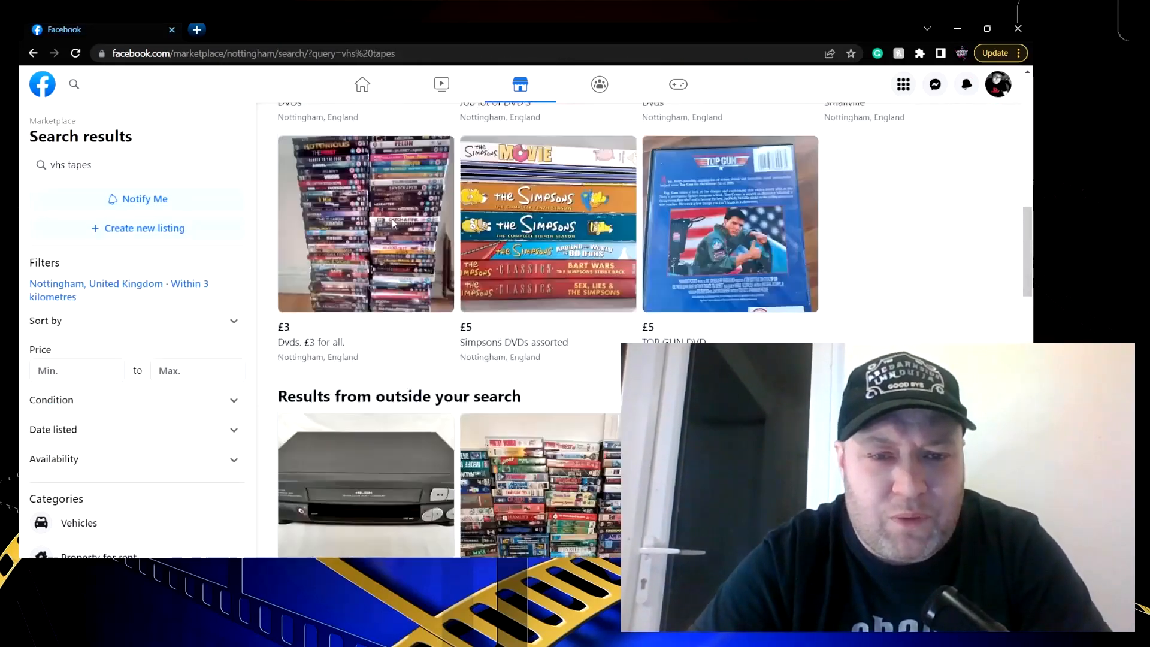
scroll(up, 3)
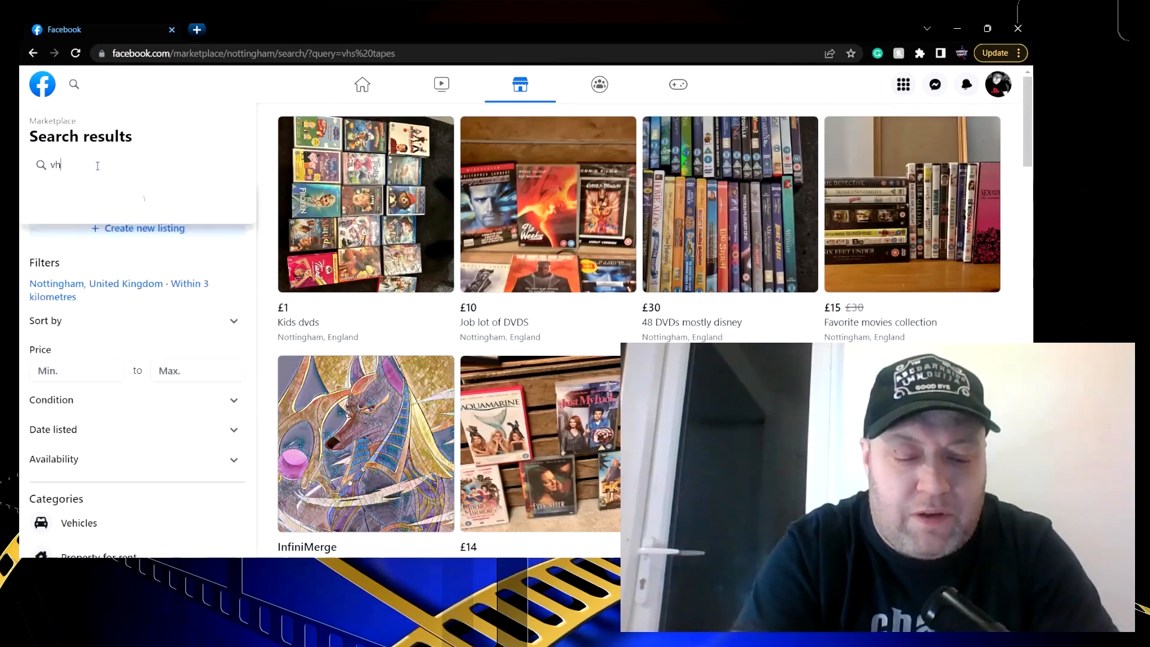
text(vhs horror)
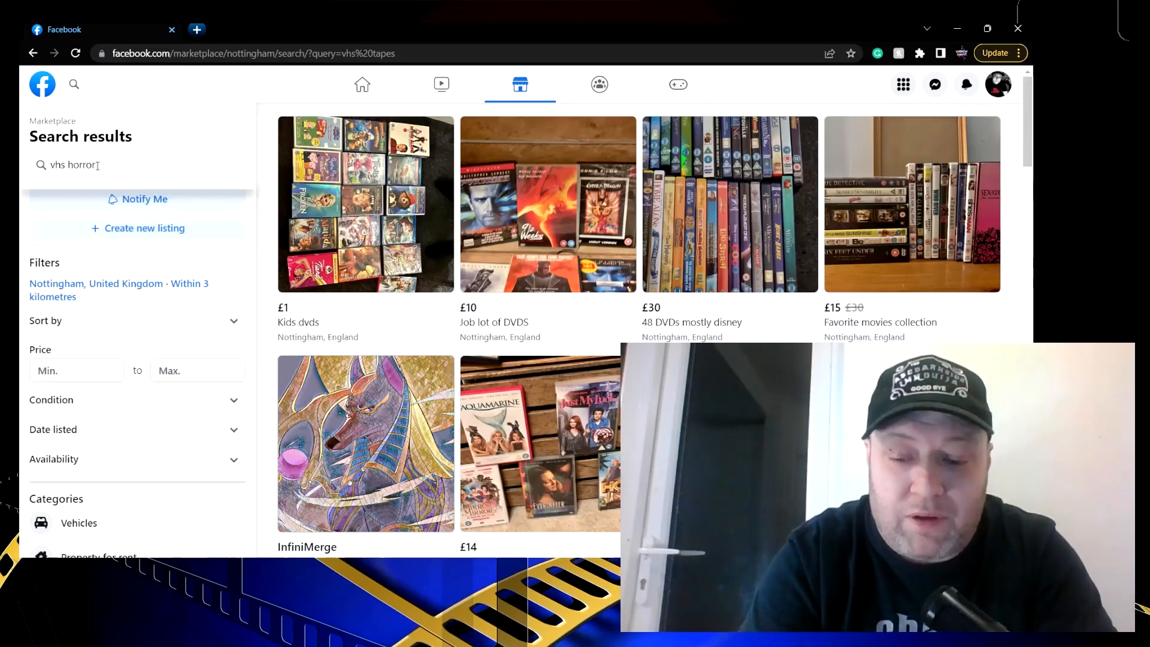
key(Return)
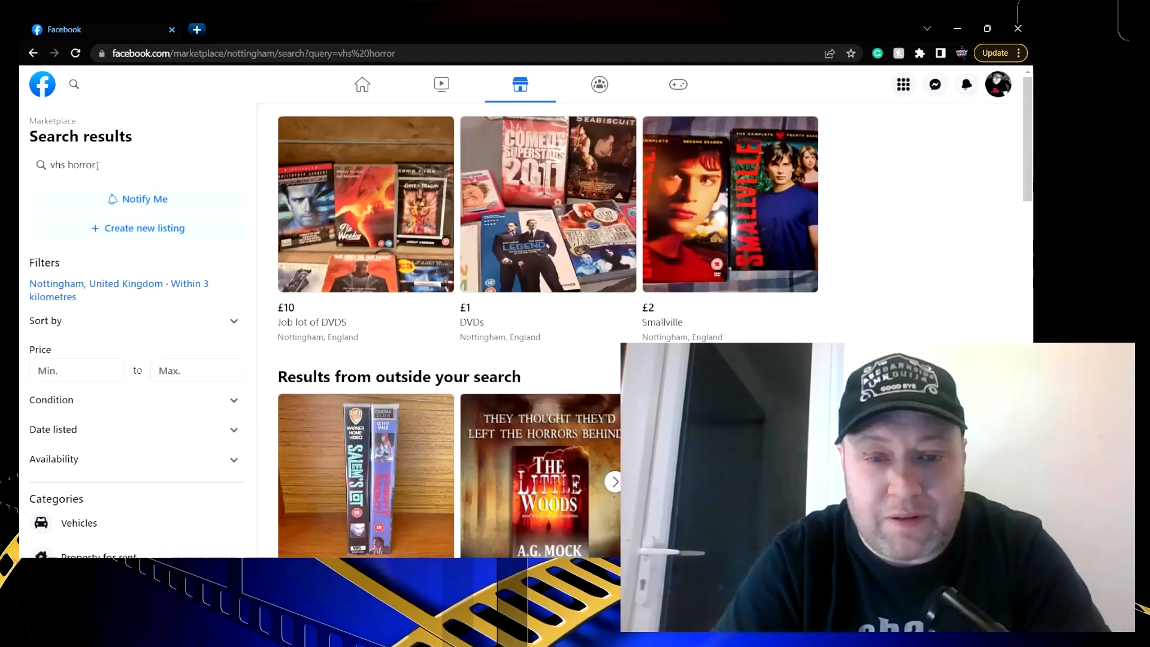
scroll(down, 3)
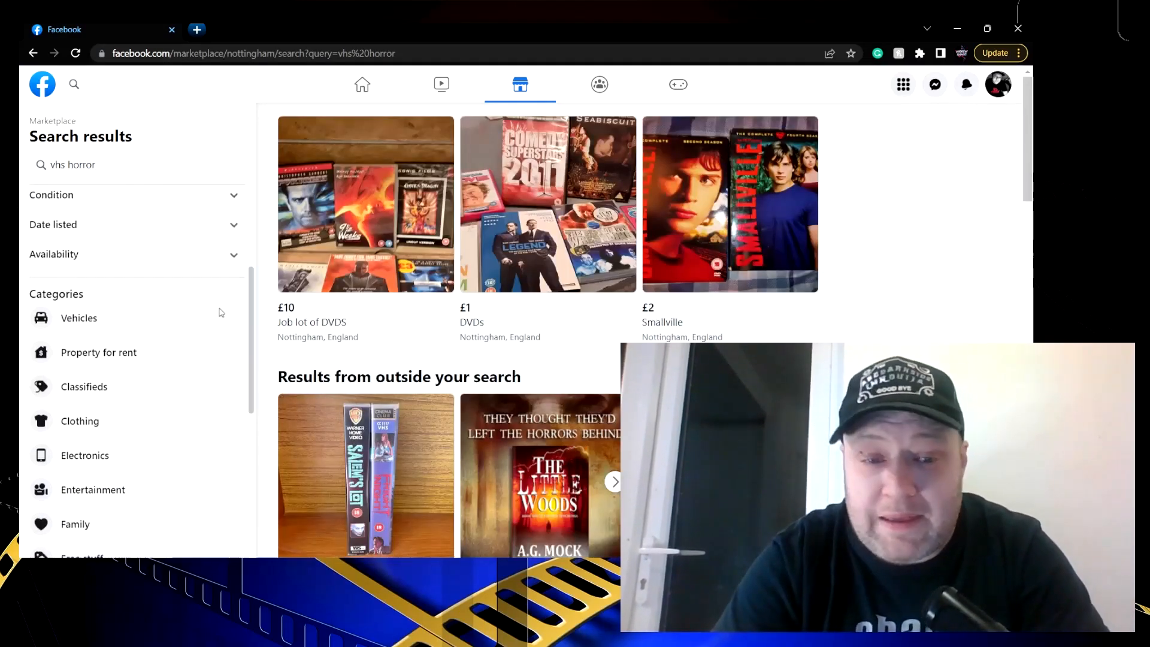
scroll(down, 3)
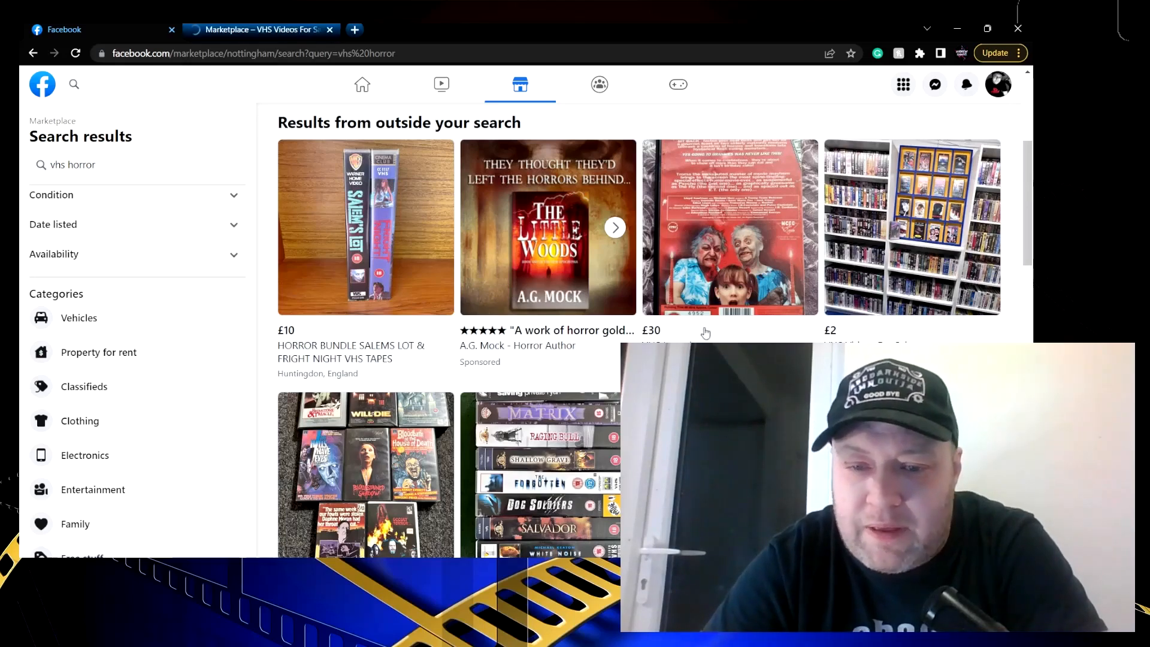
mouse_move(729, 273)
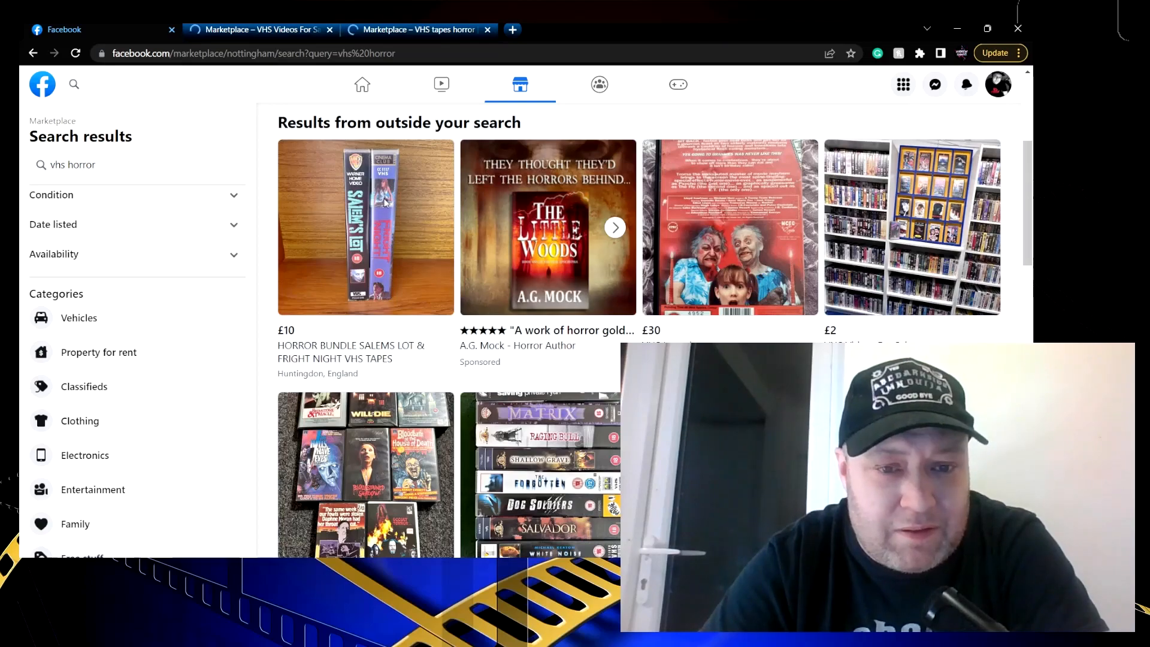
Scroll the vhs horror results, sending listings like £2 VHS Videos For Sale to new tabs
click(365, 226)
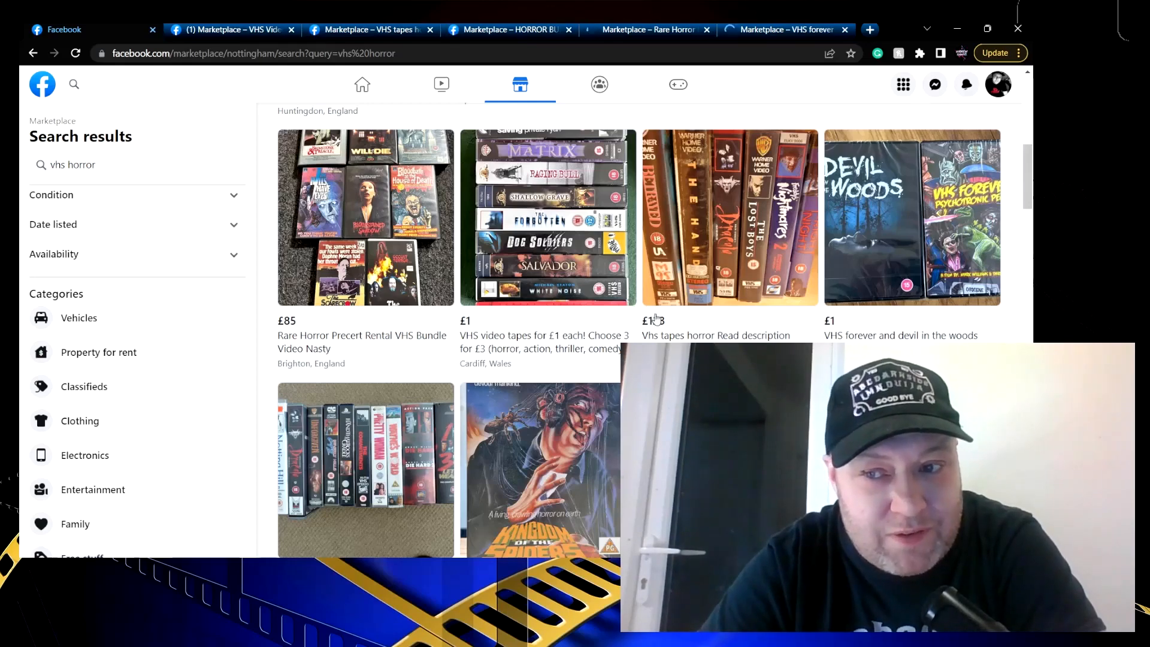
scroll(down, 3)
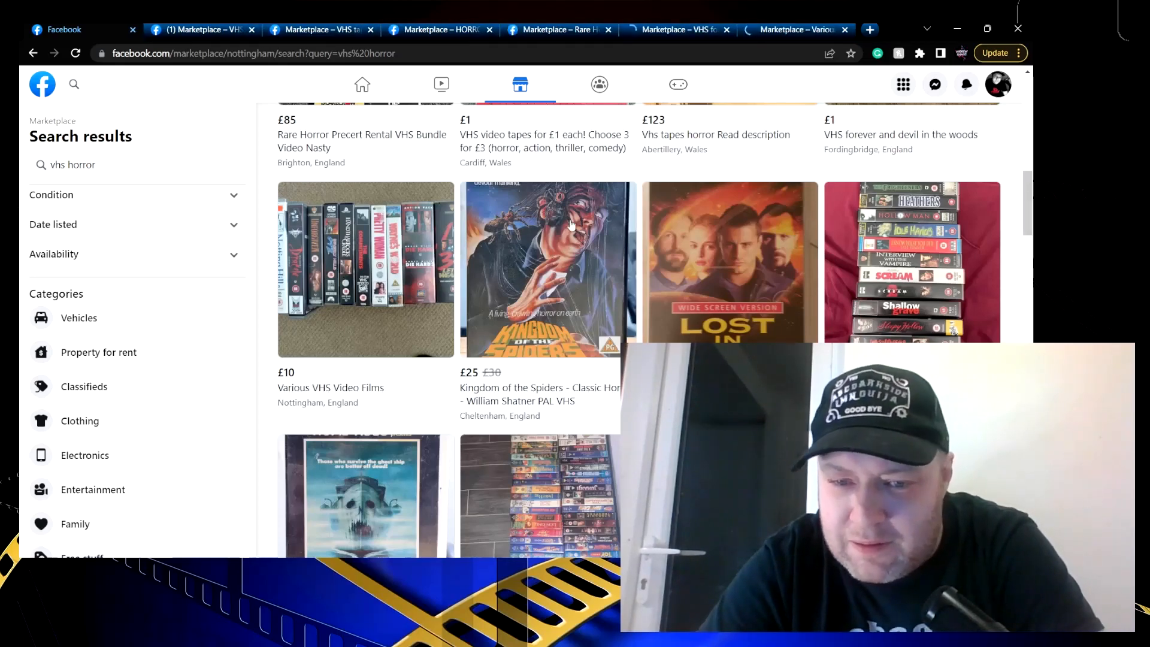
scroll(down, 3)
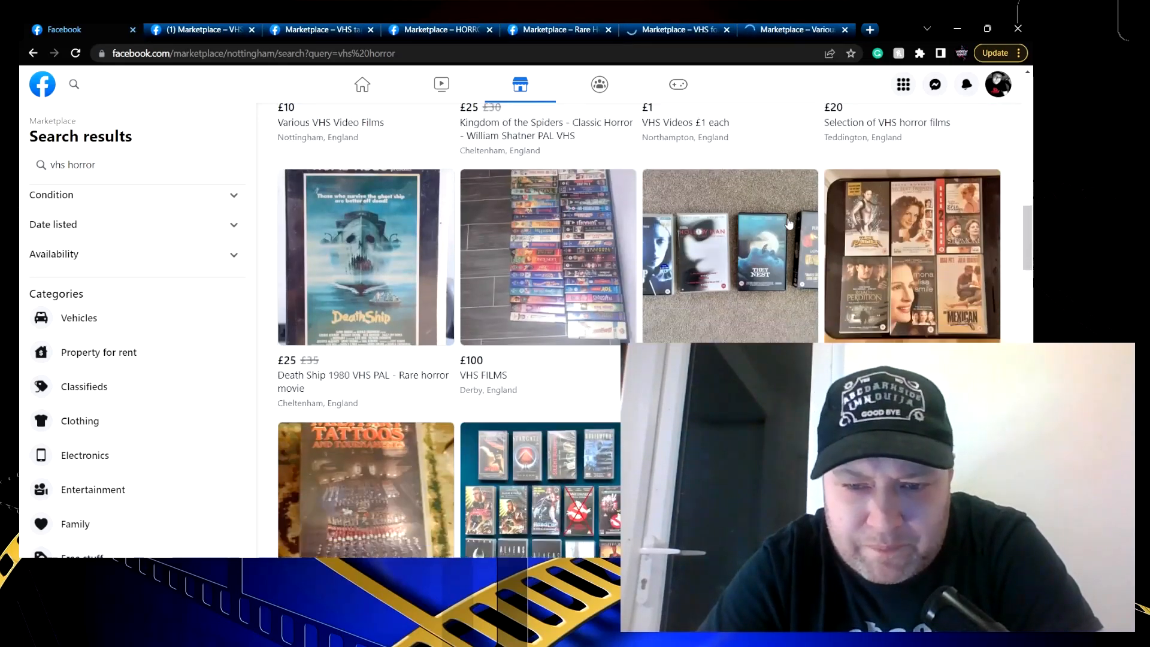
scroll(down, 3)
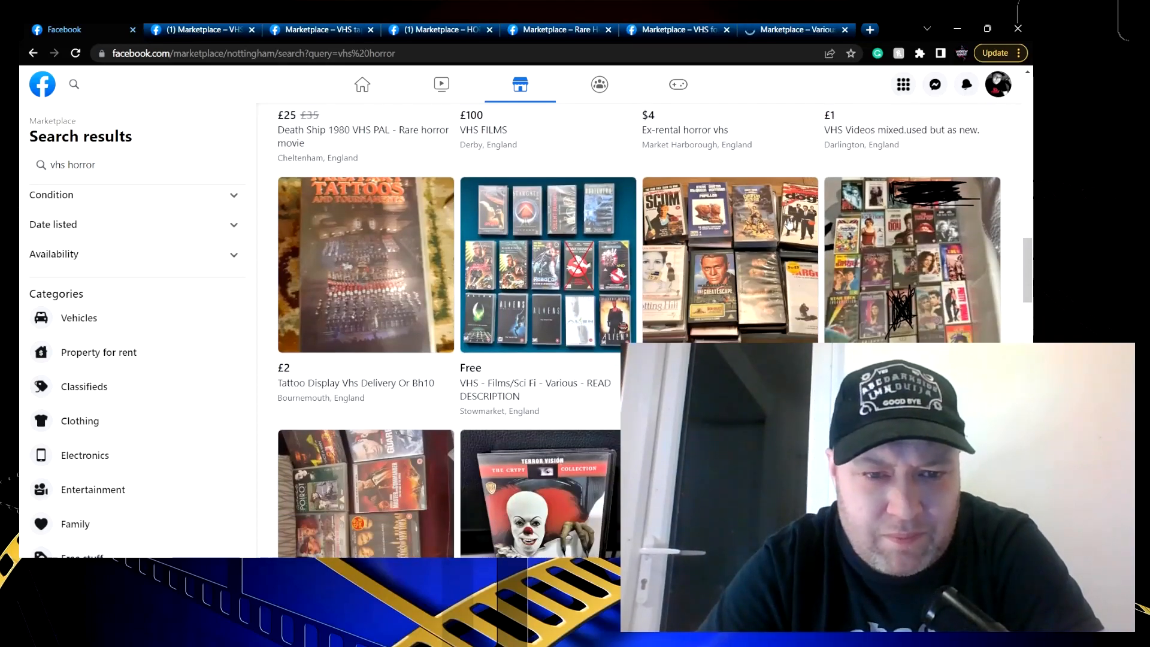
scroll(down, 3)
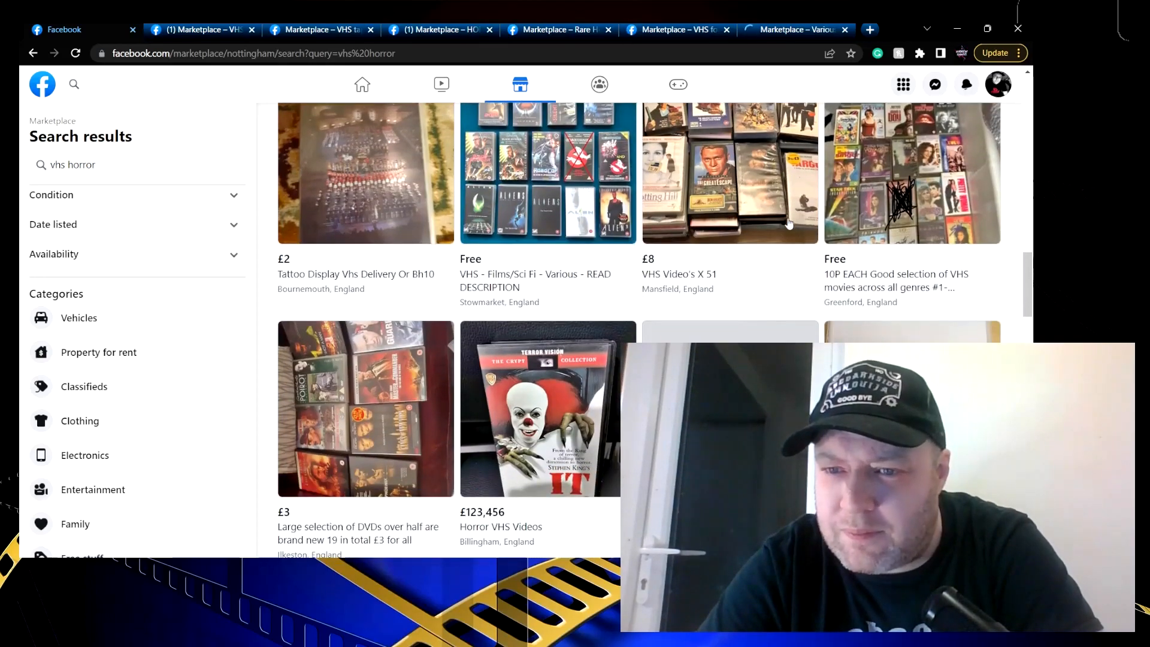
scroll(down, 3)
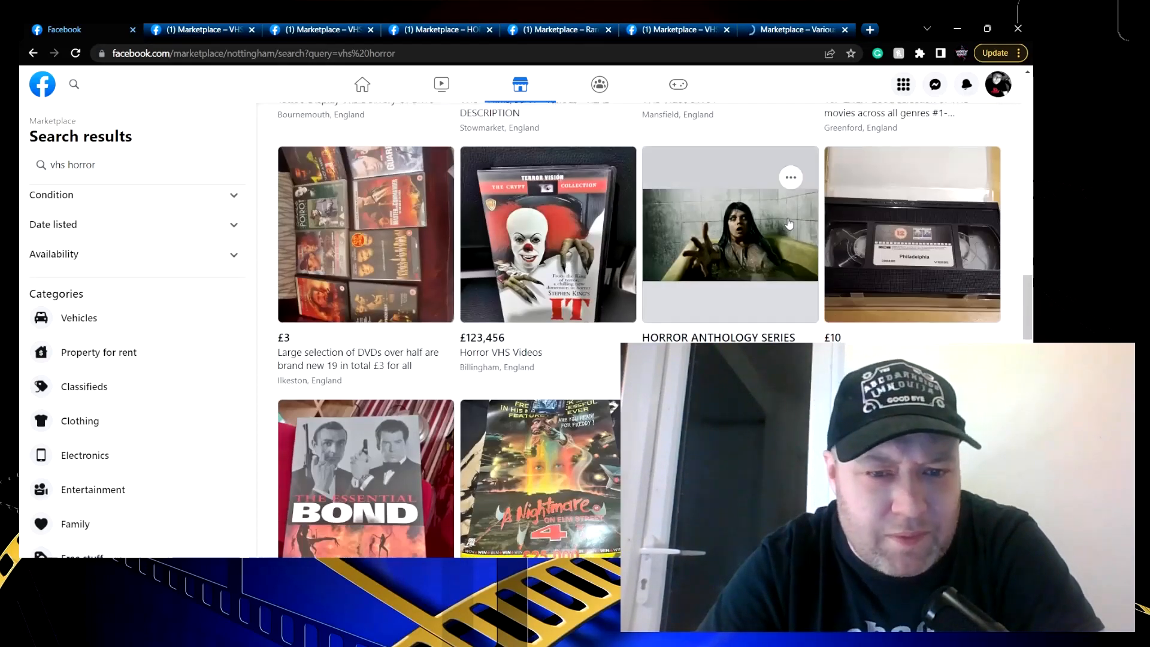
scroll(down, 3)
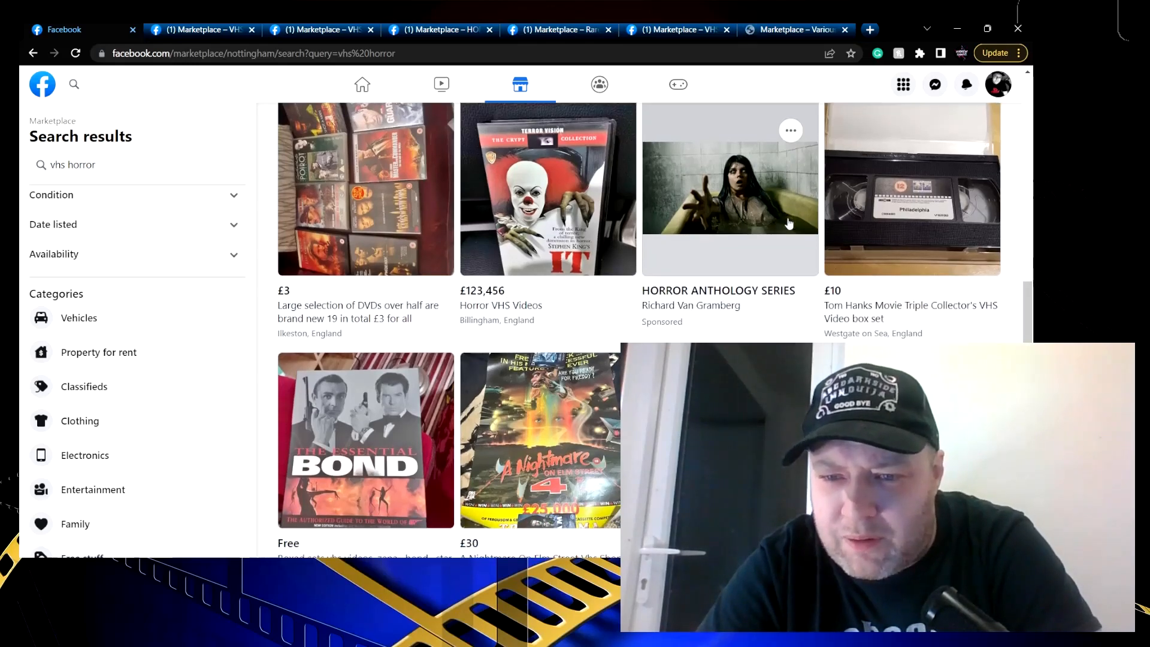
scroll(down, 3)
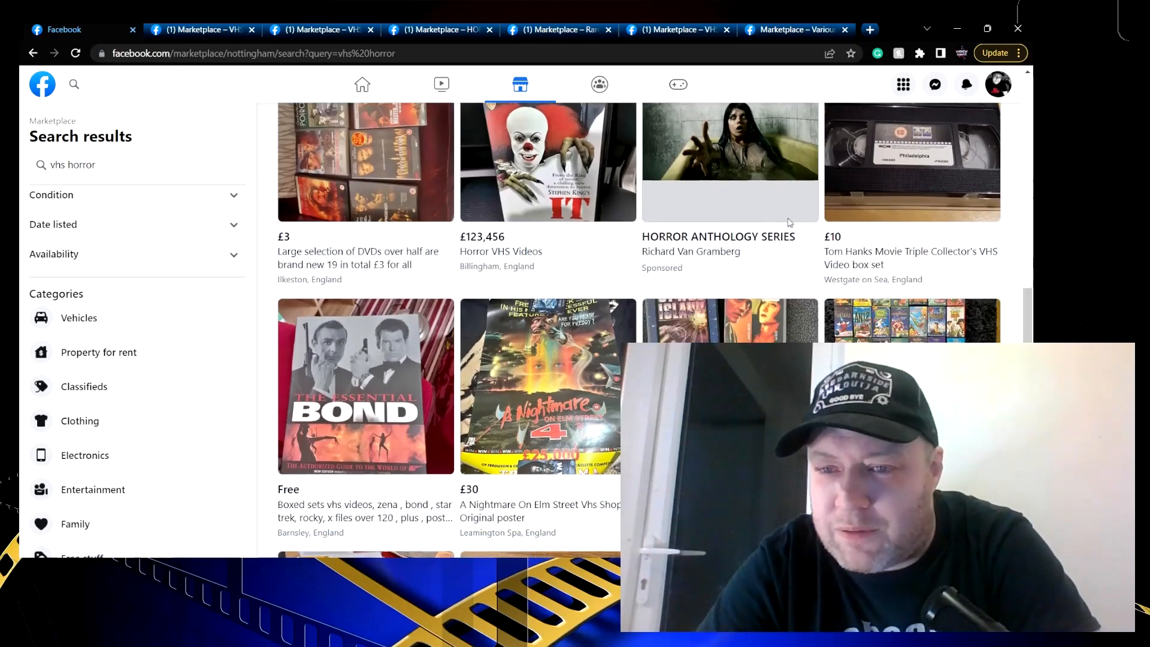
scroll(down, 3)
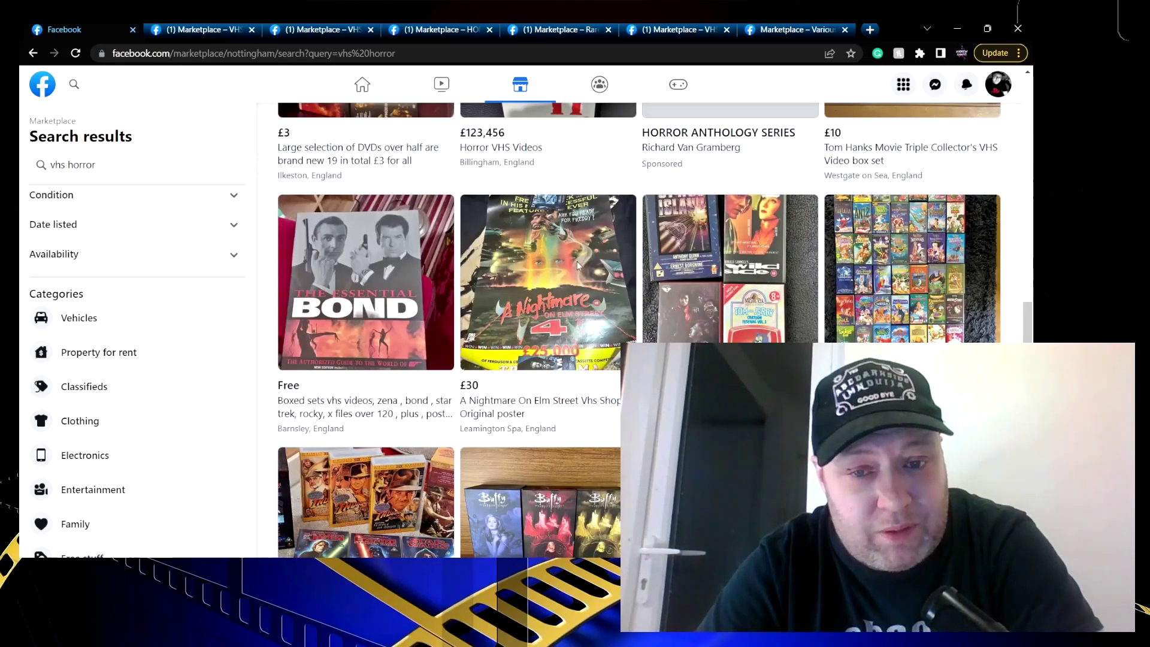
scroll(down, 3)
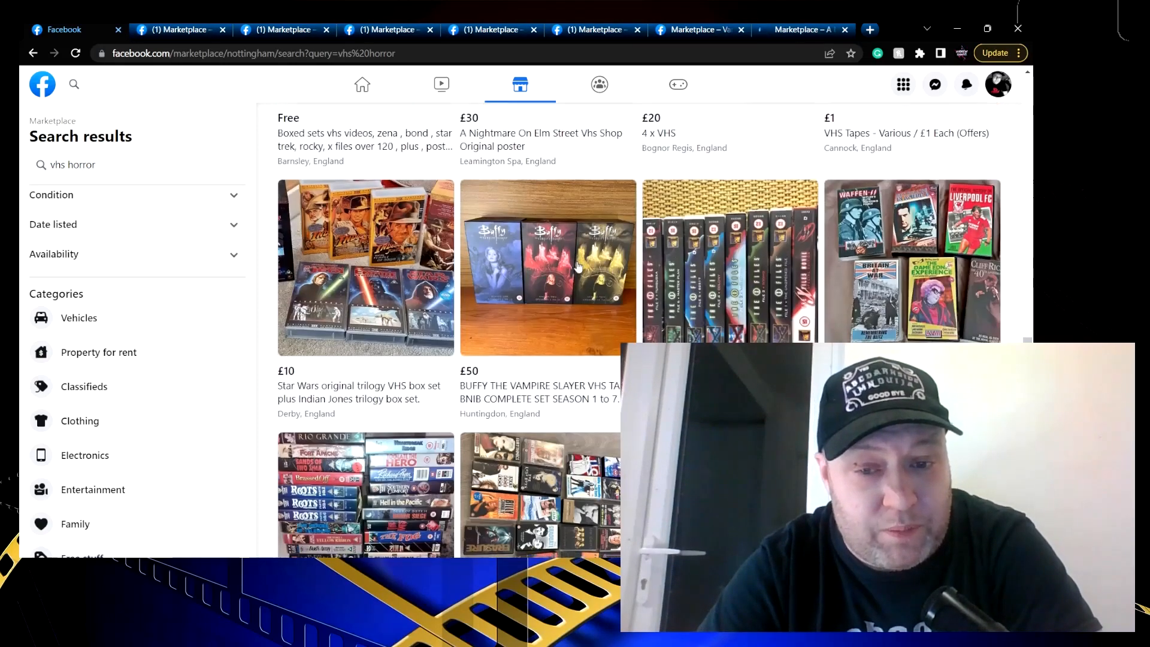
scroll(down, 3)
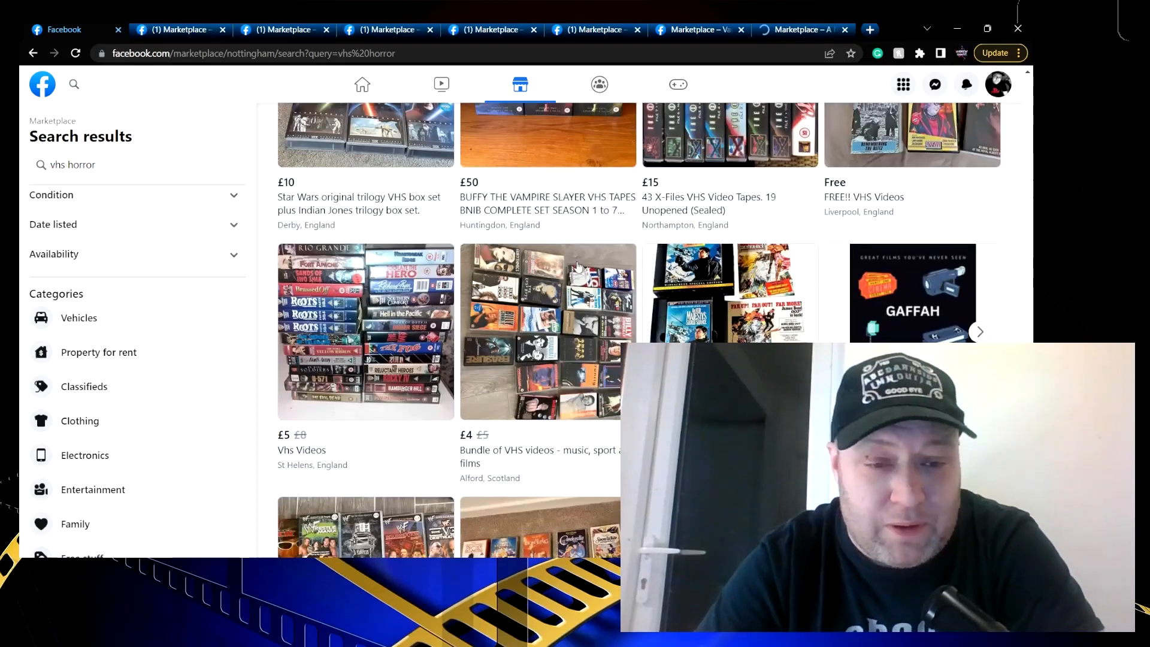
scroll(down, 3)
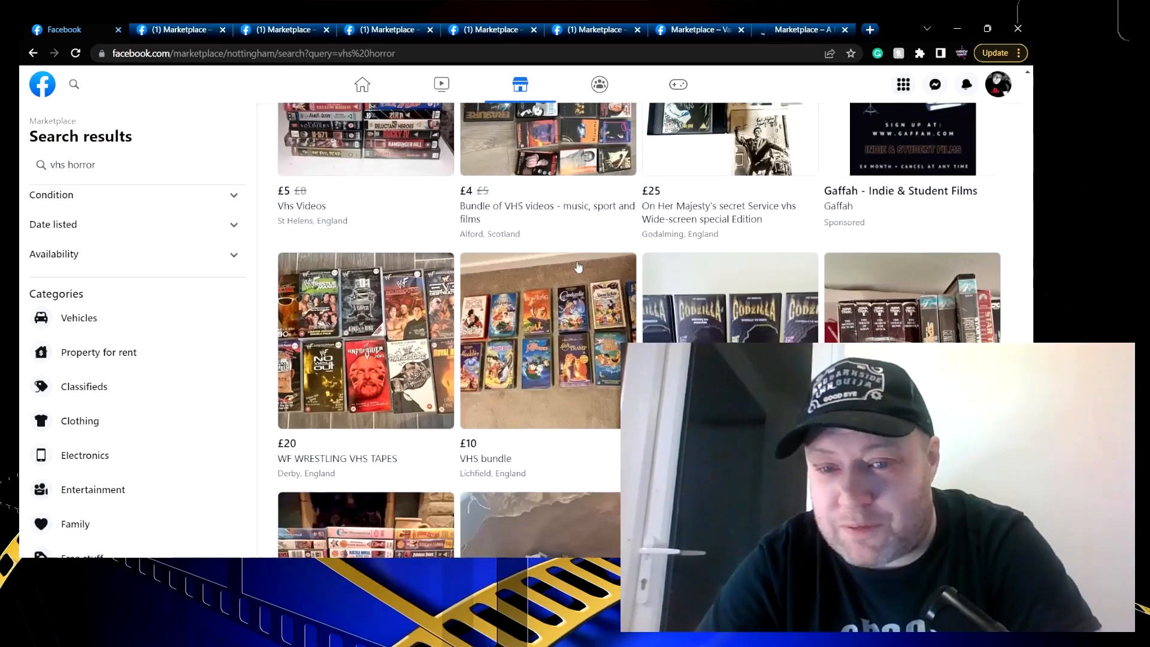
scroll(down, 3)
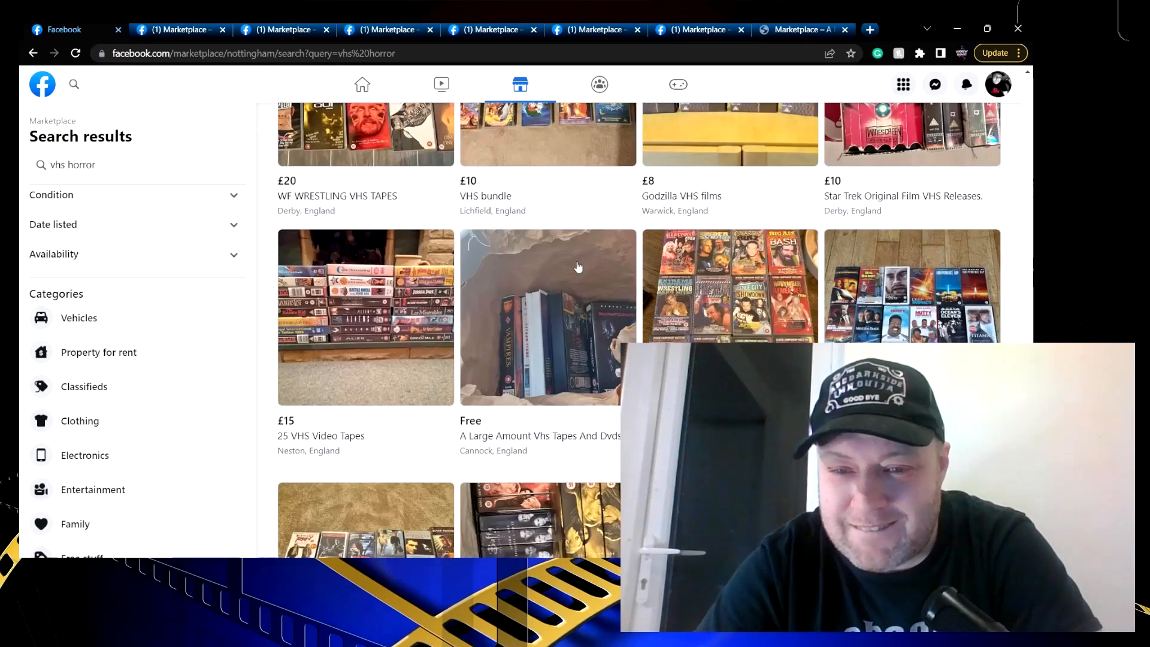
scroll(down, 3)
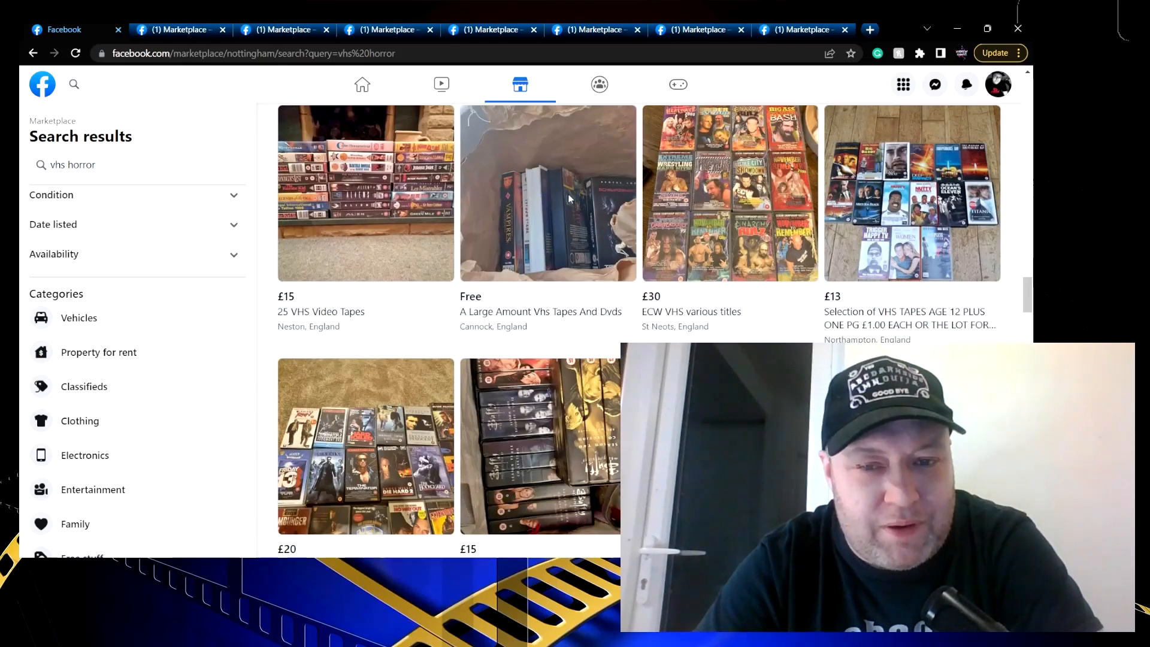
scroll(down, 3)
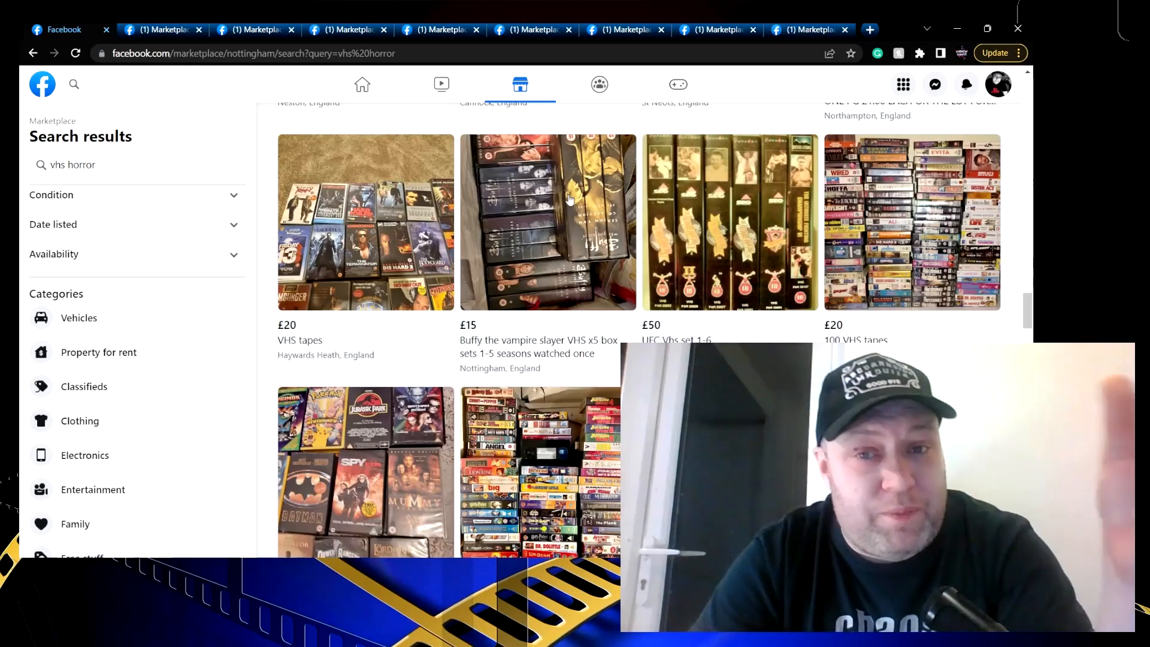
mouse_move(198, 96)
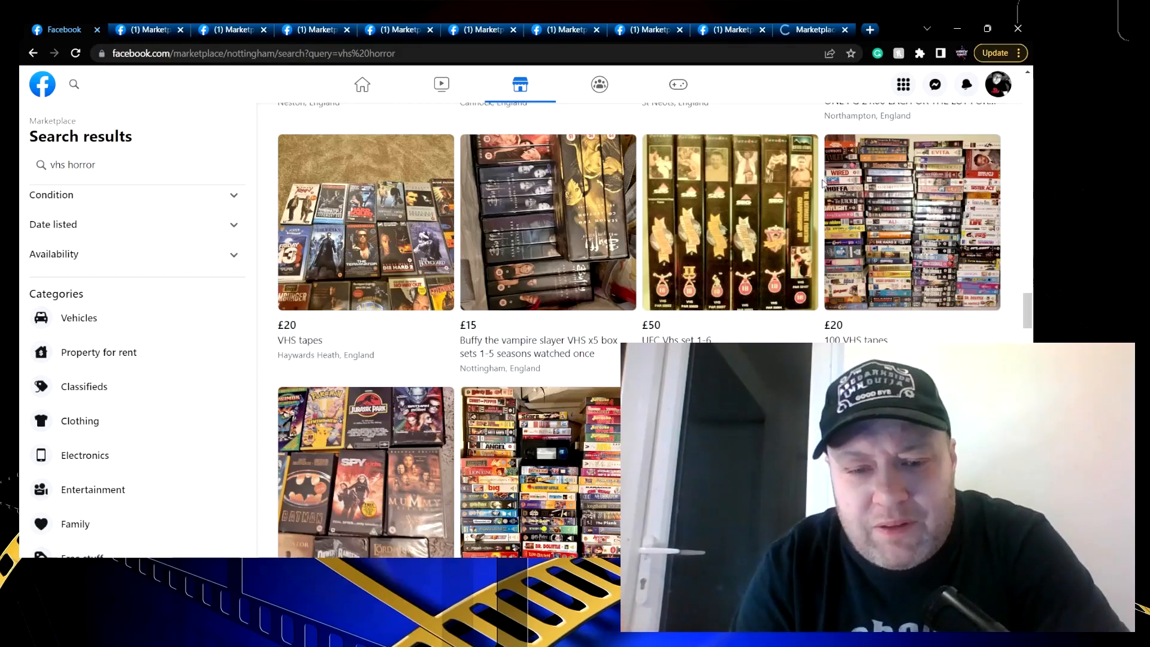
scroll(down, 3)
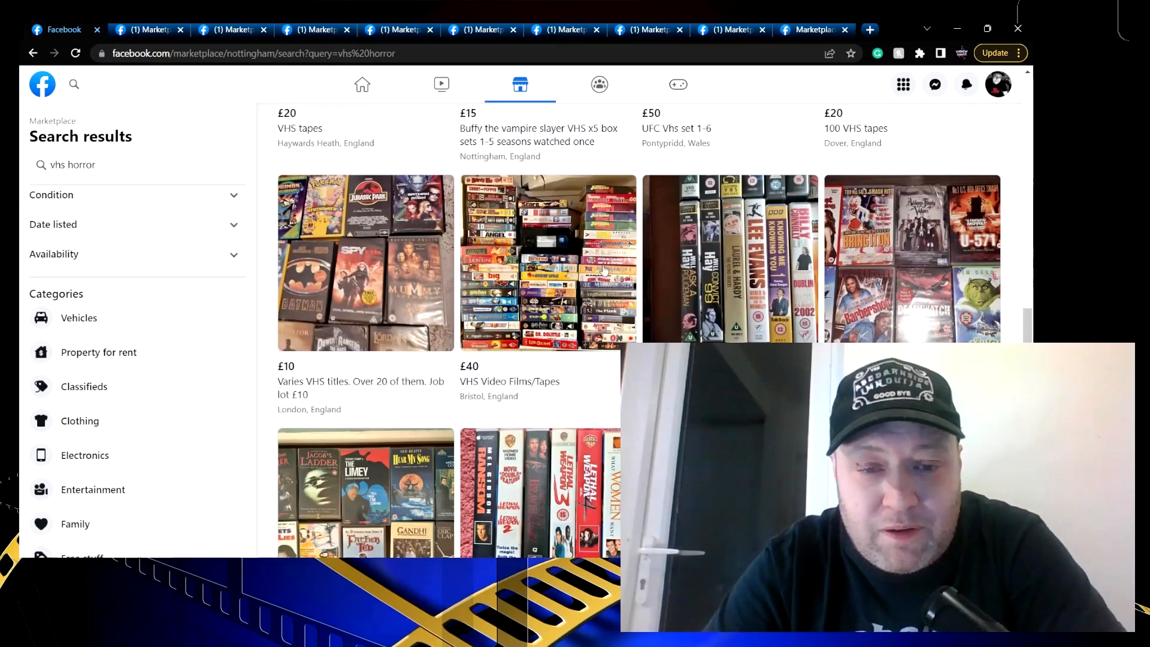
scroll(down, 3)
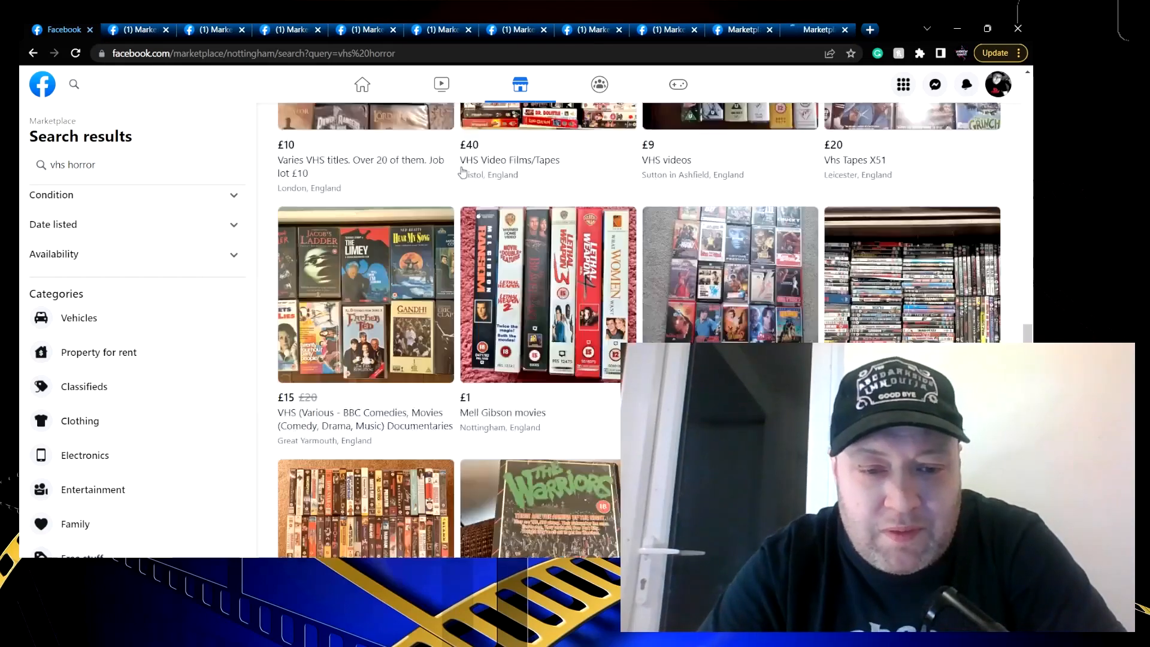
scroll(up, 3)
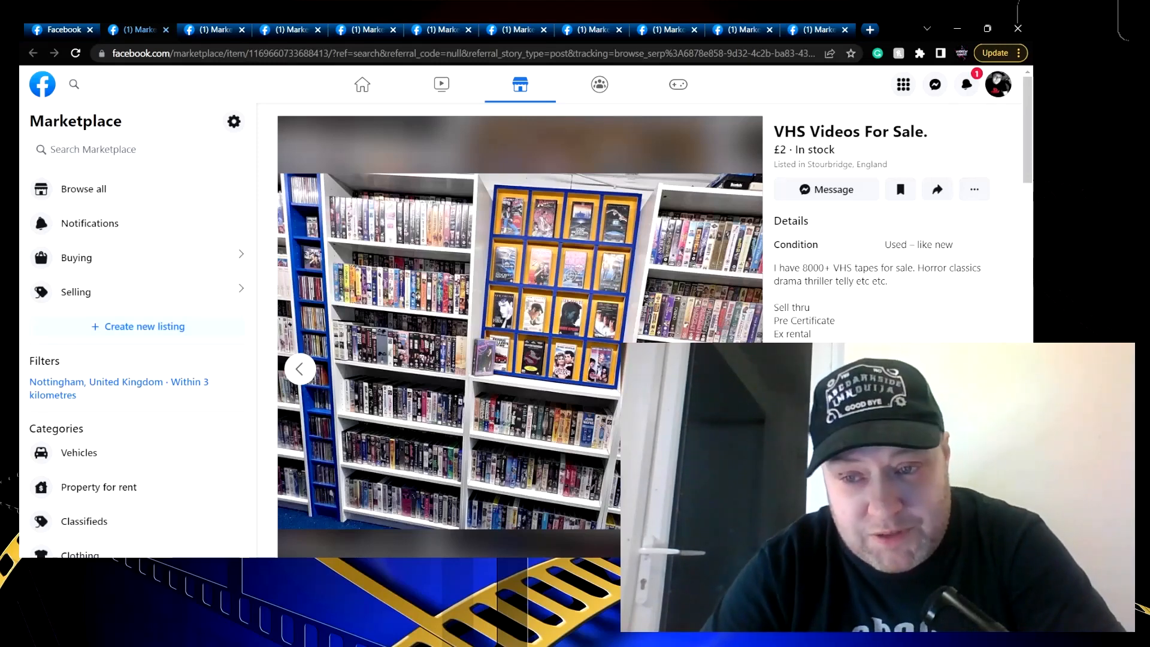
Review the 8000+ VHS tapes listing's photo and scroll its condition and description details
scroll(down, 3)
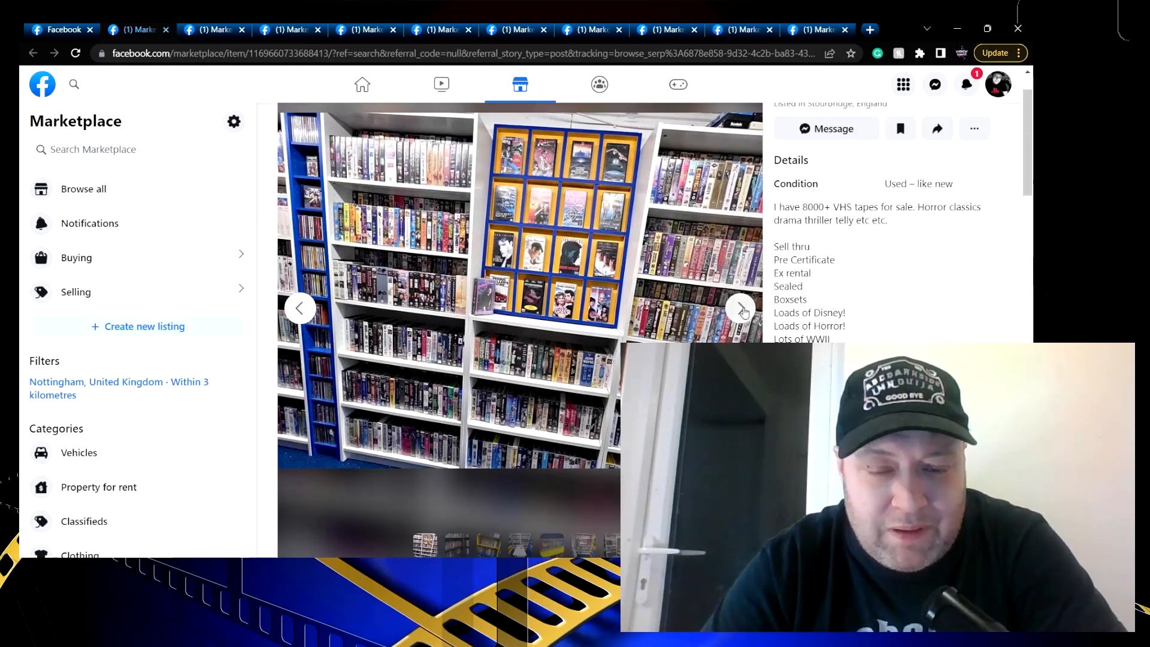
click(740, 307)
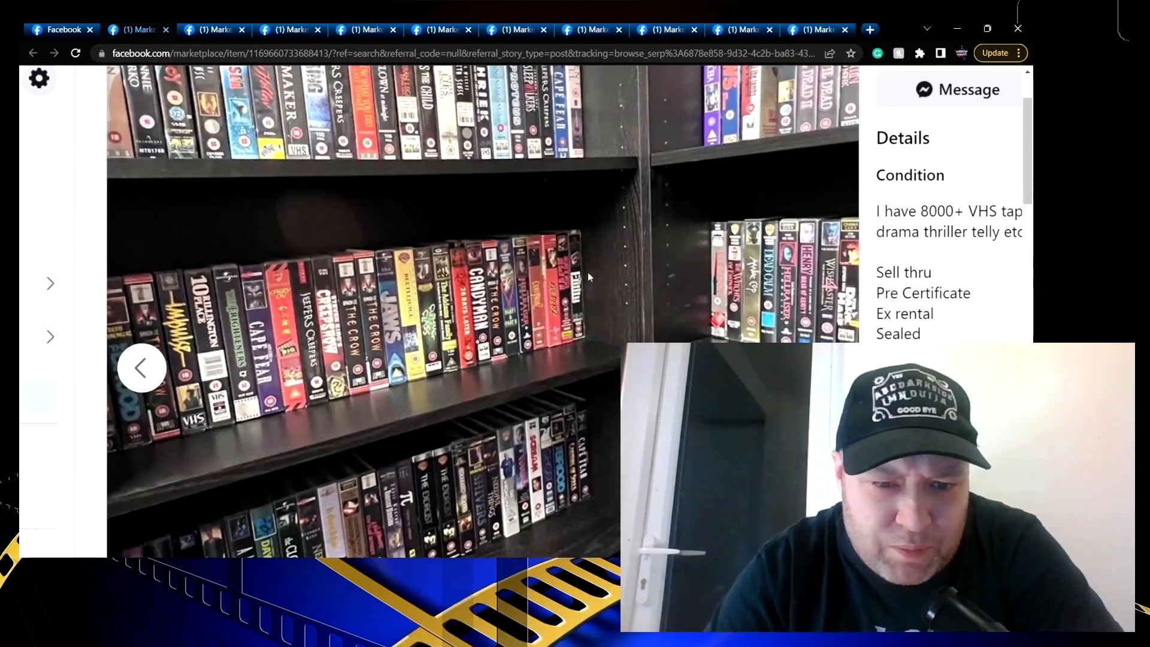
scroll(up, 3)
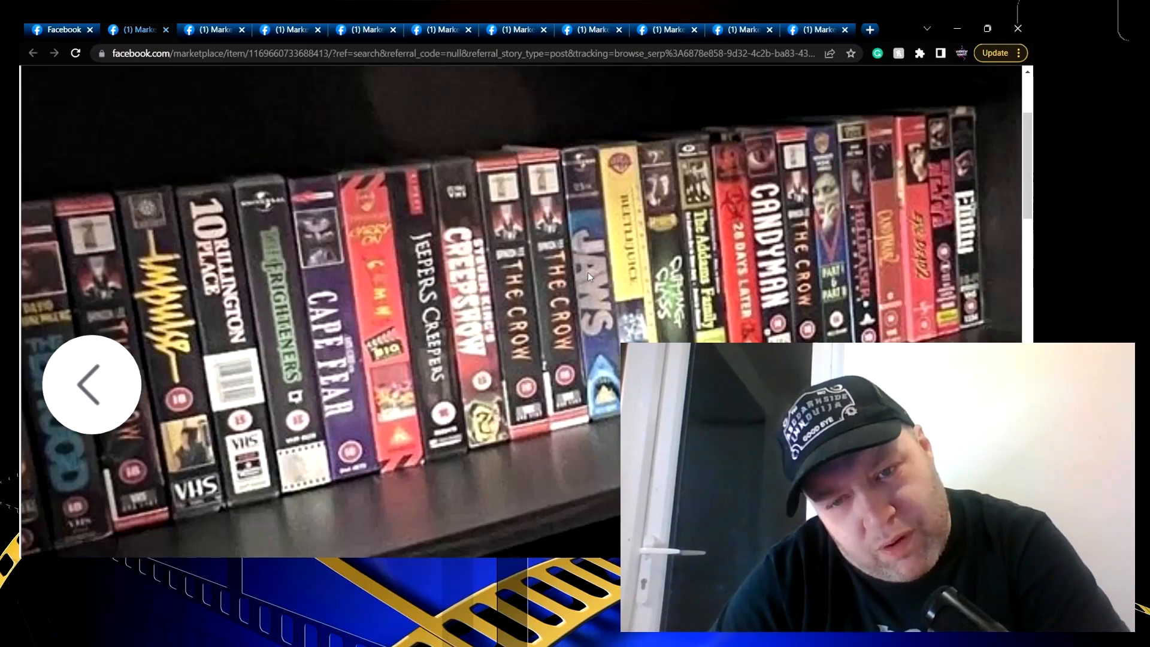
click(92, 385)
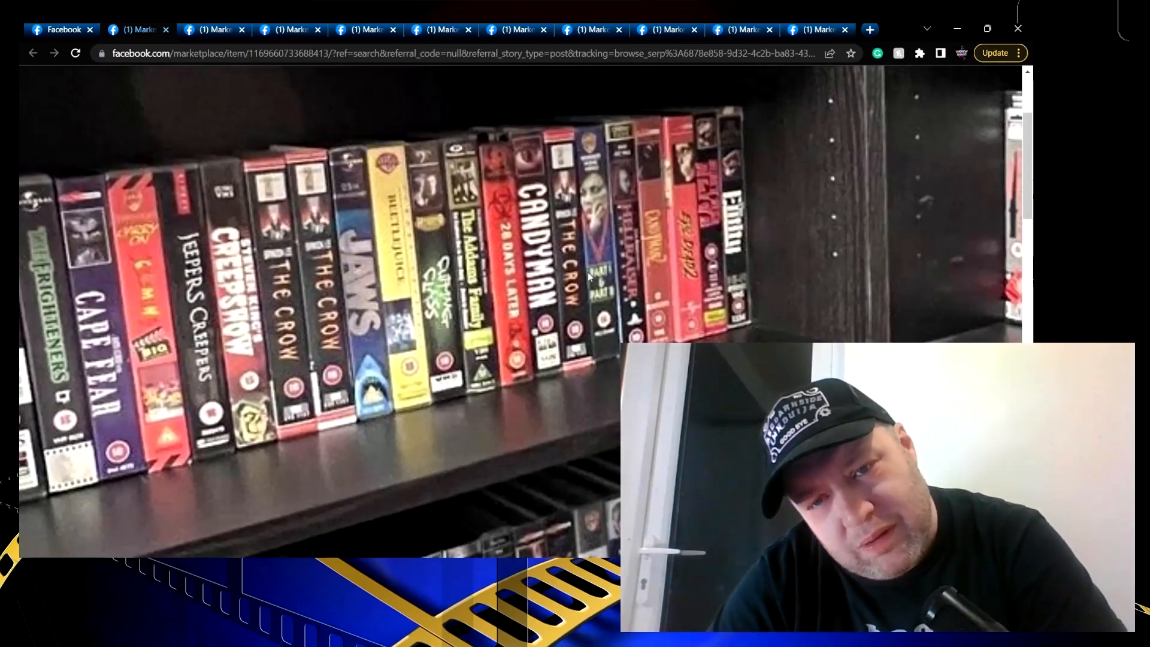
scroll(down, 3)
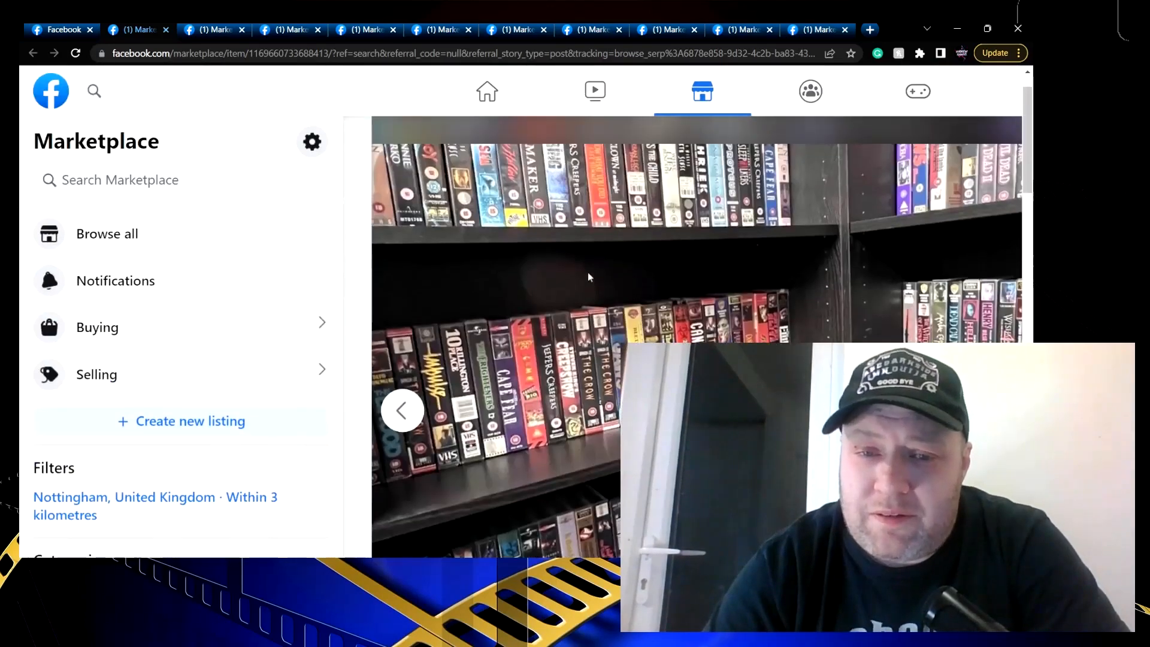
scroll(down, 3)
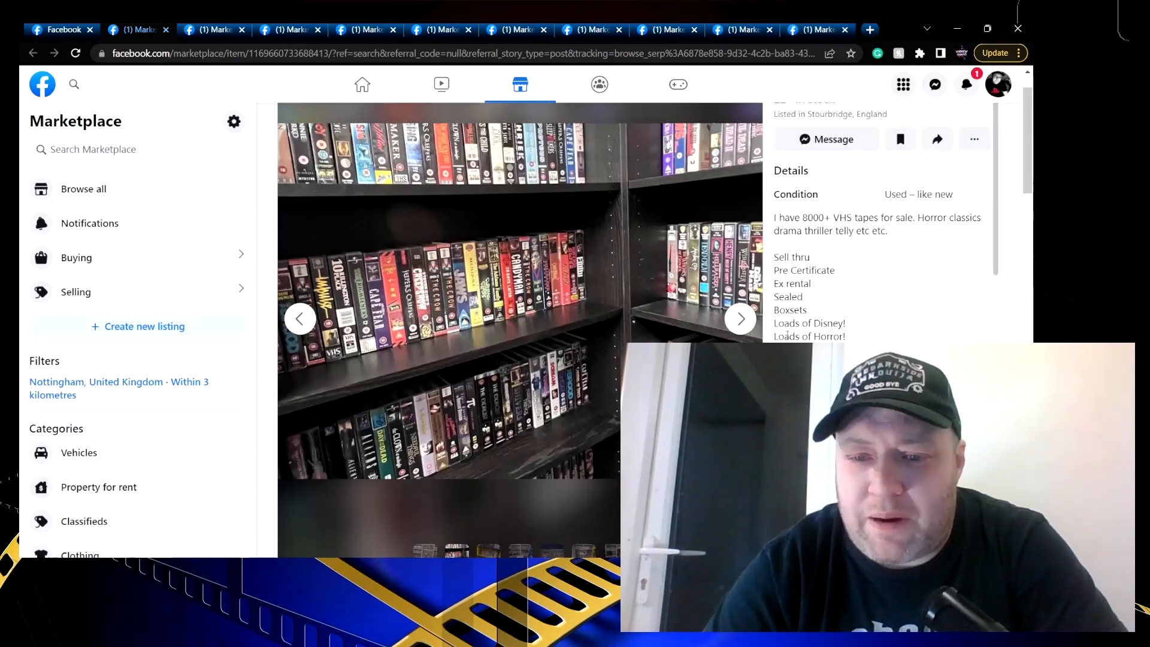
Step through more photos of the yellow-shelved tapes and return the details panel to the top
click(740, 319)
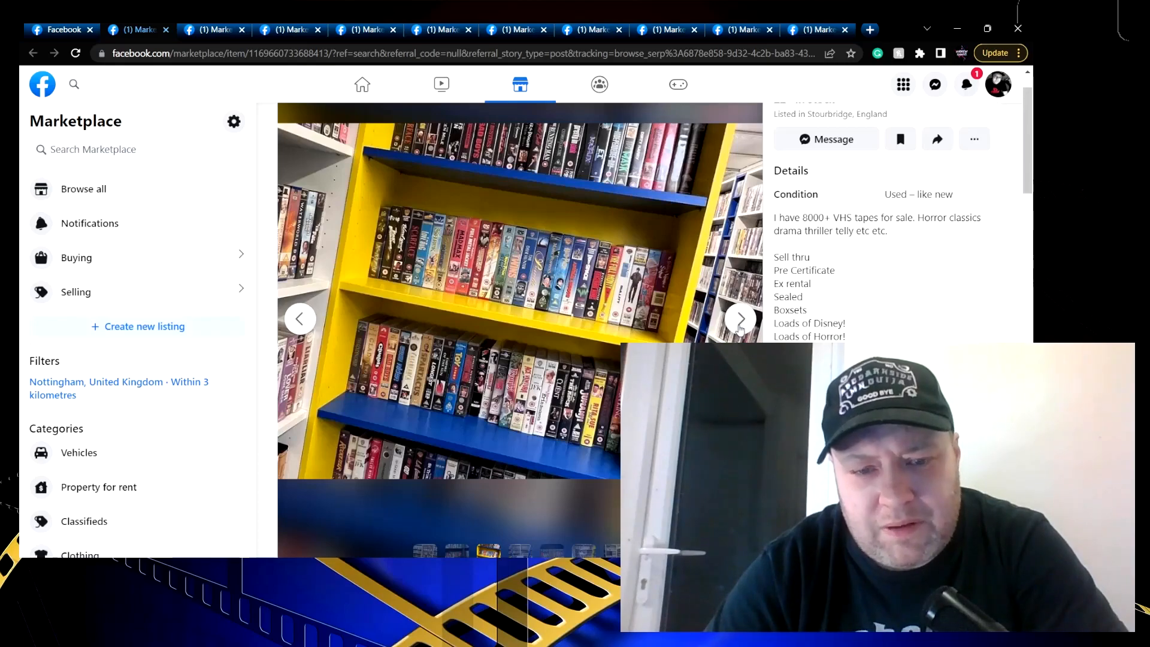
click(739, 318)
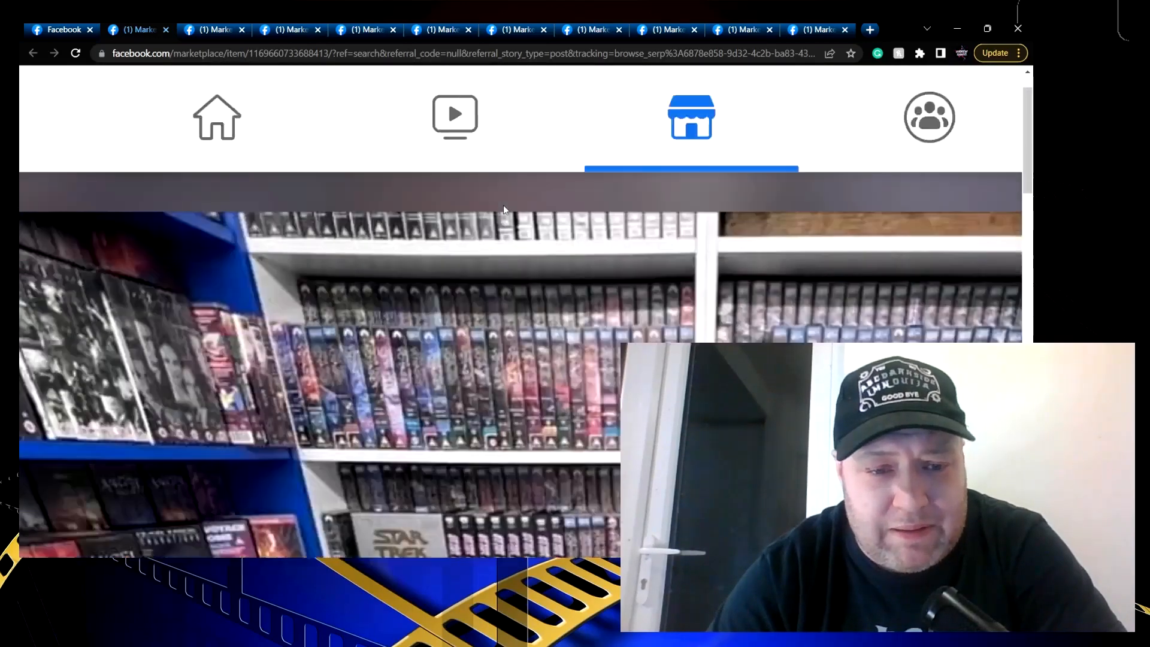
scroll(down, 3)
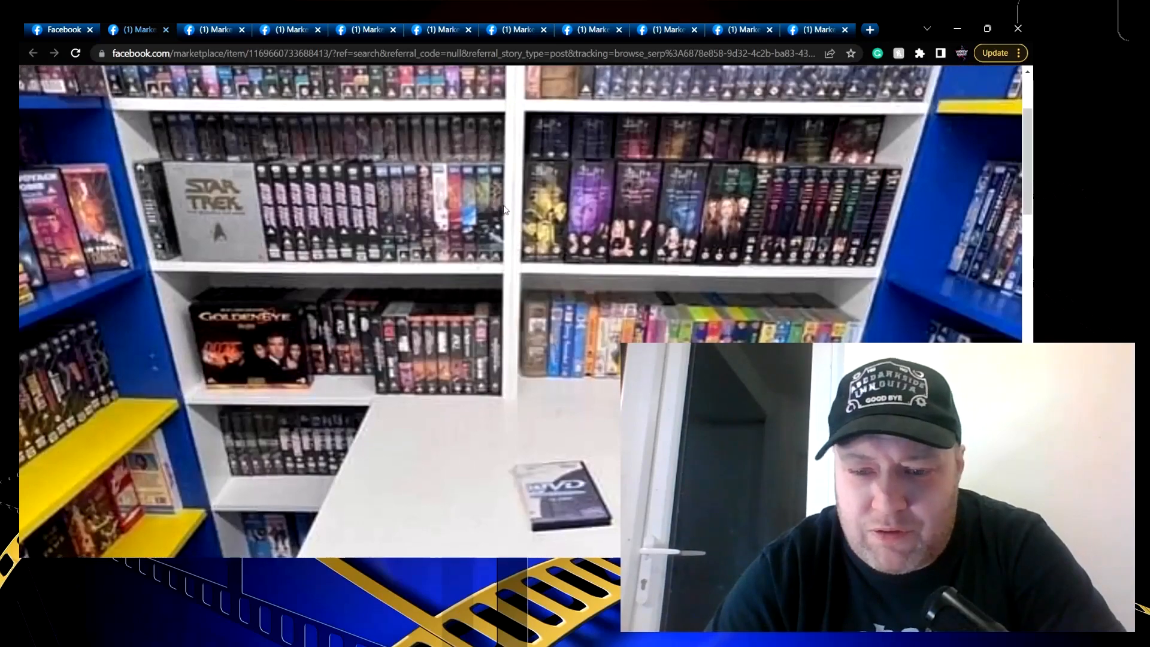
scroll(up, 3)
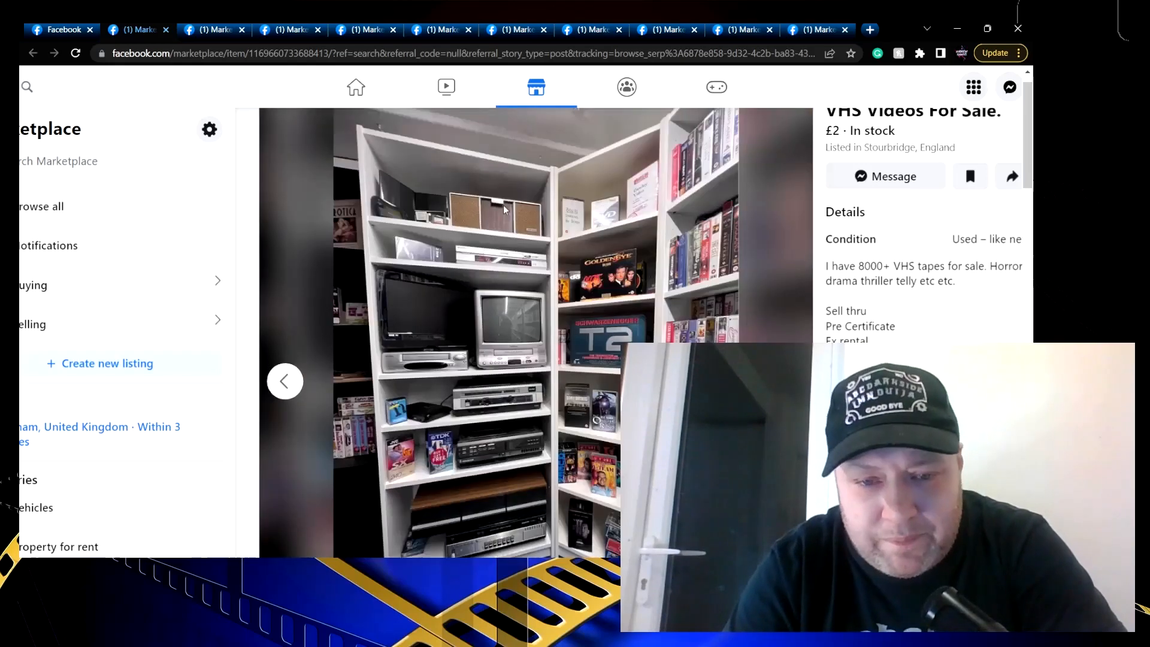
click(285, 381)
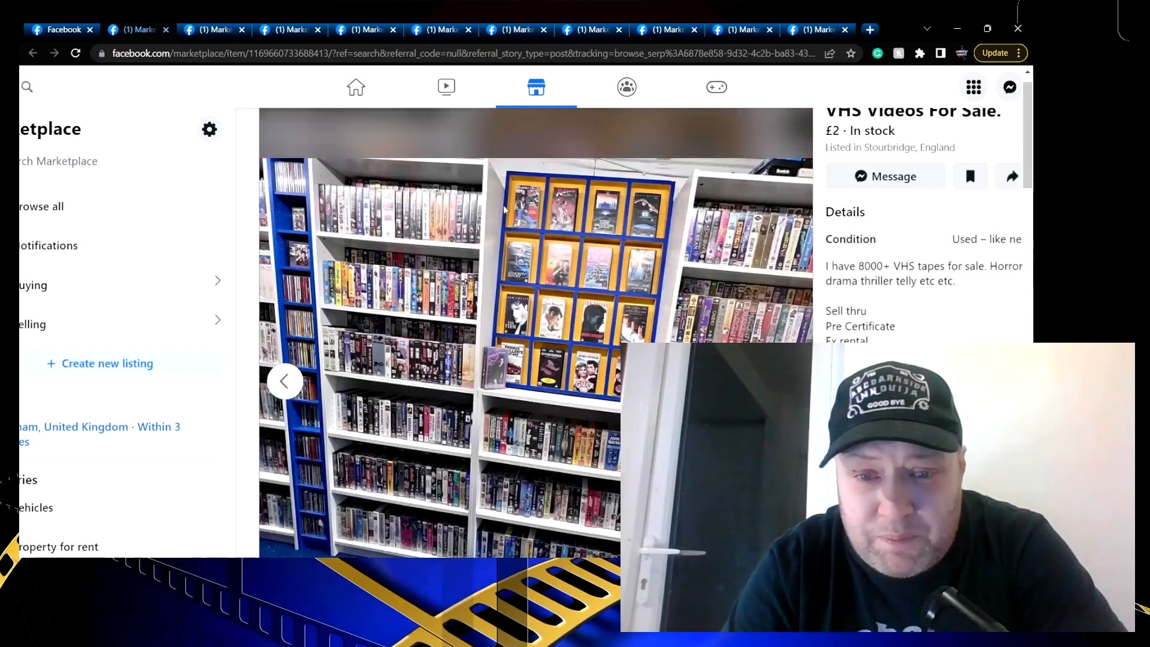
click(285, 380)
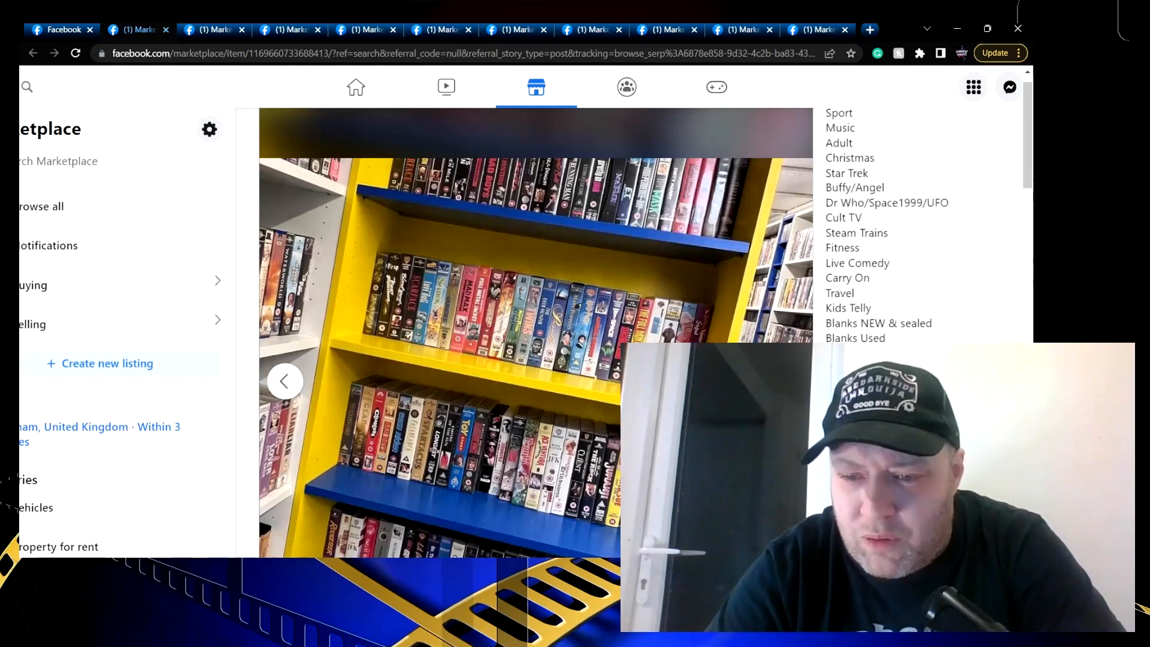
scroll(down, 3)
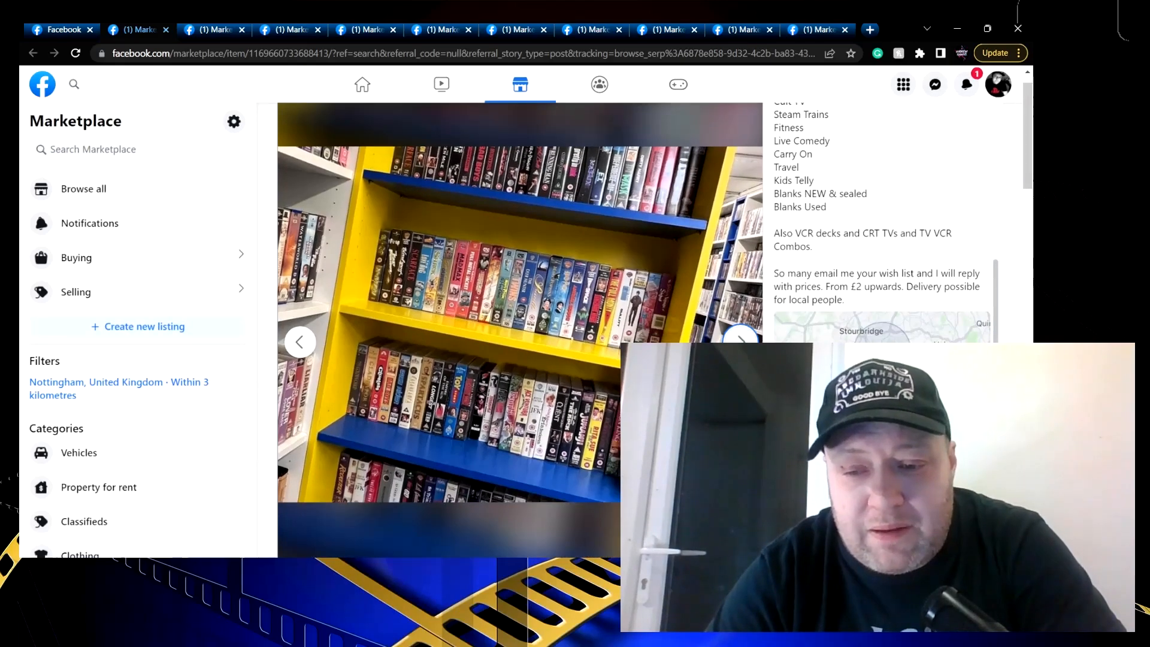
scroll(up, 3)
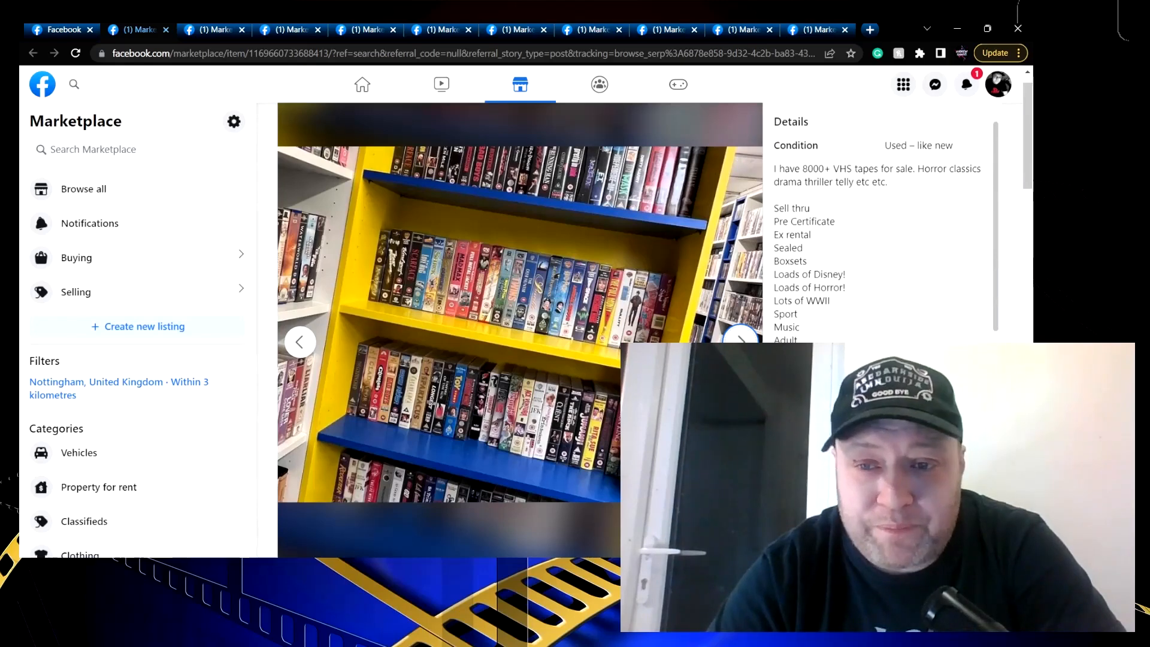
scroll(up, 3)
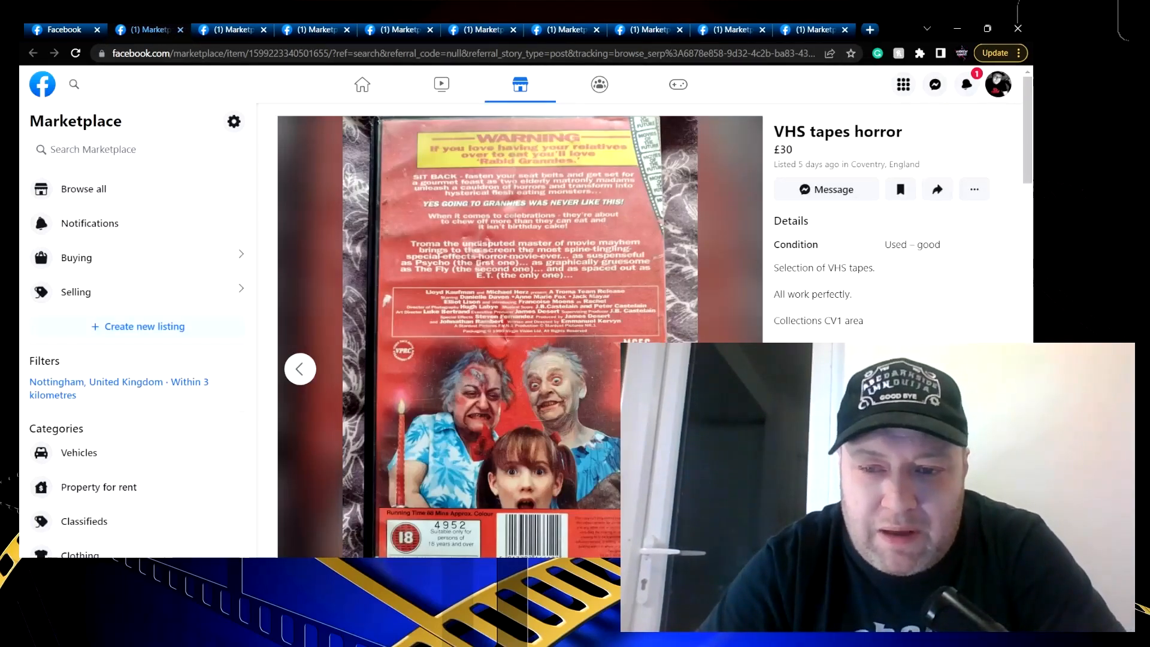
Browse the £30 Coventry horror tapes photos through to the Death Dimension back cover
click(300, 369)
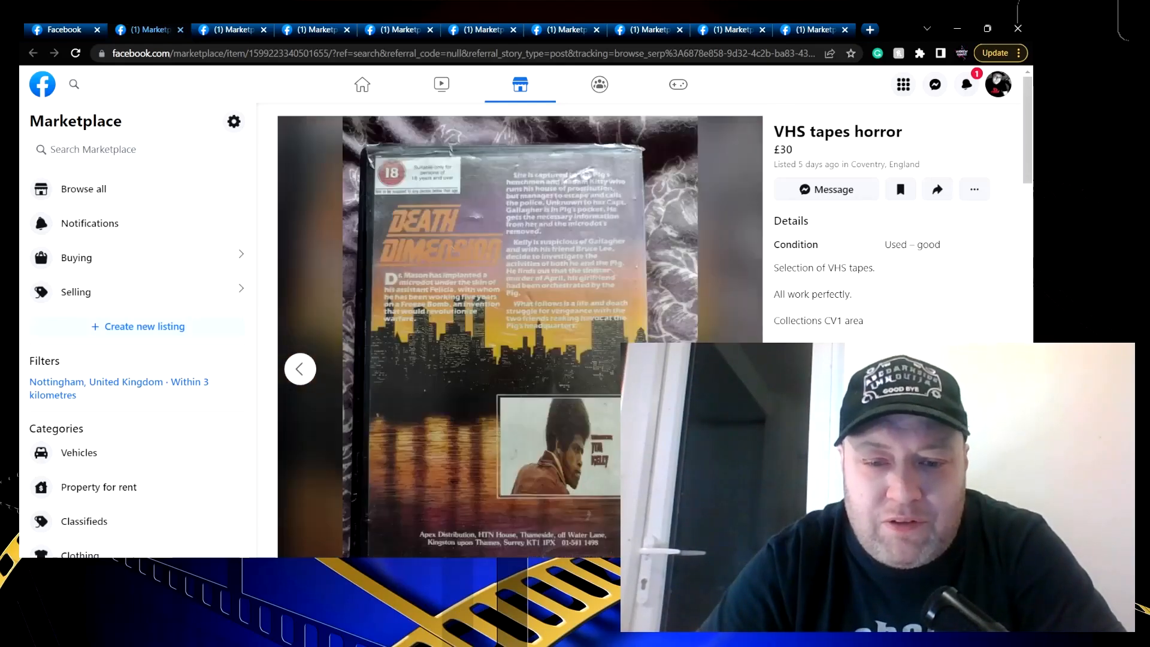
click(299, 369)
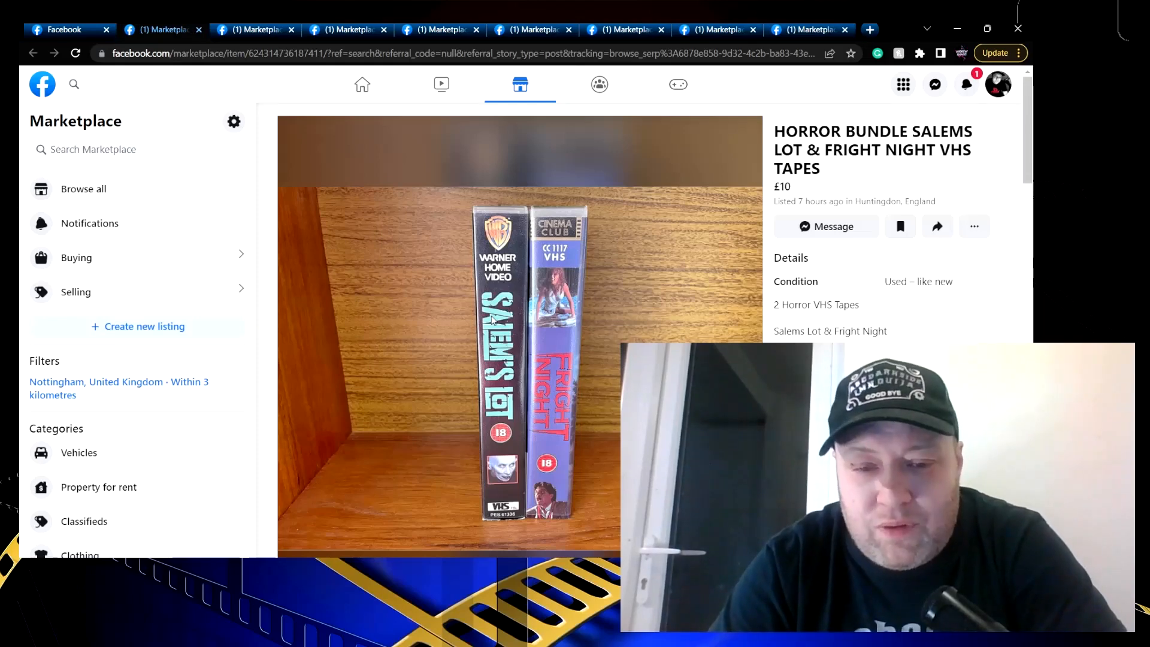
Close the horror tapes tab, revealing the £10 Salem's Lot & Fright Night bundle listing
click(518, 331)
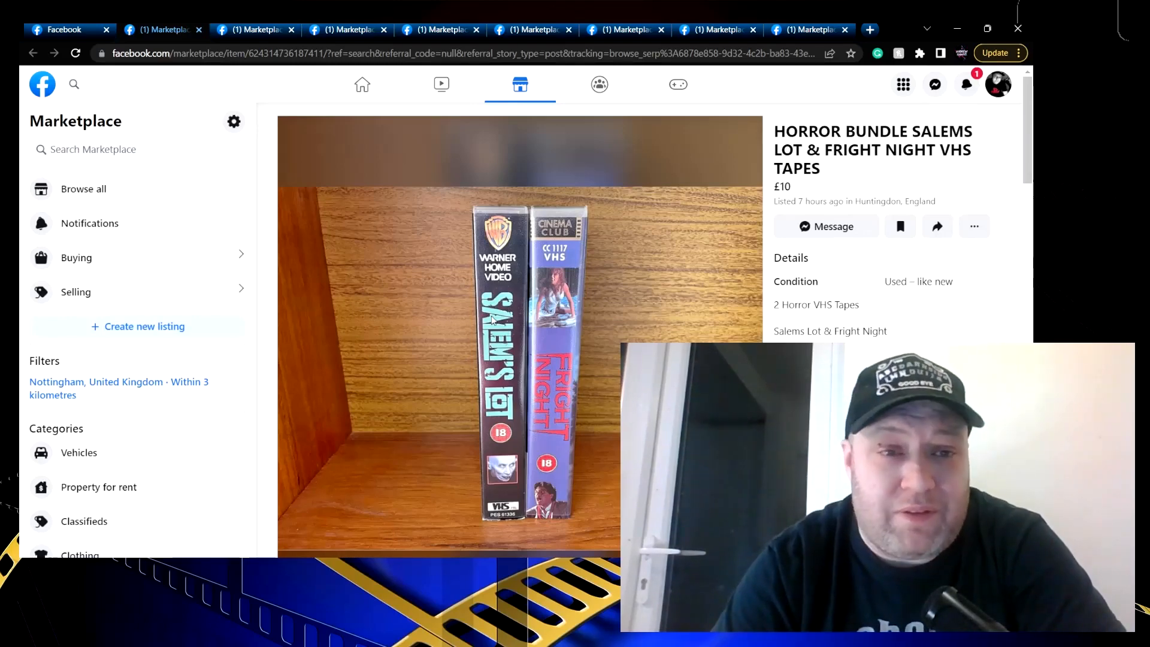
click(199, 28)
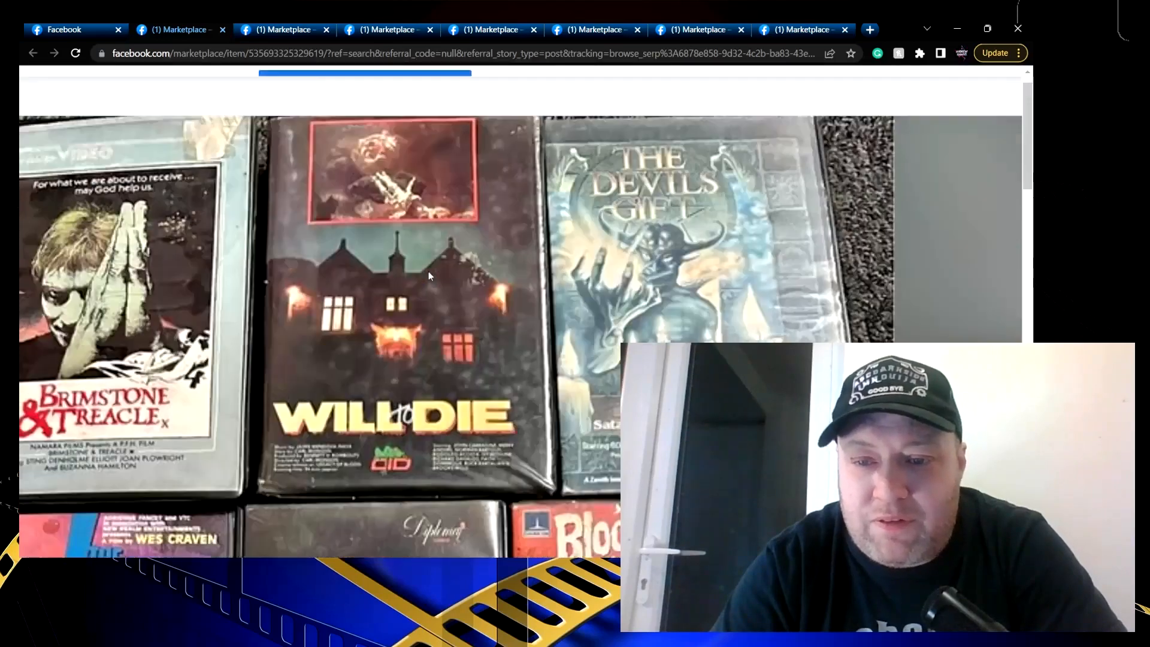
Scroll over the enlarged £85 Rare Horror Precert Rental bundle photo
scroll(down, 3)
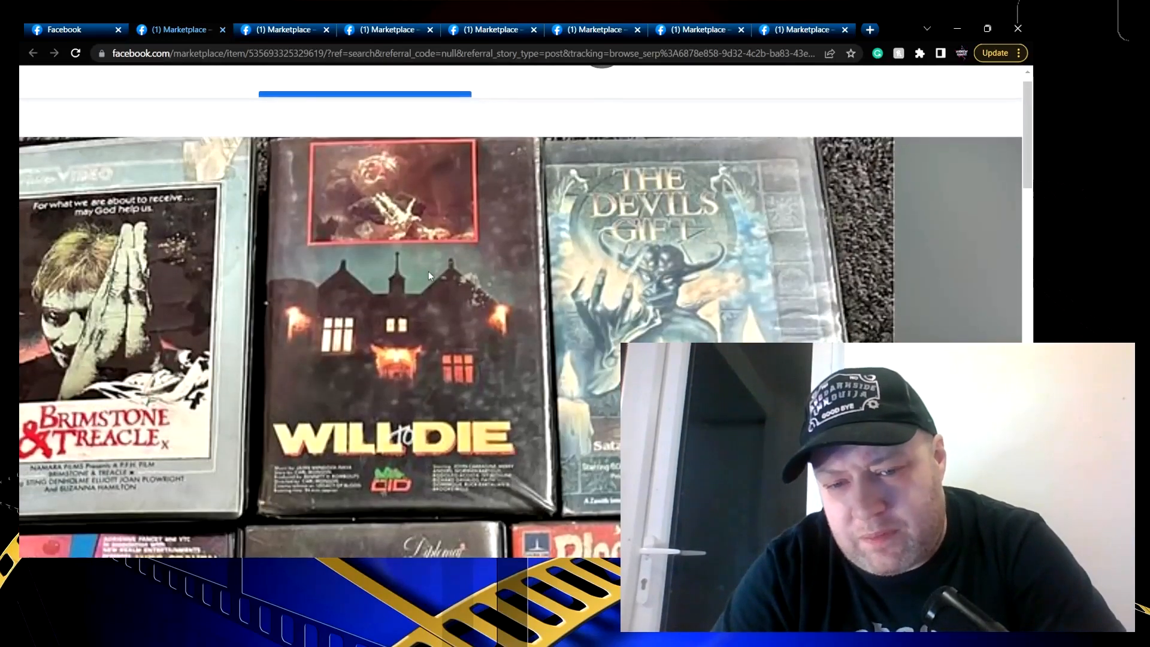
scroll(up, 3)
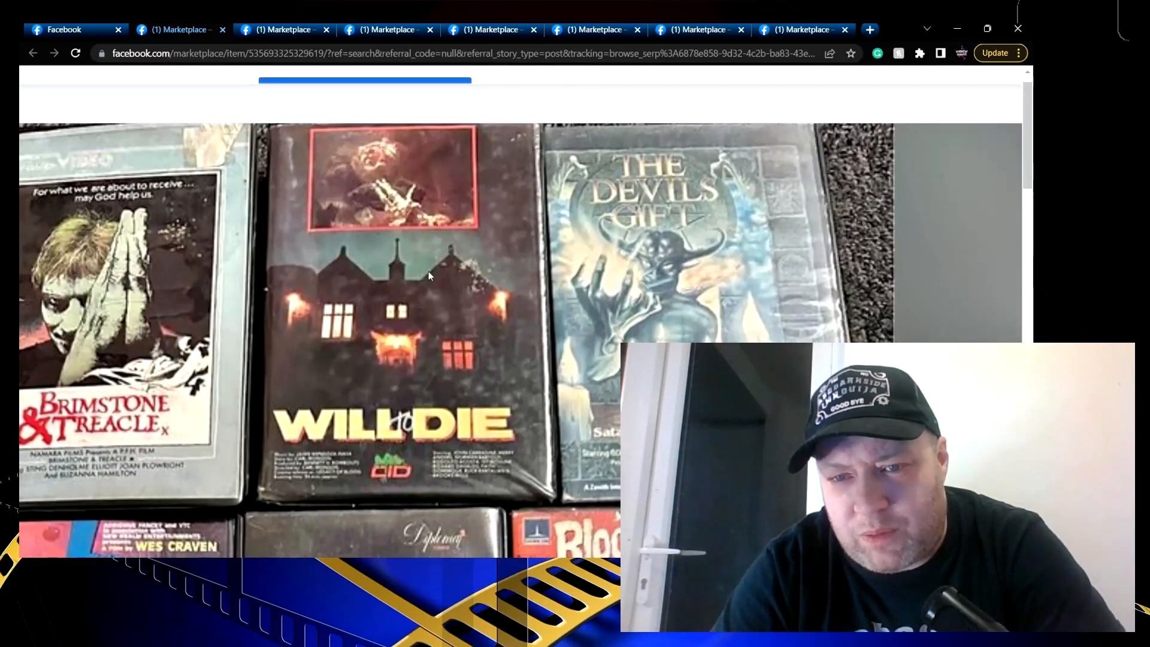
scroll(down, 3)
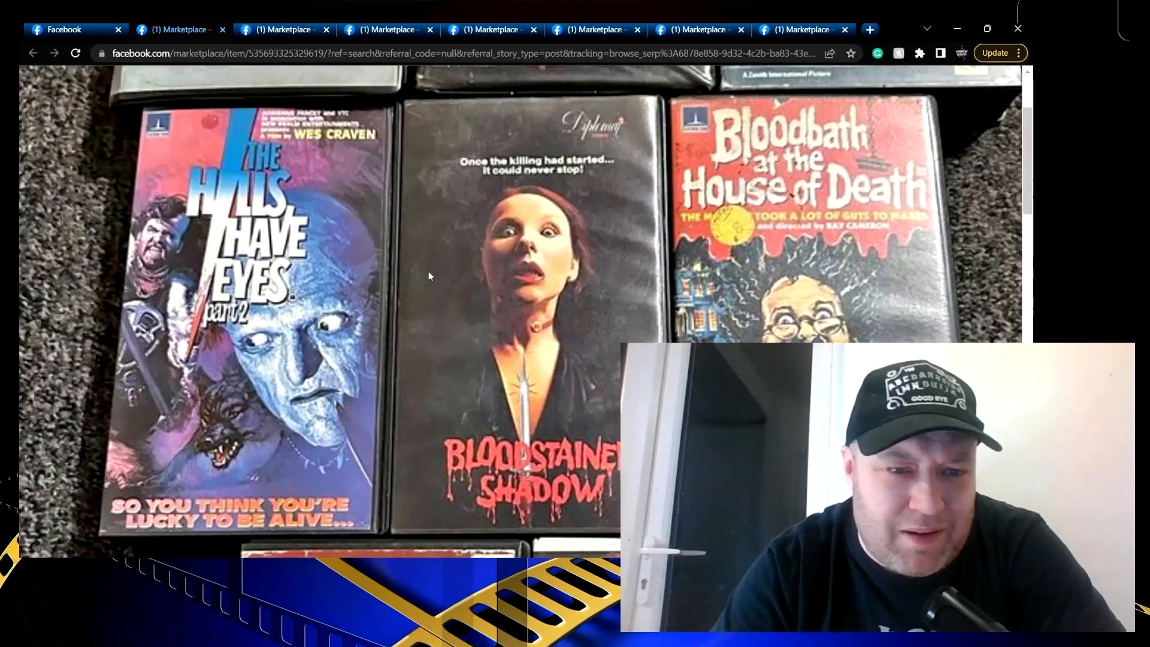
scroll(down, 3)
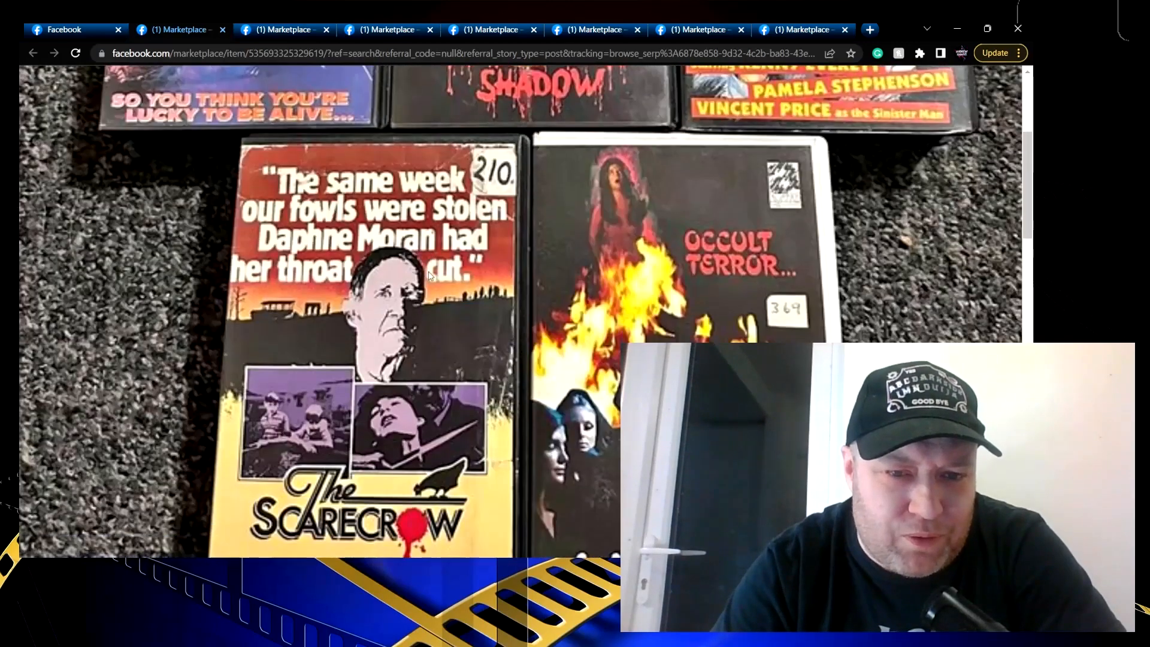
scroll(down, 3)
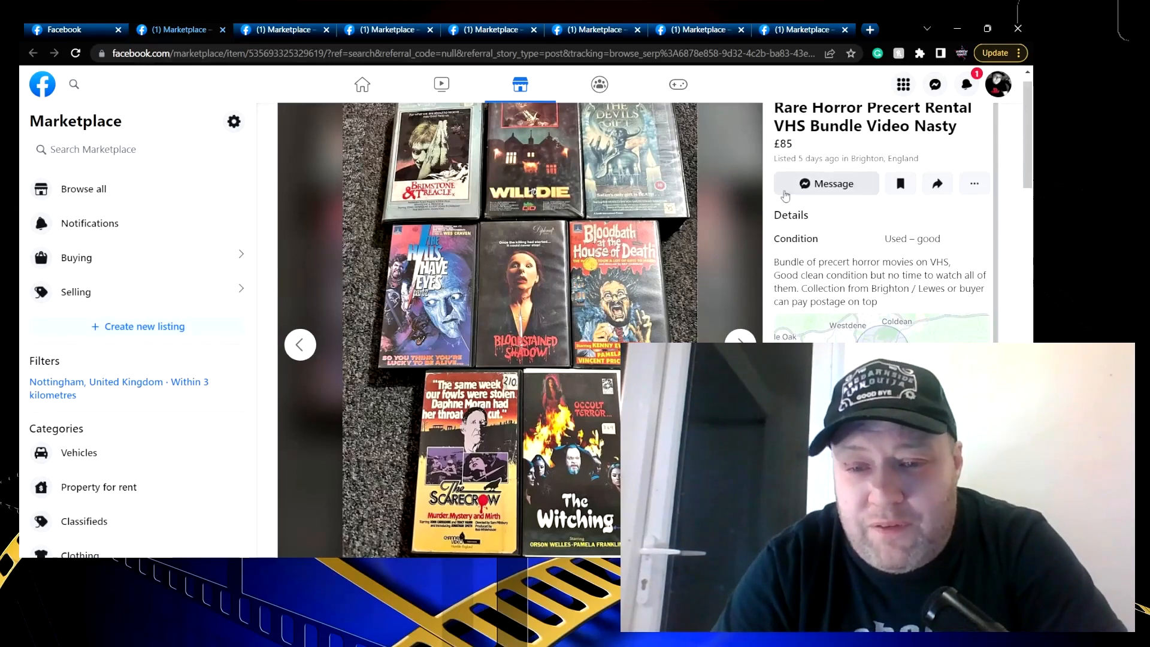
Step through the bundle's tape covers up to The Hills Have Eyes Part 2
click(740, 345)
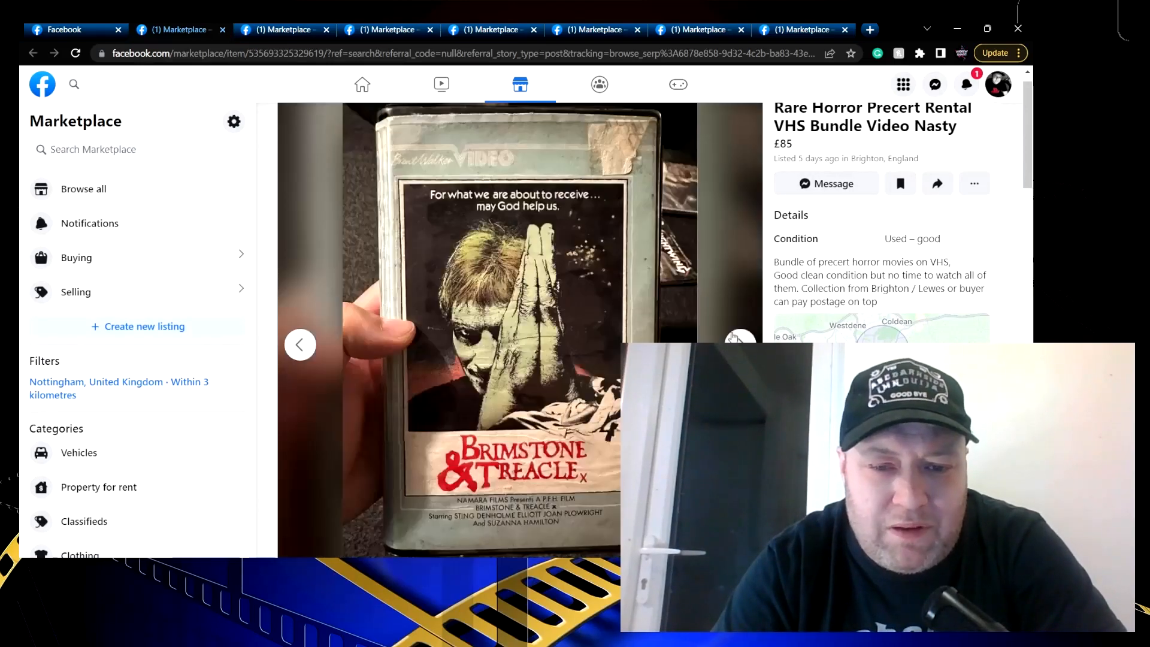
click(740, 345)
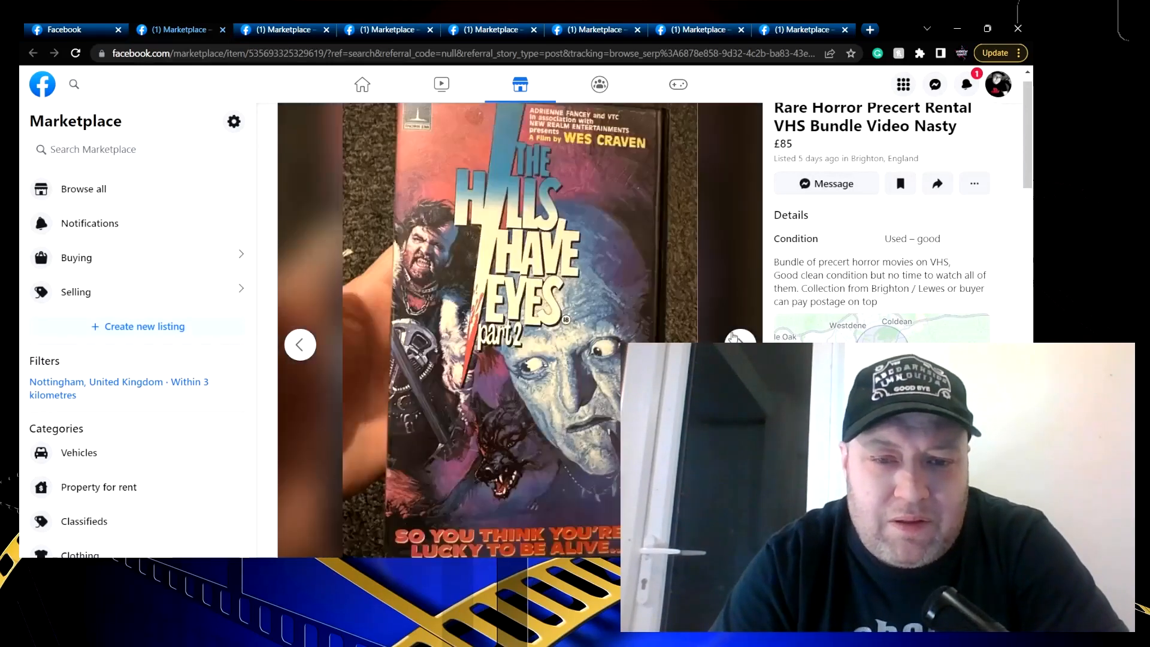
click(739, 343)
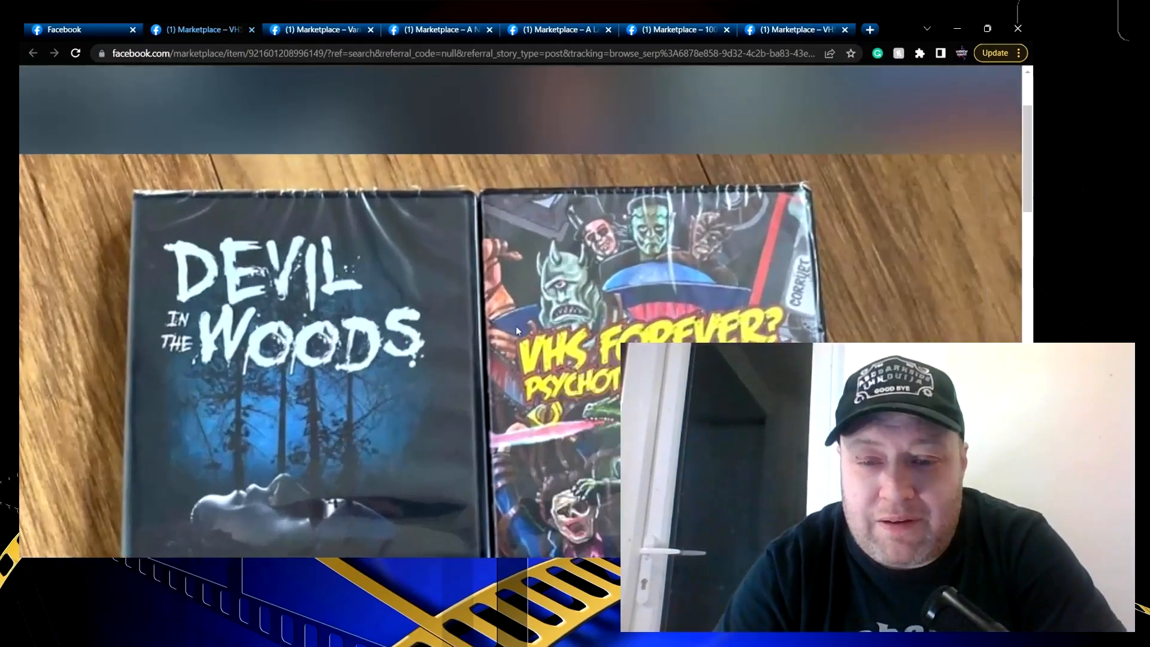
Close the Devil in the Woods tab, then view and close the Various VHS Video Films listing
scroll(down, 3)
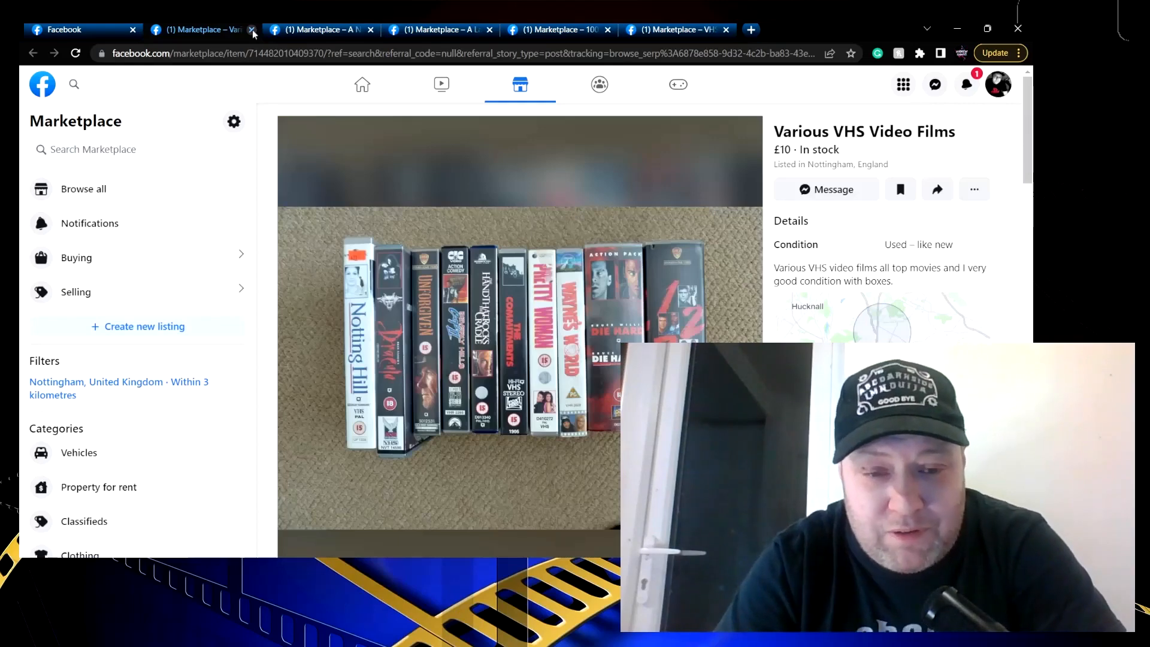
click(253, 30)
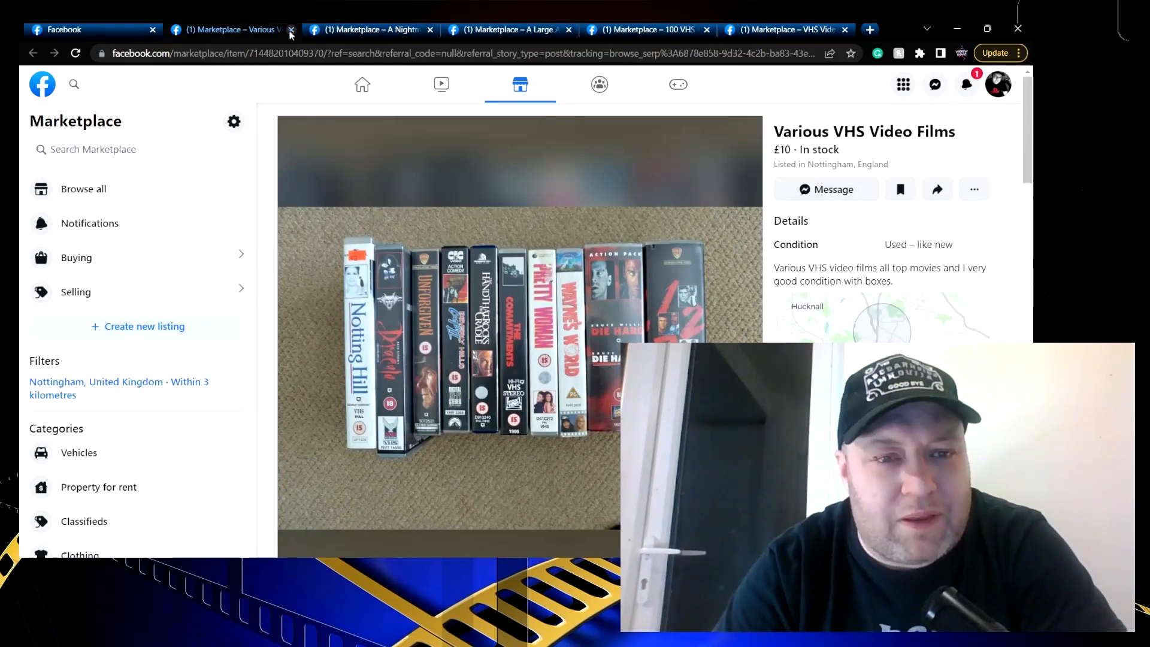
click(291, 30)
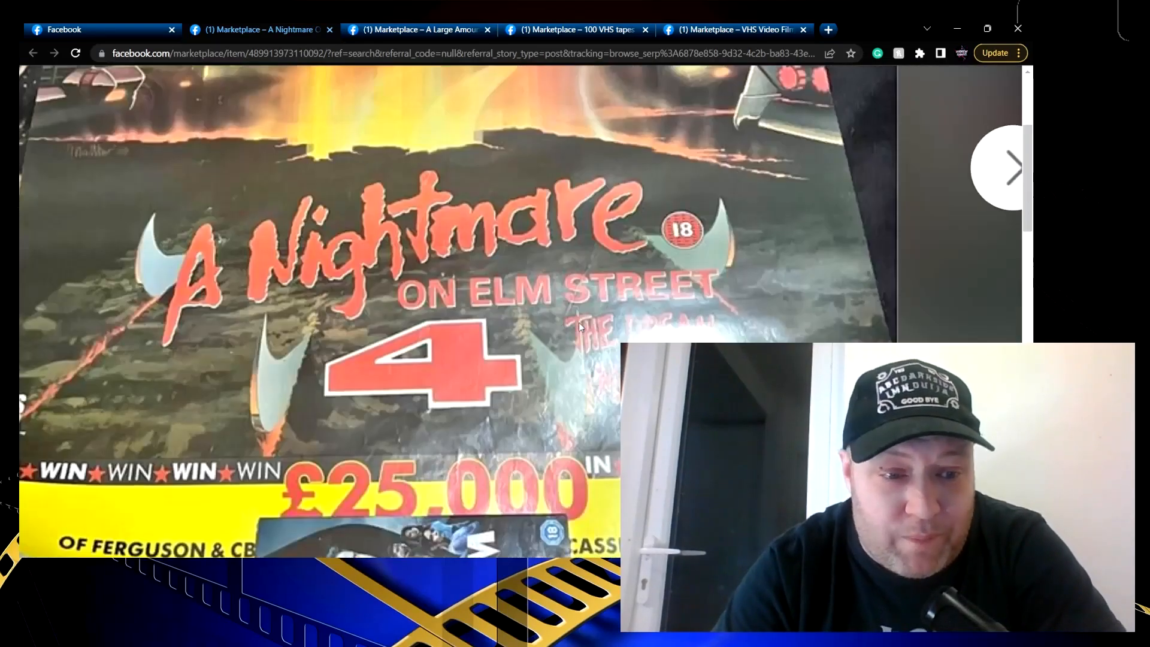
View the A Nightmare On Elm Street 4 poster listing and close its tab
scroll(down, 3)
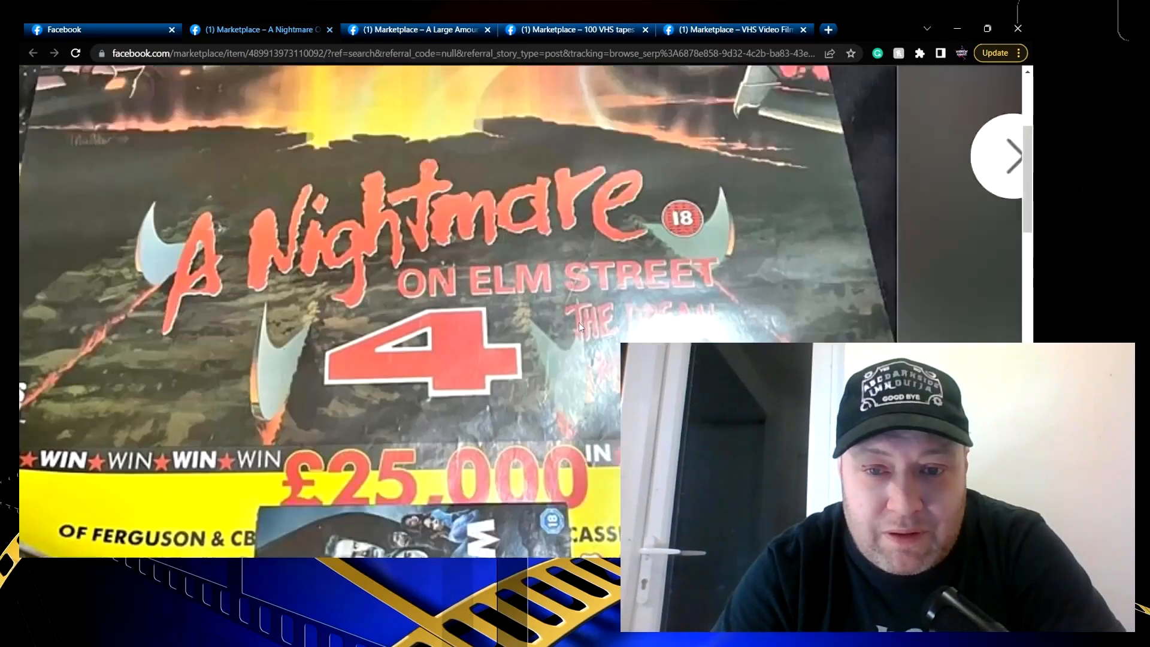
click(1012, 156)
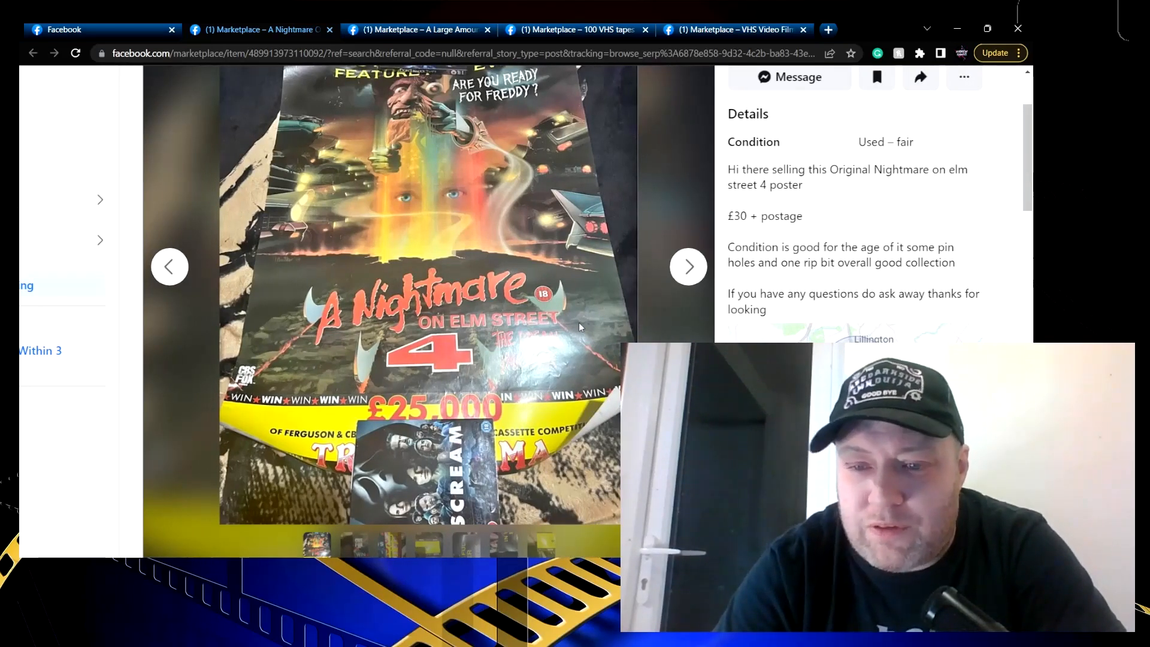
scroll(down, 3)
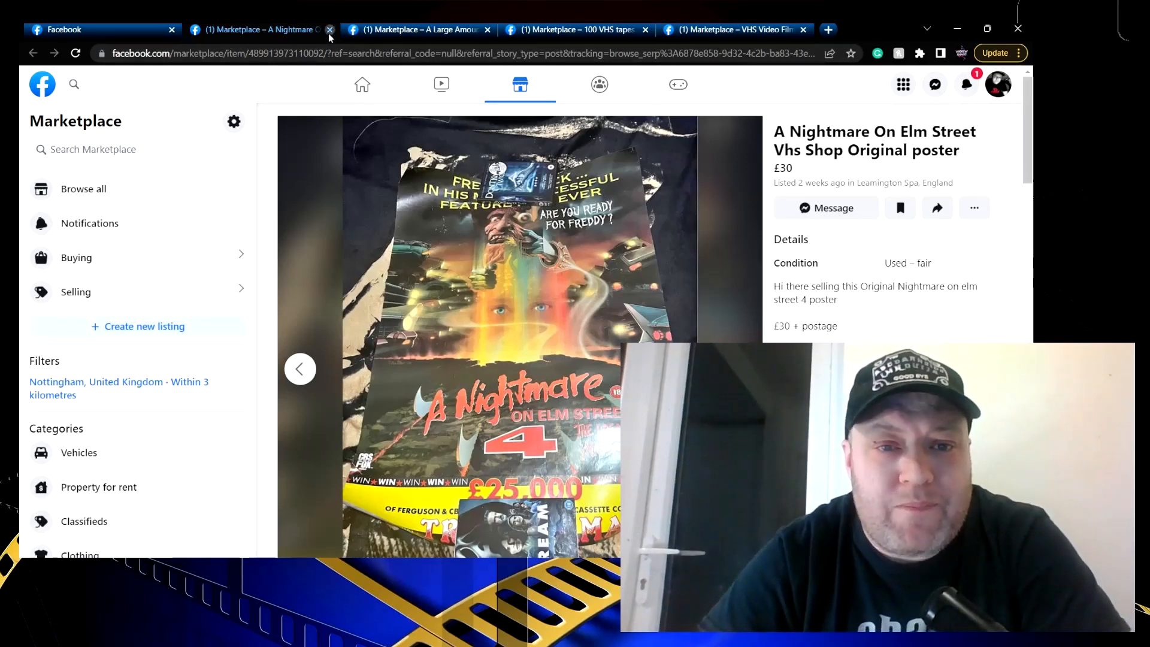
click(330, 29)
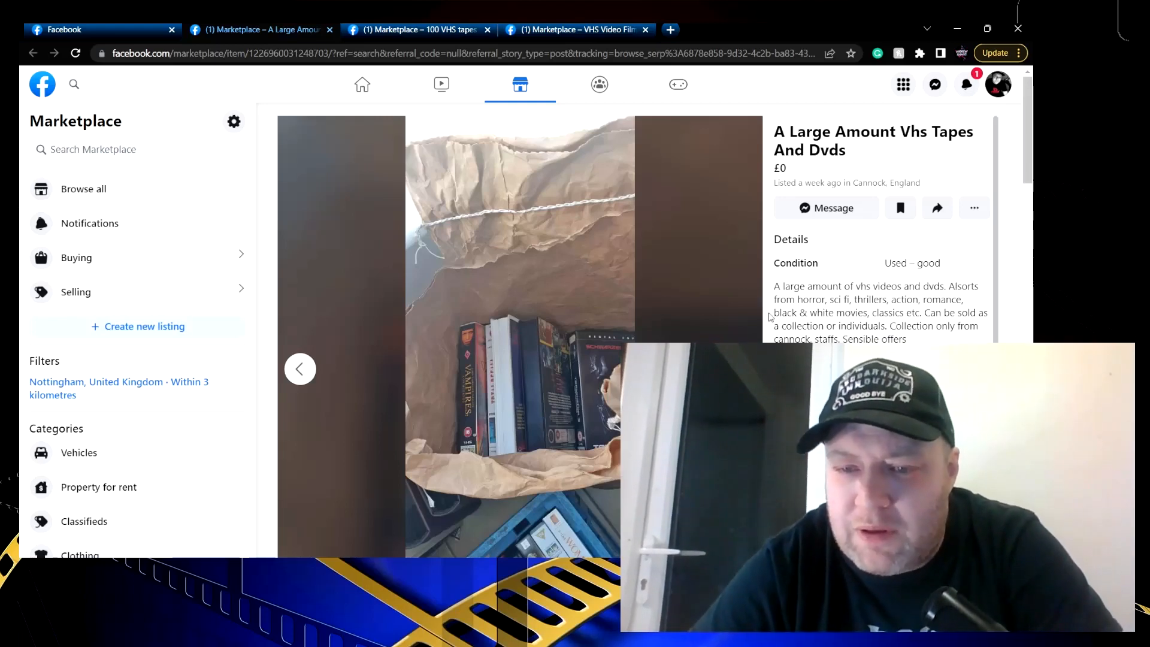
Show the next photo of the £0 Large Amount Vhs Tapes And Dvds listing, a crate of tapes
scroll(down, 3)
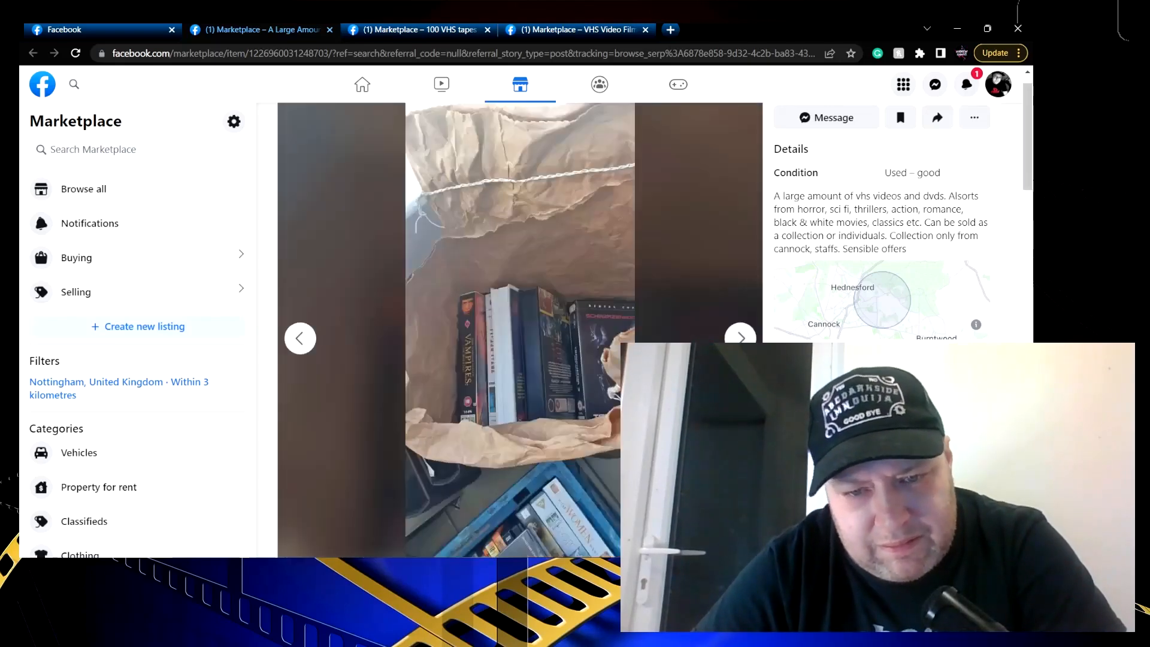
click(740, 338)
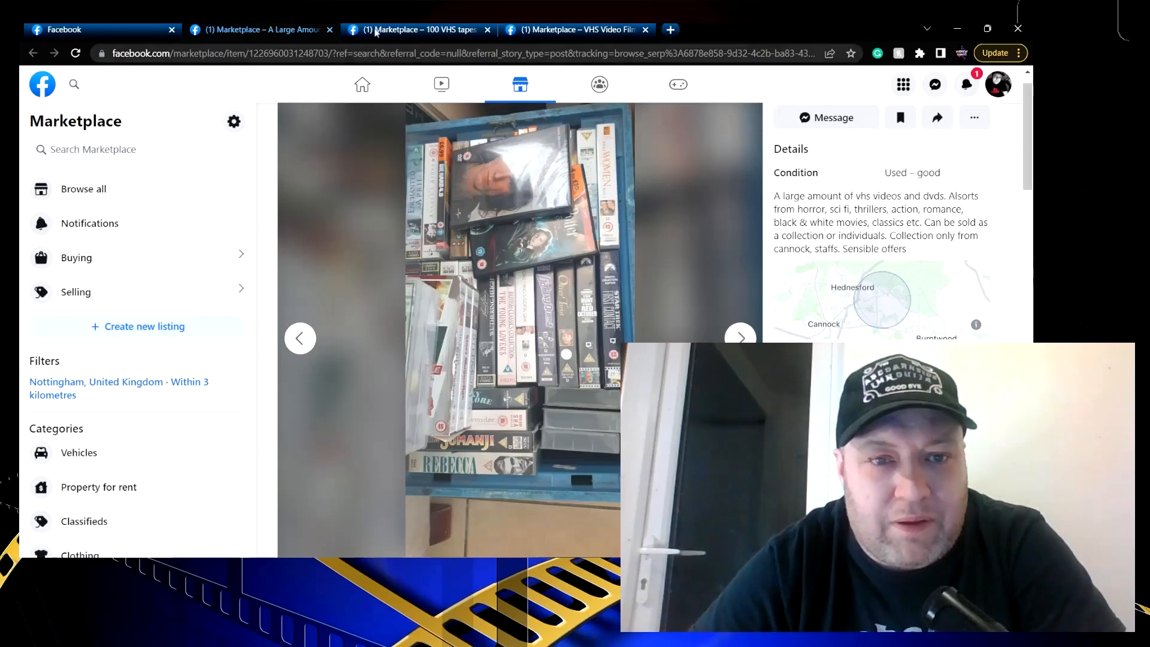
Close the Large Amount tab and examine the Dover 100 VHS tapes photo close up
click(260, 29)
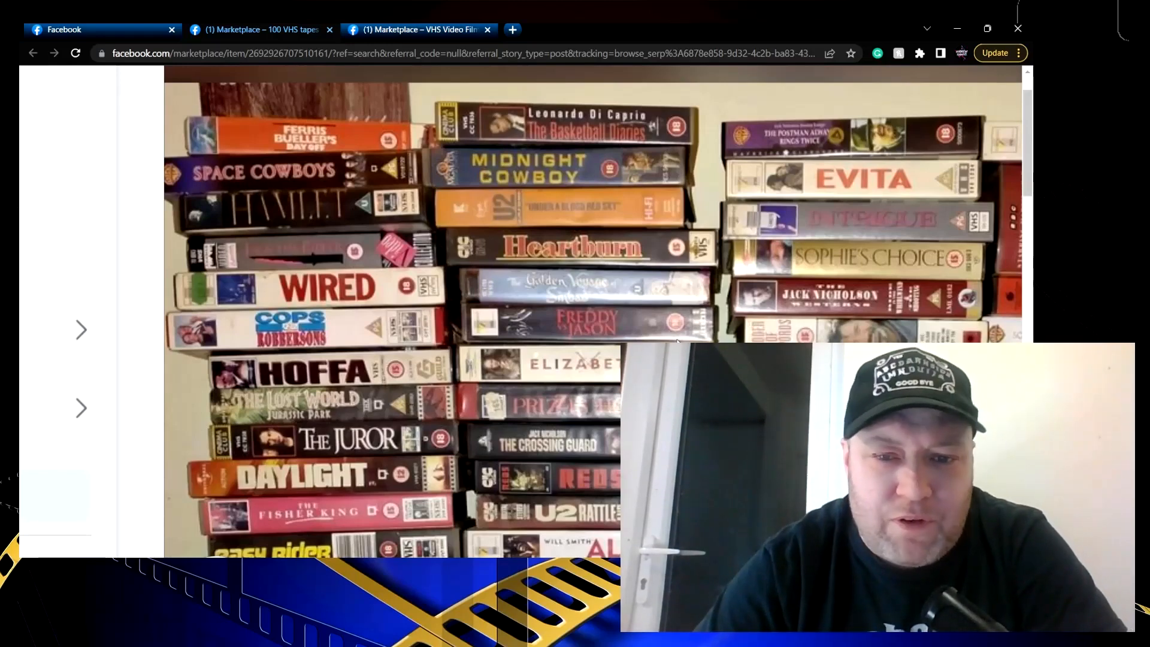
scroll(down, 3)
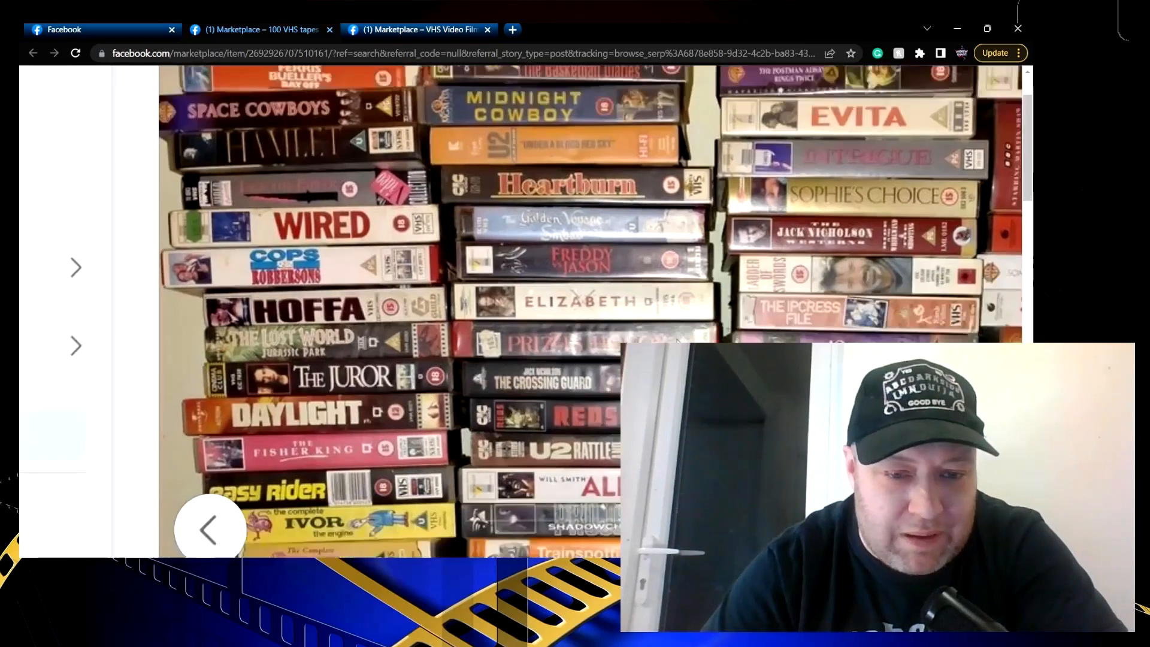
scroll(down, 3)
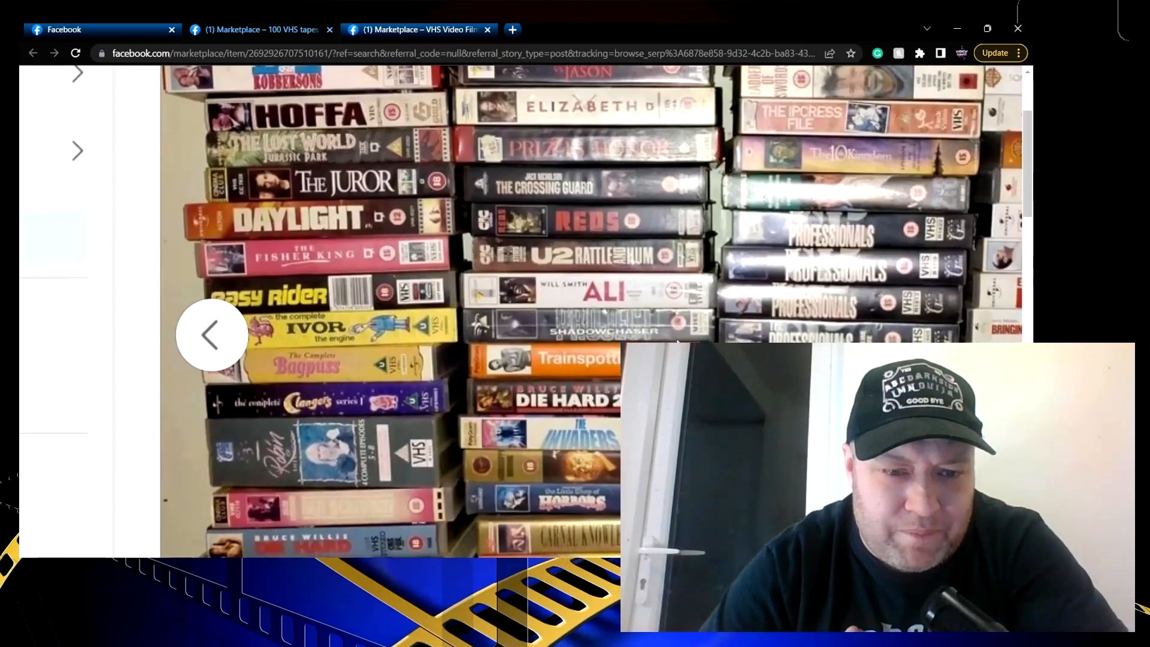
scroll(down, 3)
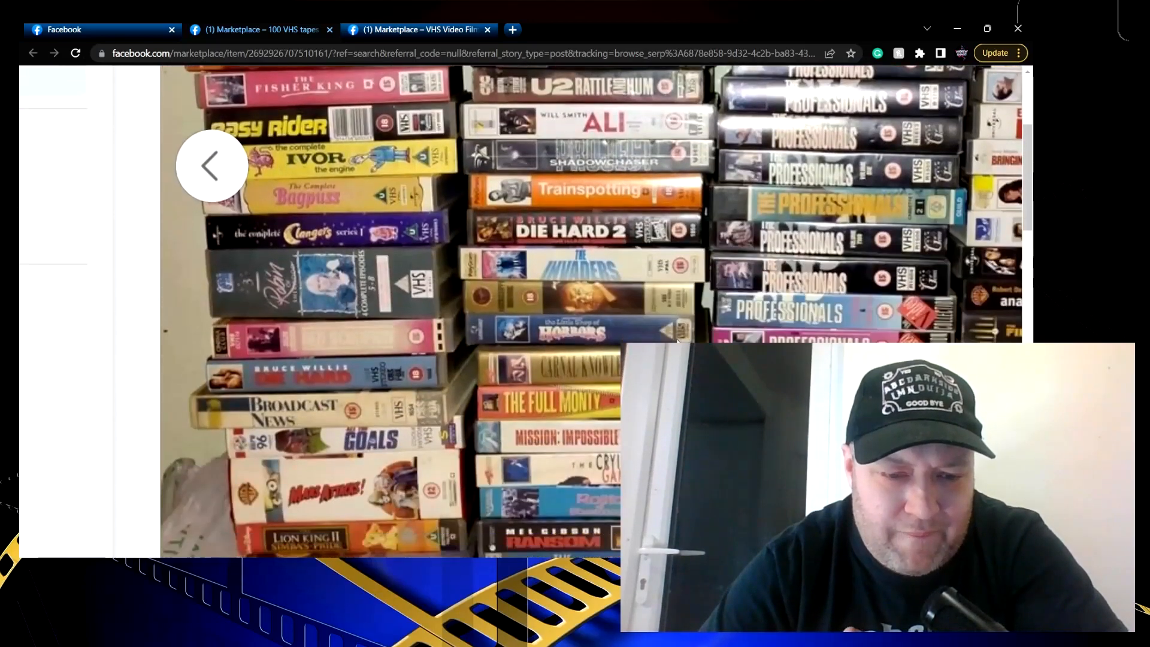
scroll(down, 3)
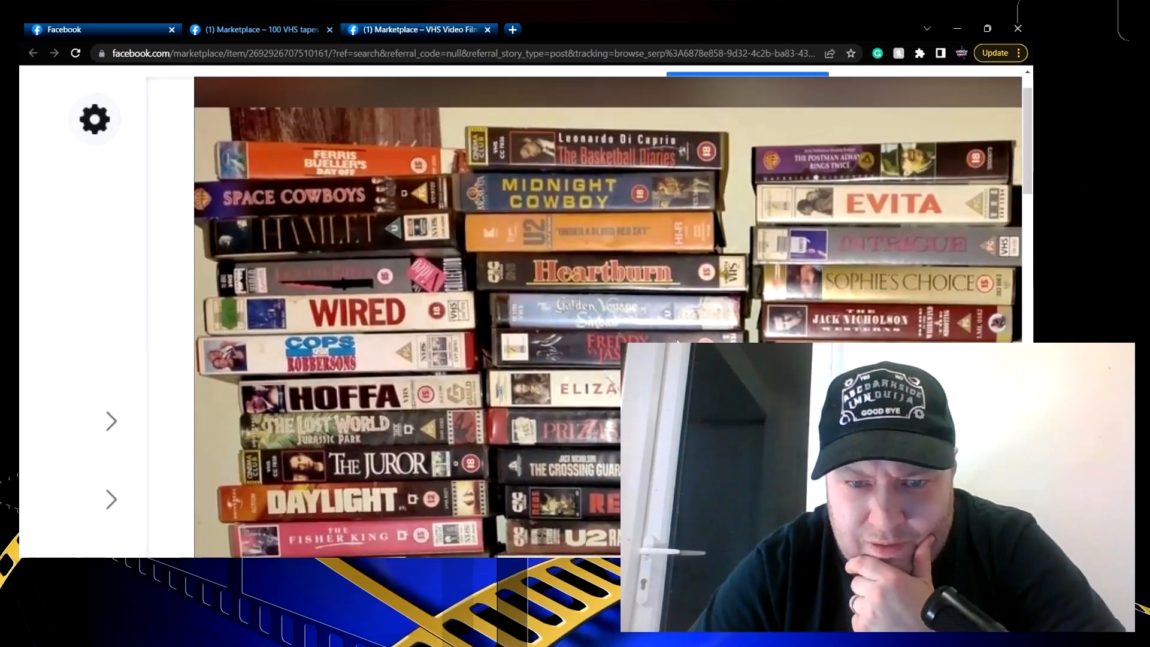
click(110, 420)
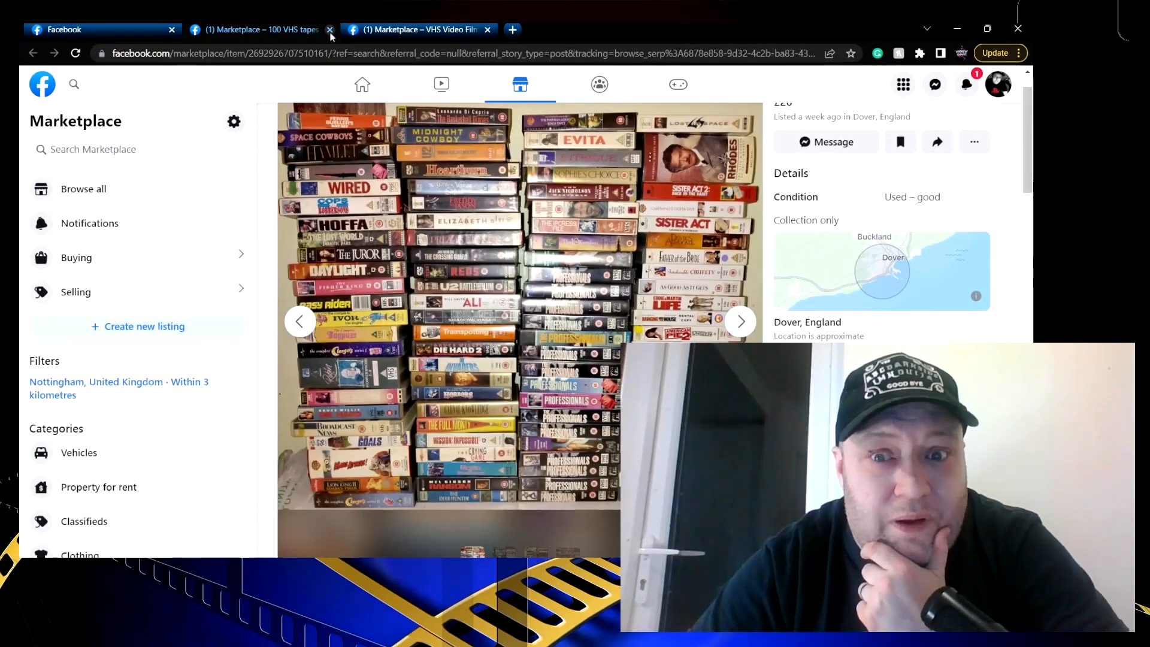
Close the 100 VHS tapes tab and scroll through the Bristol £40 VHS Video Films/Tapes listing
click(329, 29)
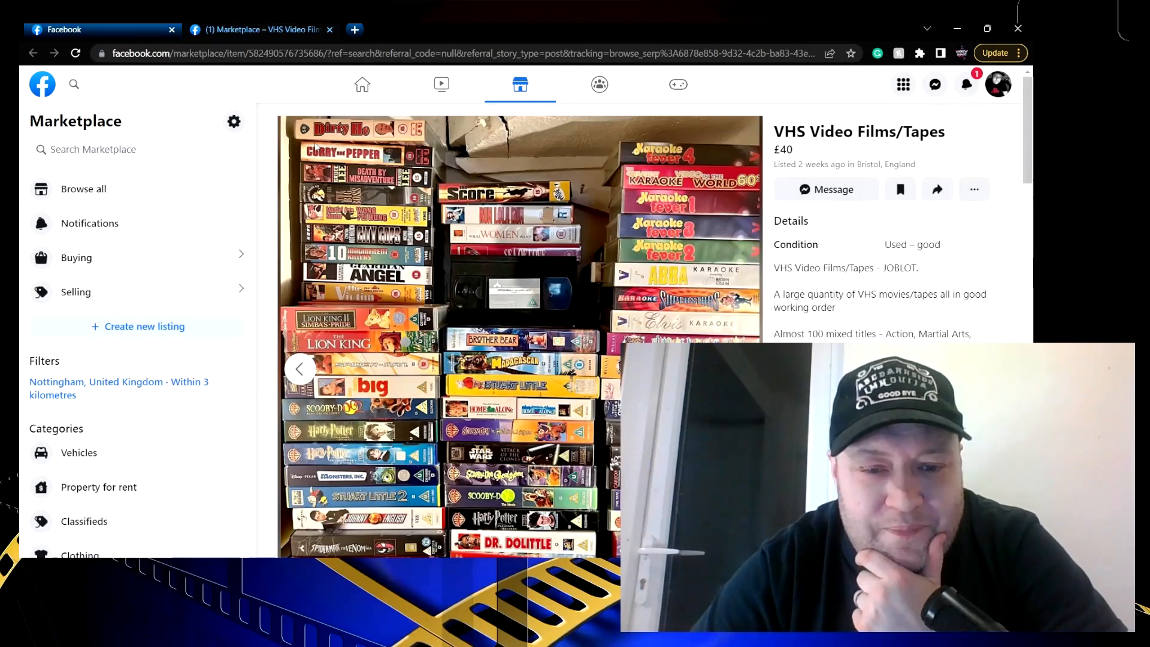
scroll(down, 3)
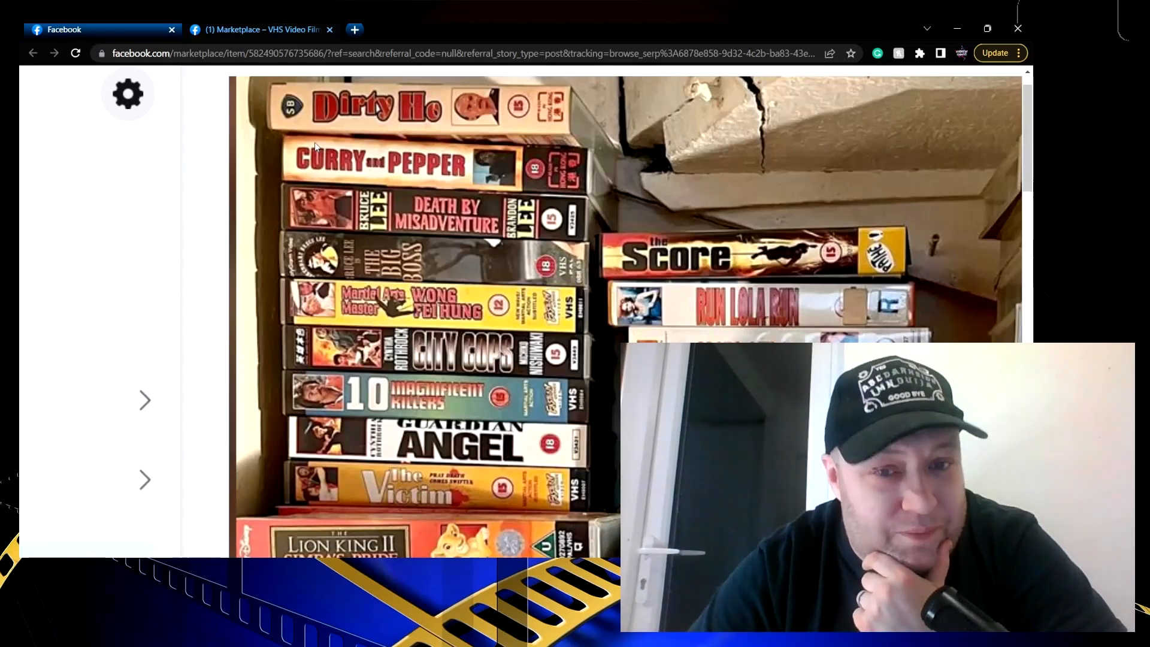
scroll(down, 3)
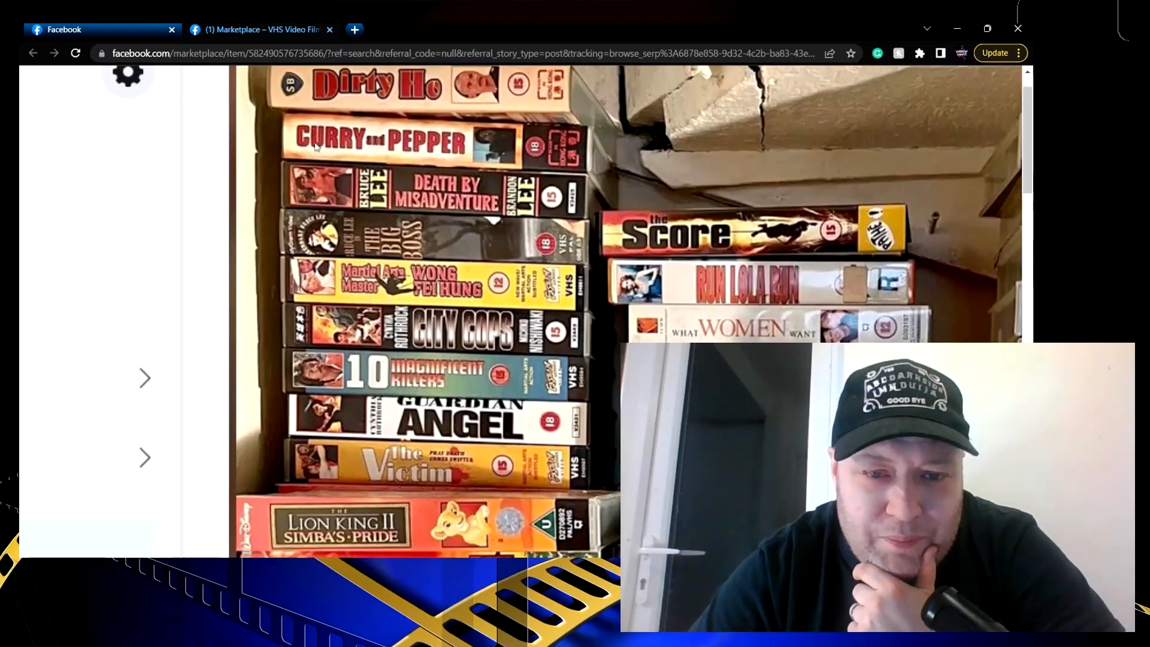
scroll(down, 3)
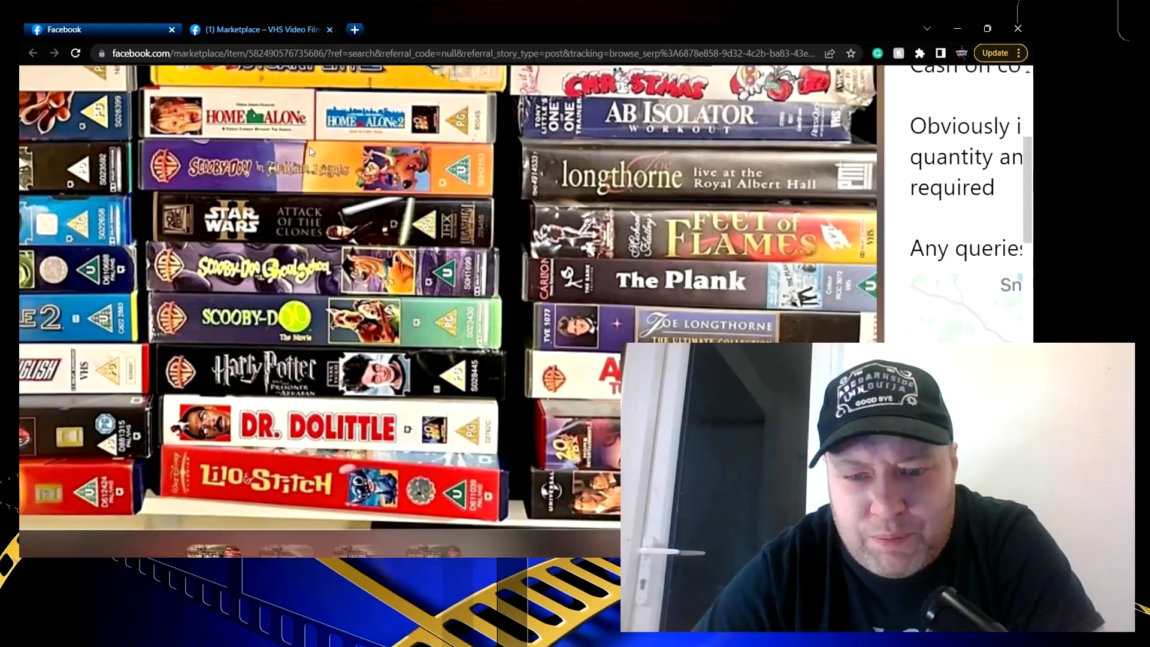
scroll(up, 3)
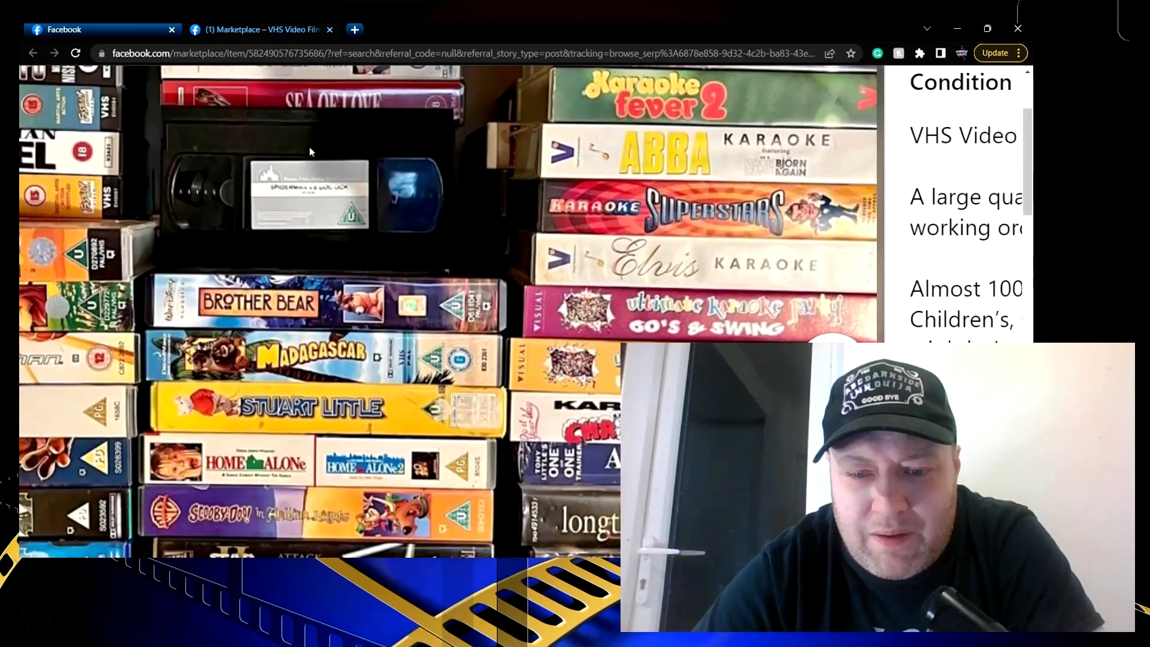
scroll(up, 3)
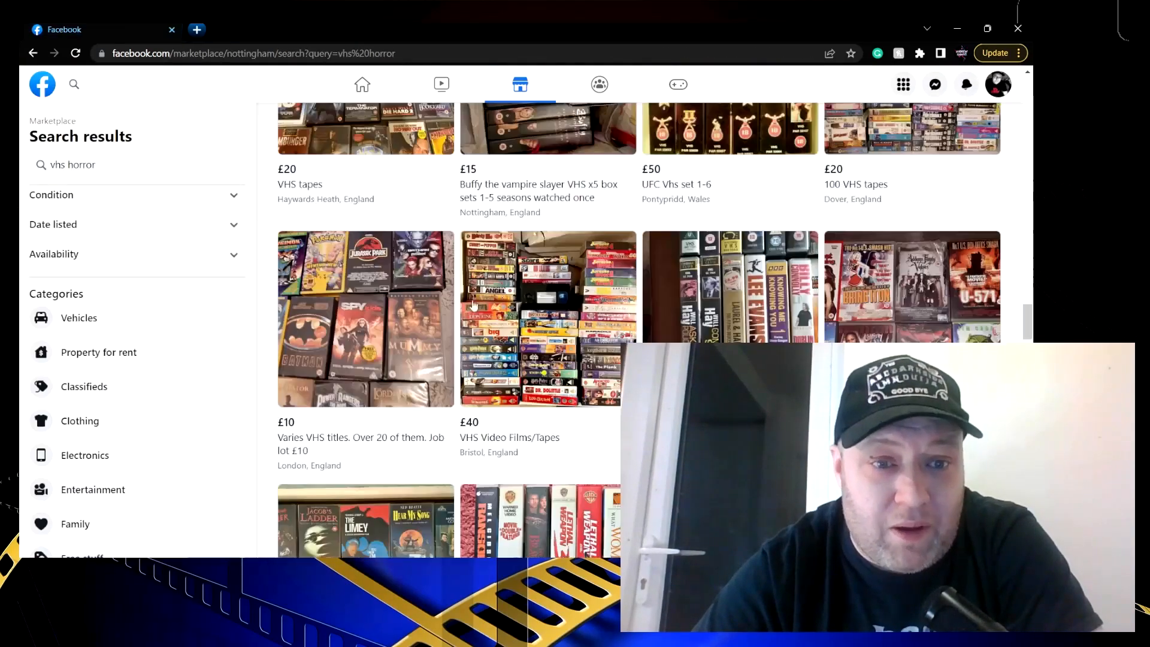
Search Marketplace for 'video shop poster' via the suggestion for 'video shop'
scroll(down, 3)
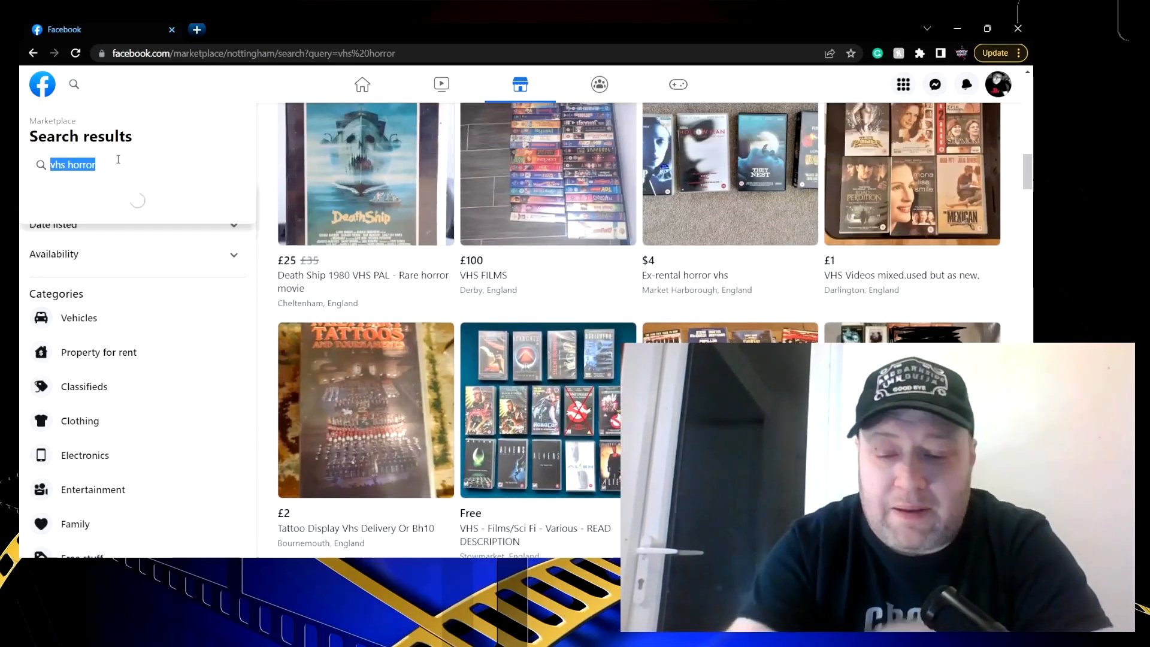
click(70, 164)
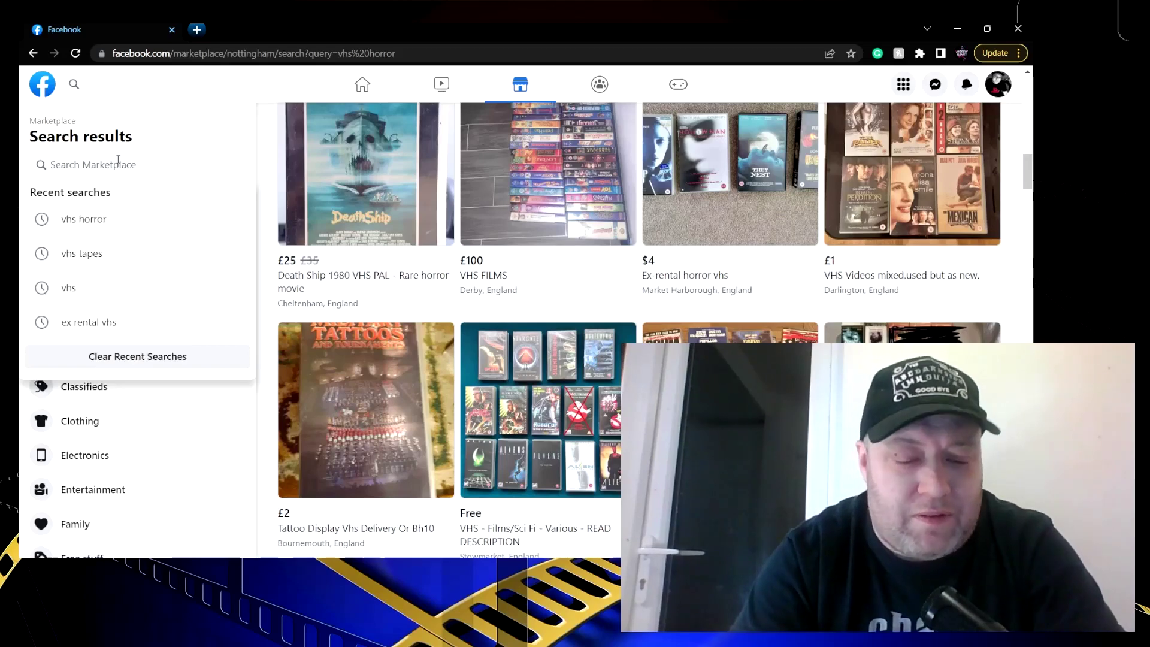
text(video shop)
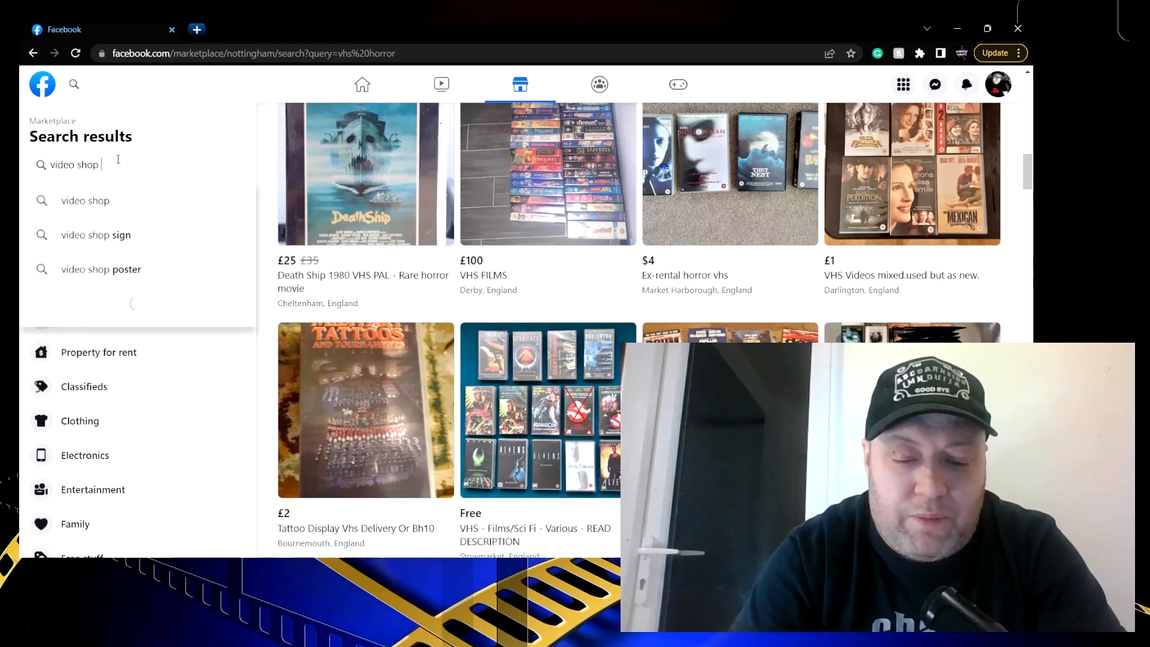
click(101, 268)
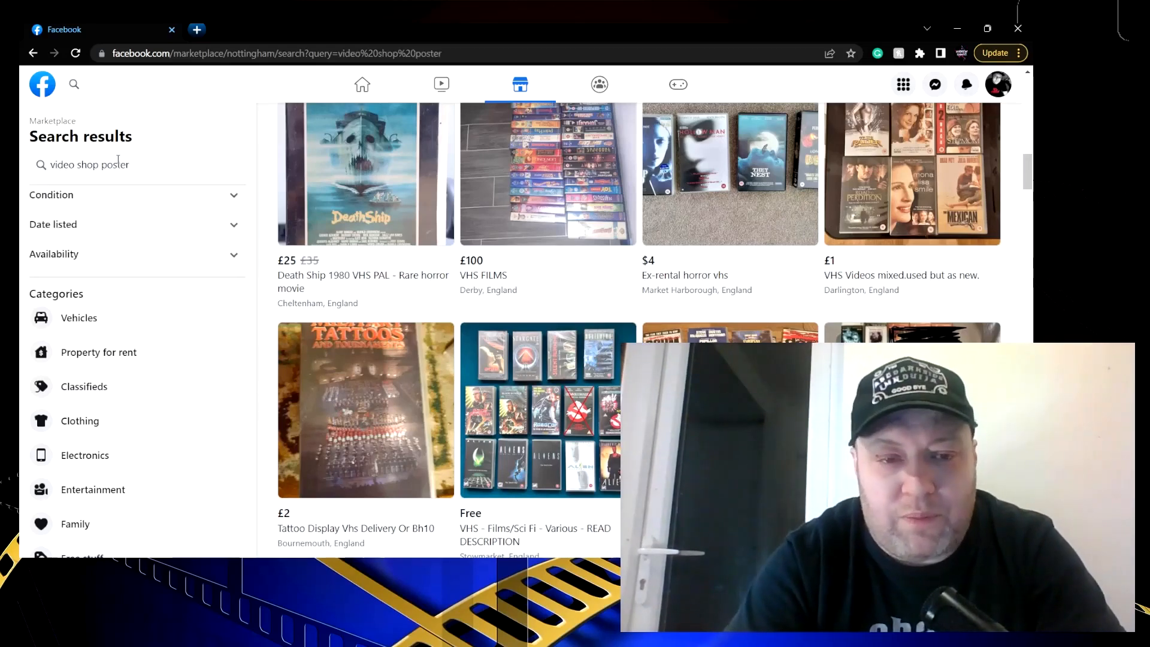
Scroll the video shop poster results such as Star Wars and Pulp Fiction store posters
scroll(down, 3)
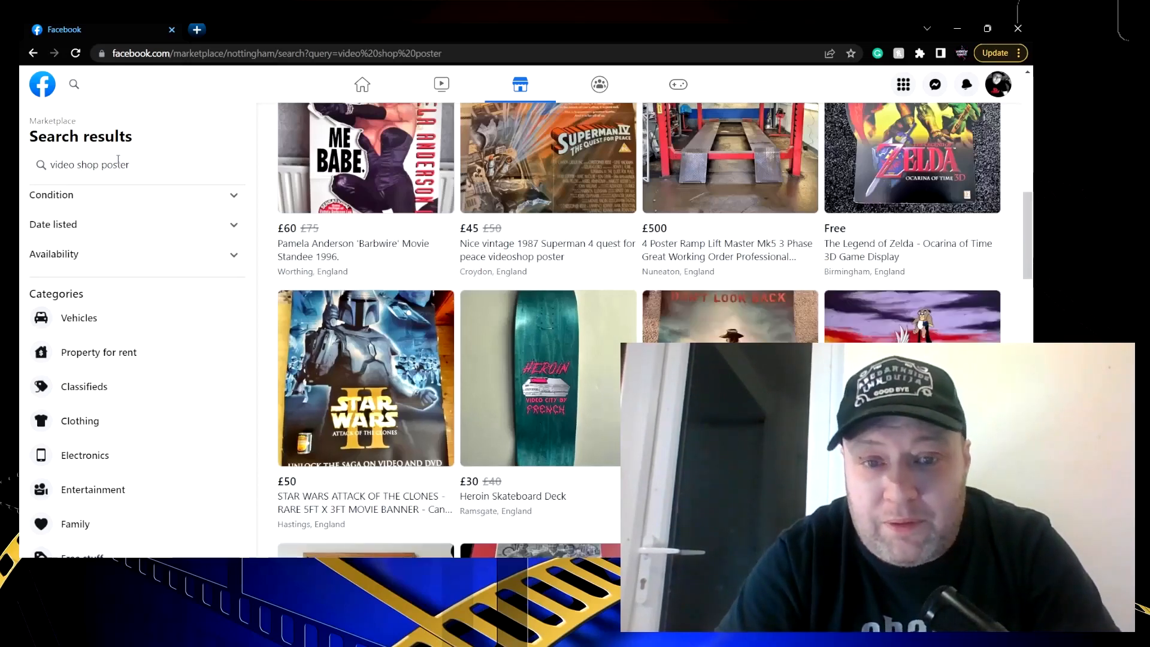
scroll(up, 3)
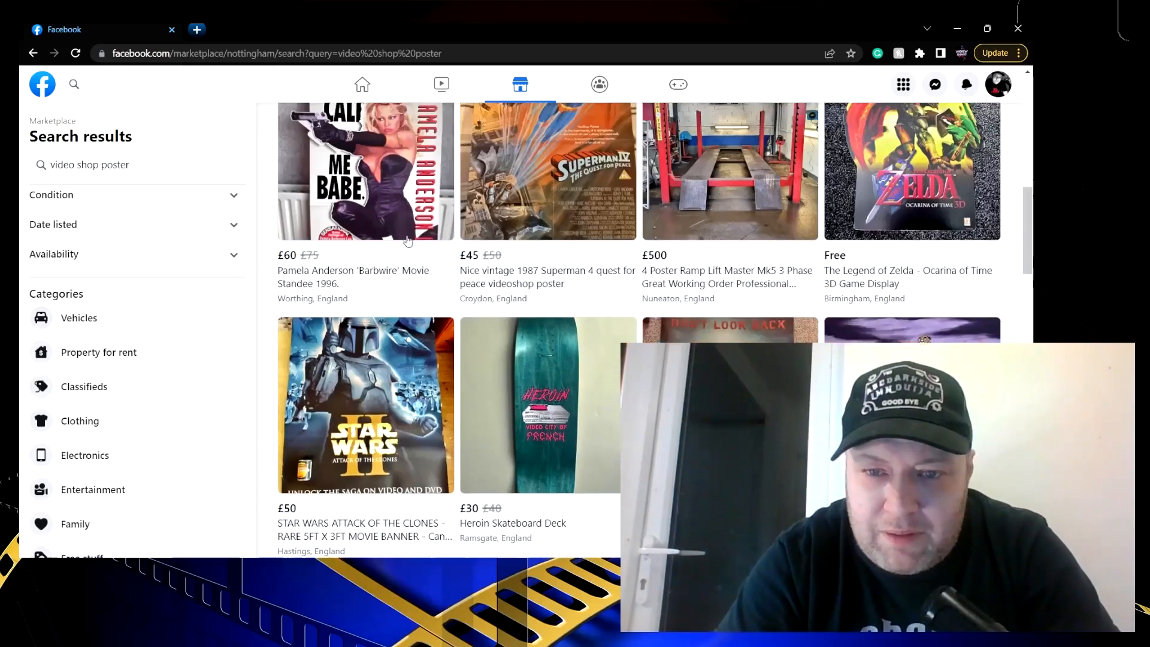
scroll(up, 3)
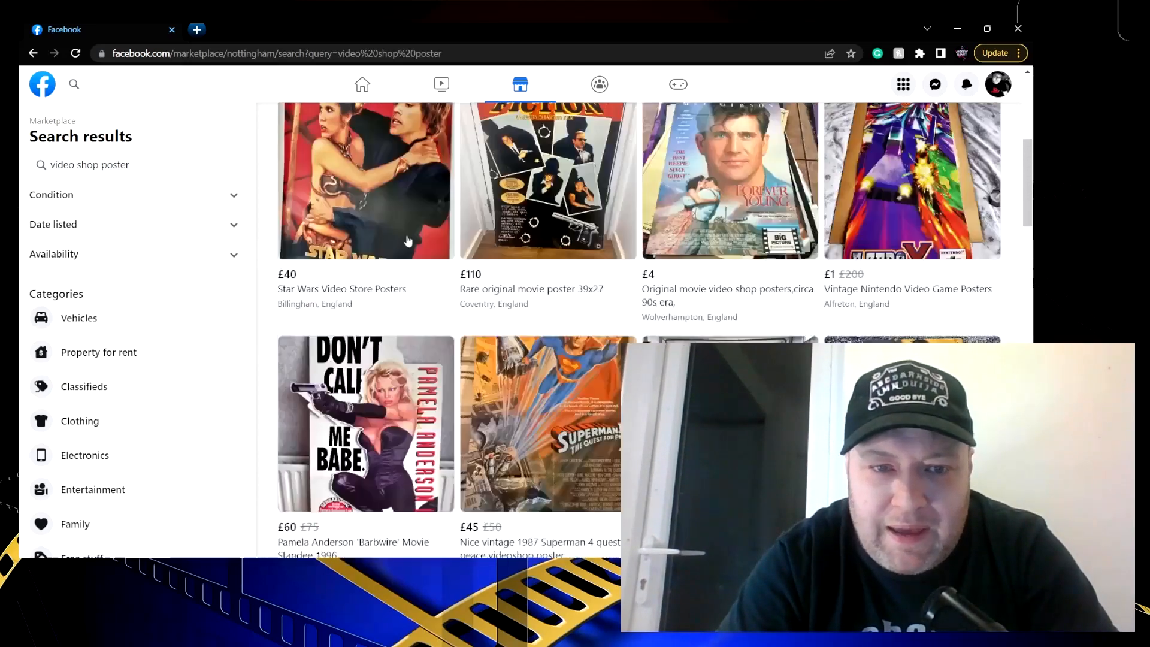
scroll(up, 3)
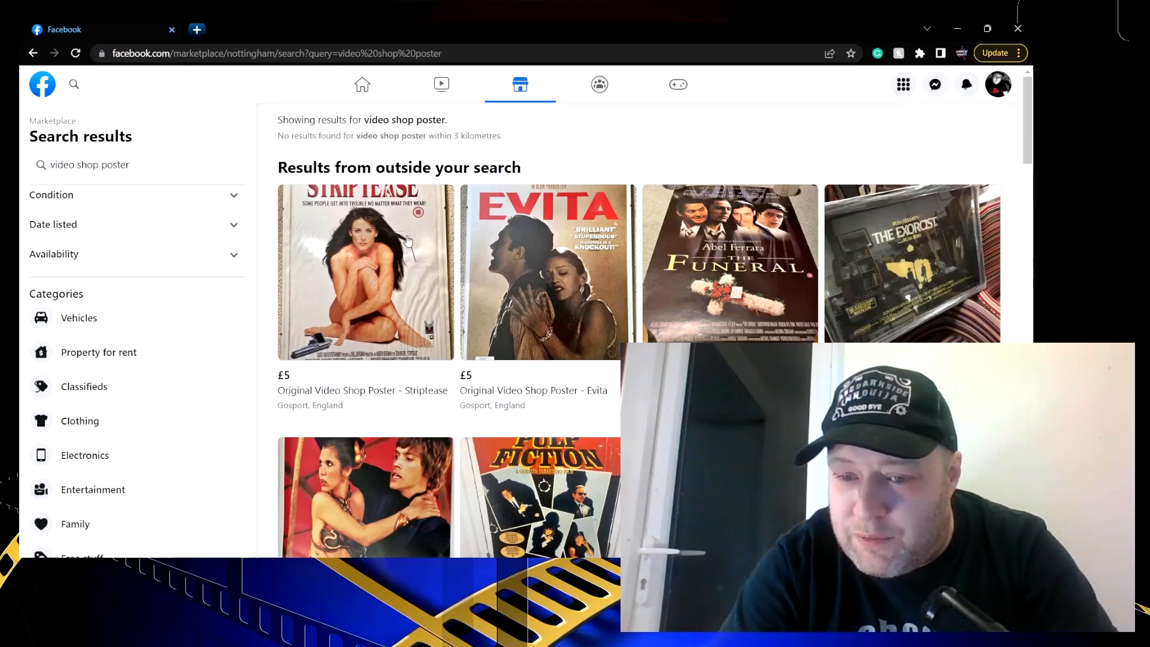
scroll(down, 3)
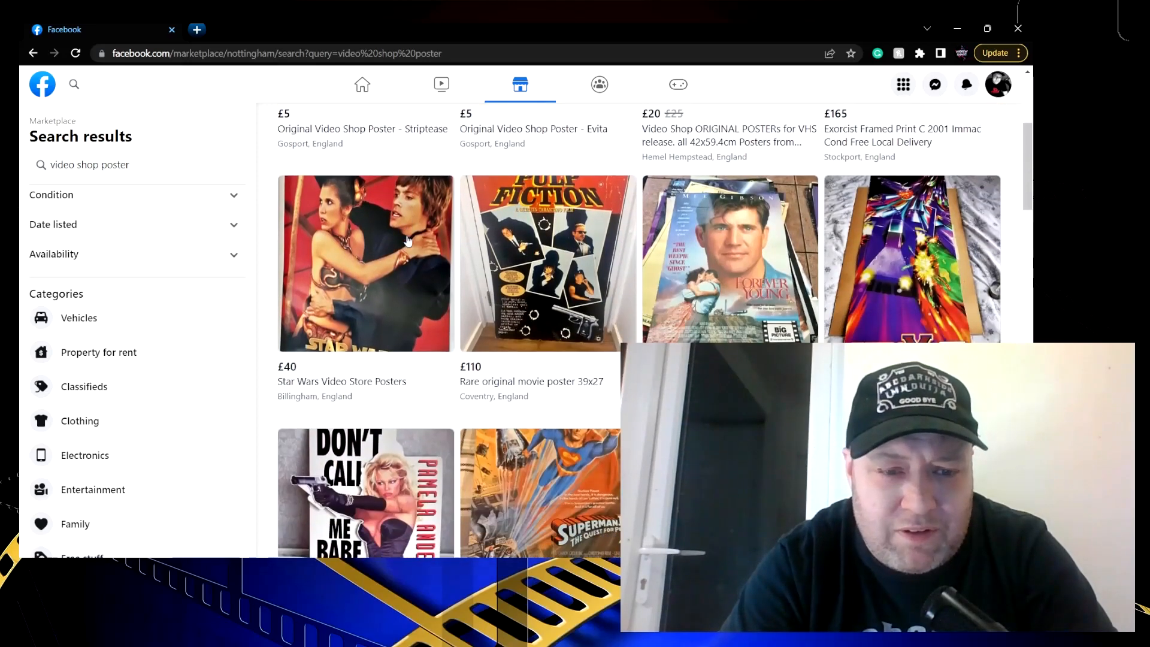
scroll(down, 3)
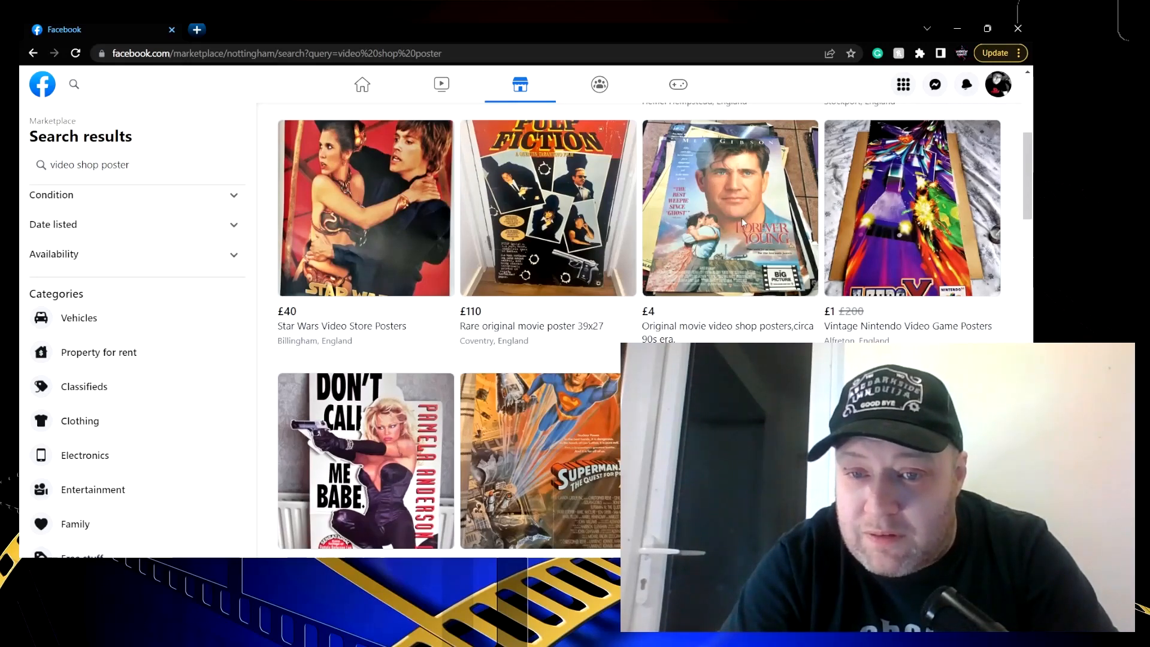
Open the £4 original 90s video shop posters listing in a new tab and scroll further results
click(727, 209)
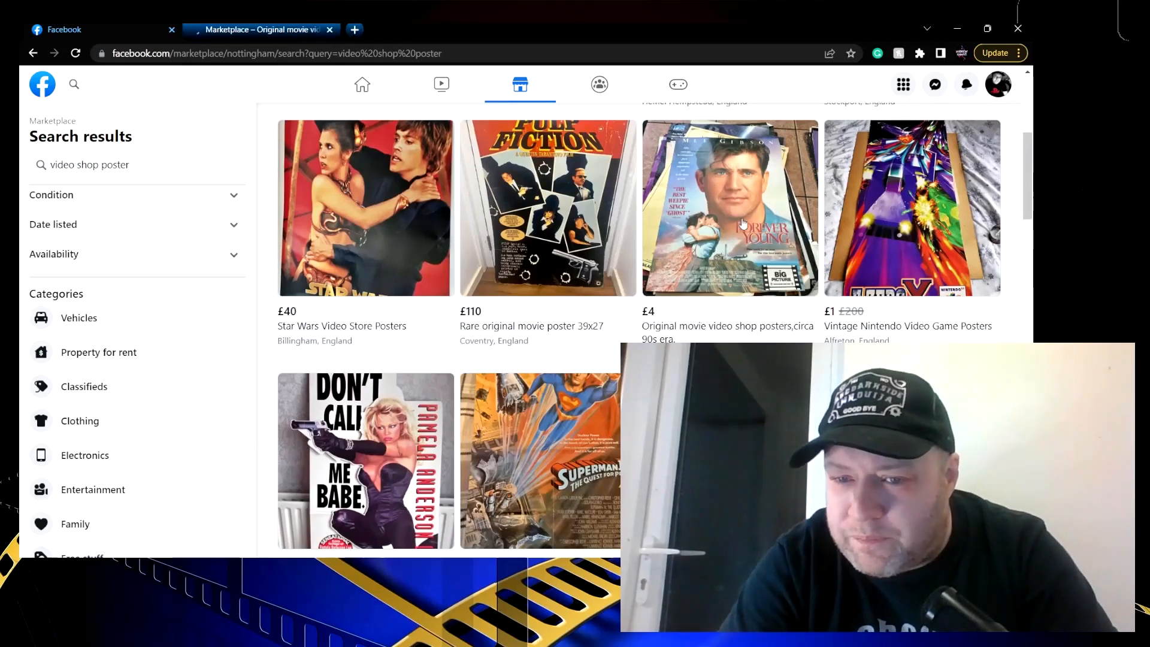
scroll(down, 3)
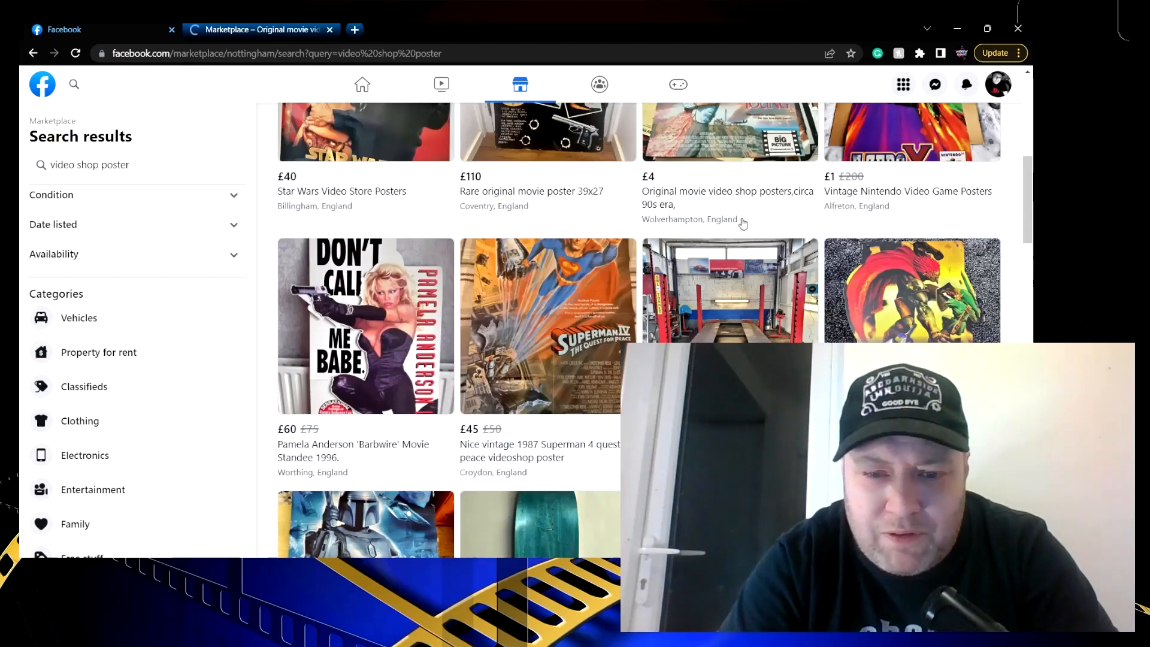
scroll(down, 3)
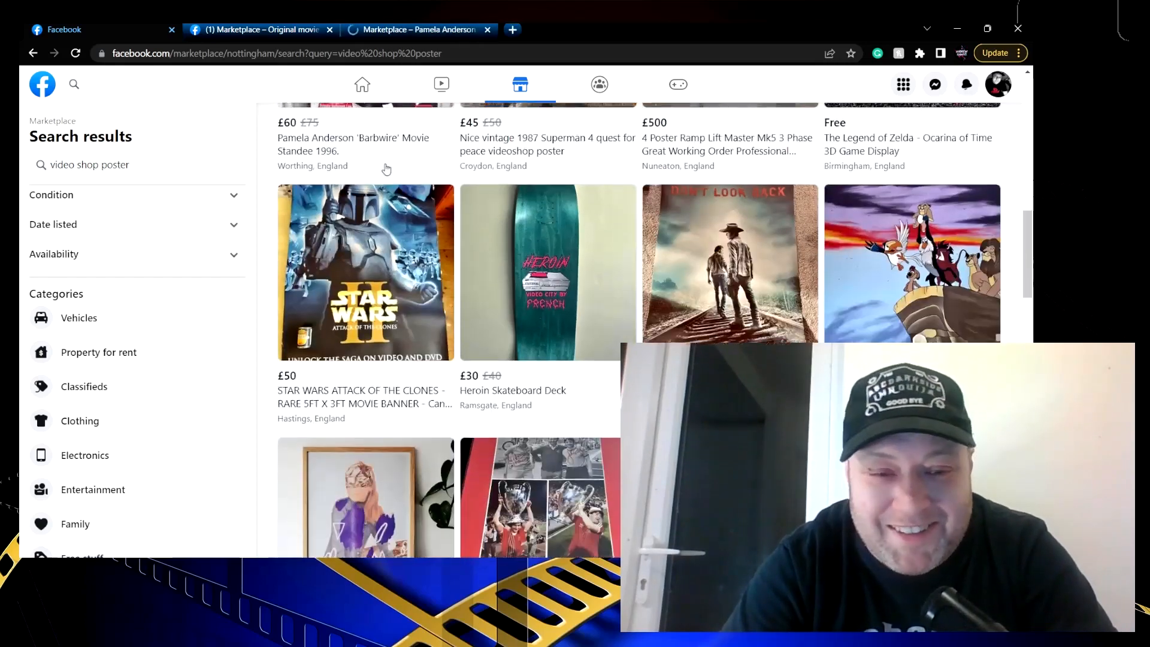
scroll(down, 3)
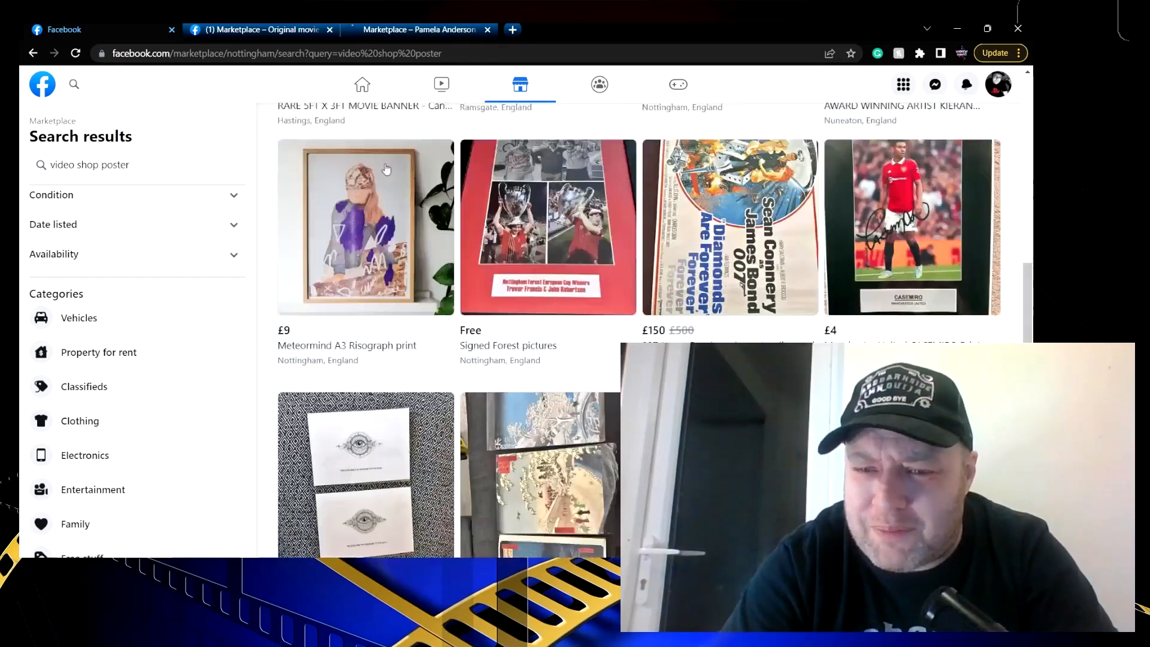
scroll(down, 3)
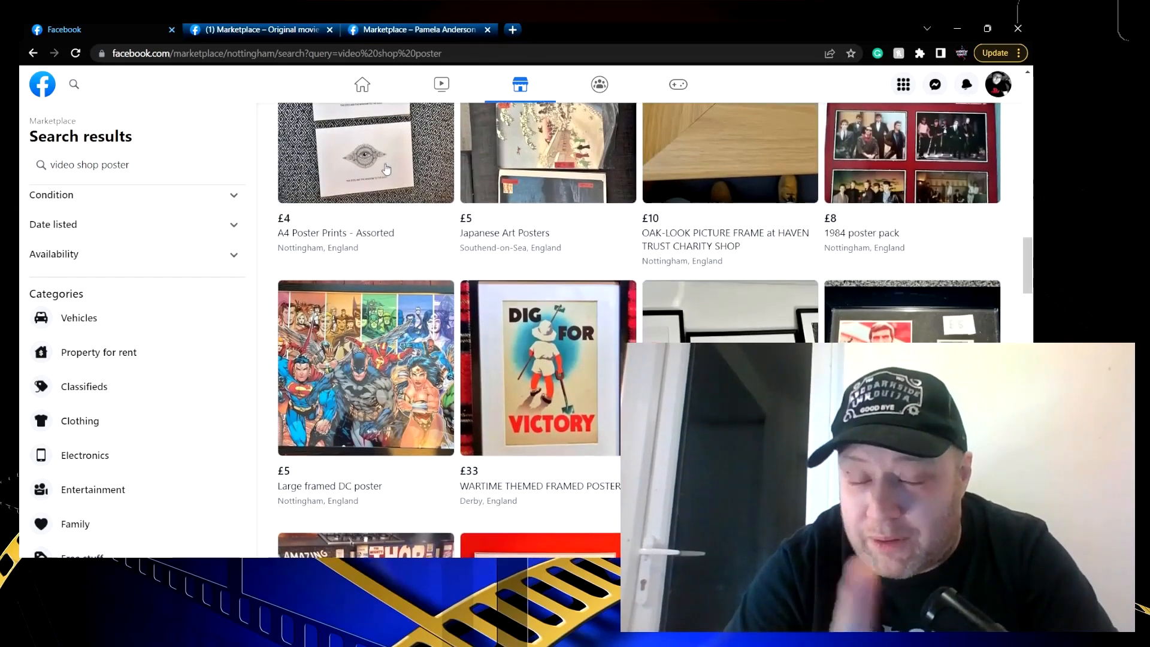
scroll(down, 3)
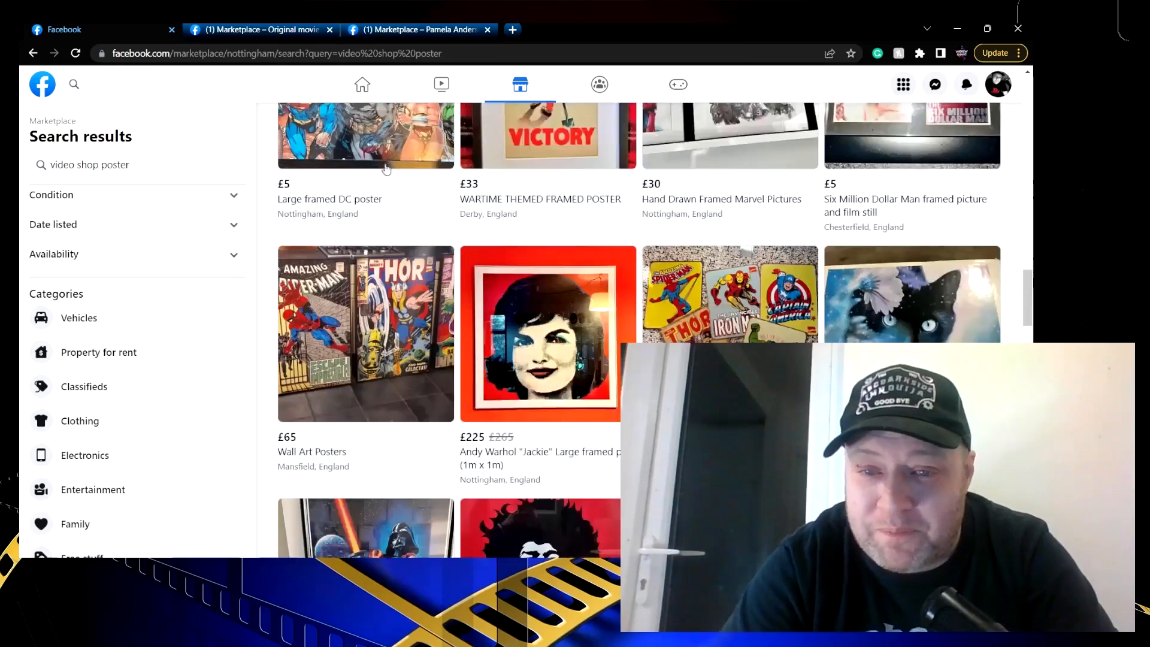
scroll(down, 3)
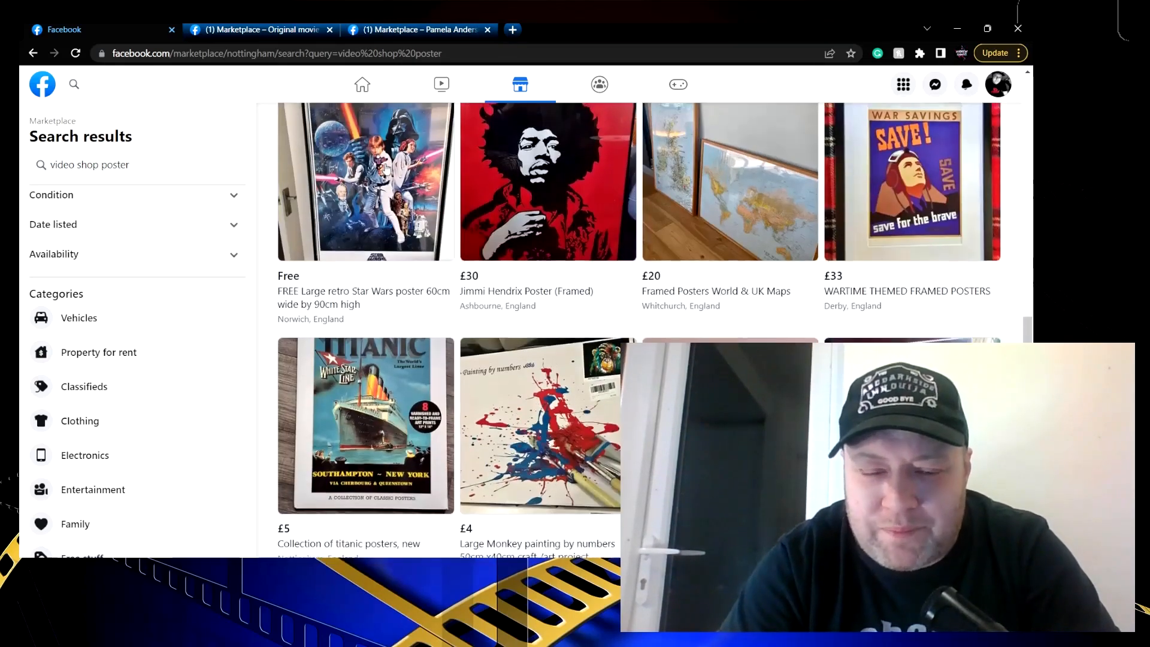
scroll(down, 3)
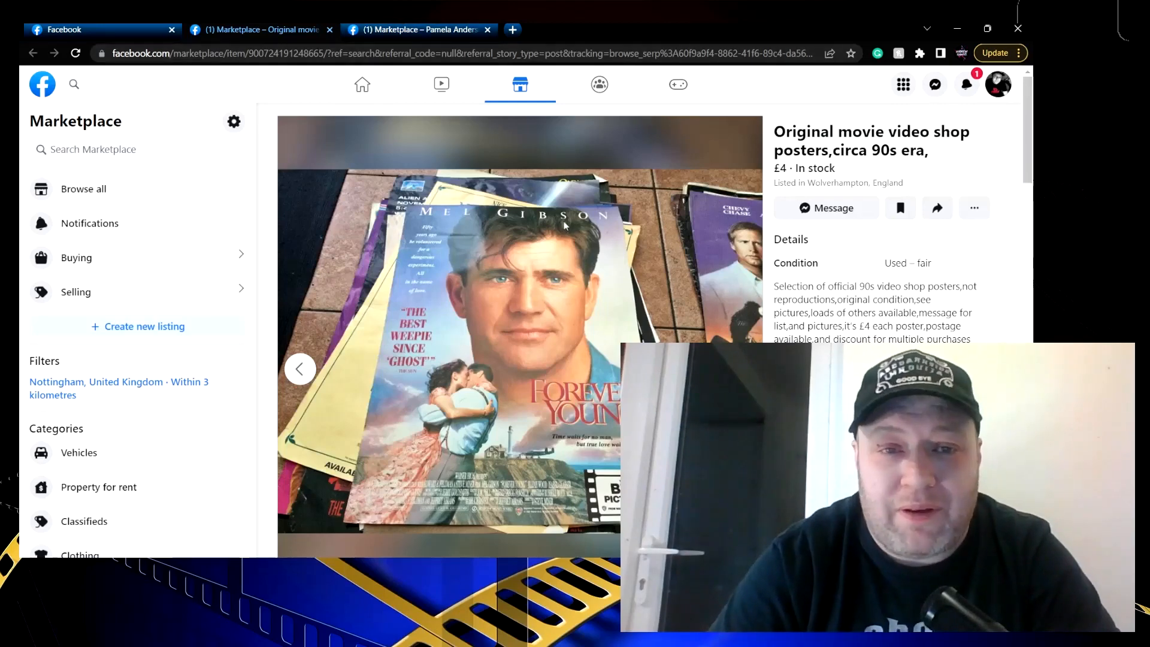
Close the Pamela Anderson Barbwire standee listing, returning to the 90s video shop posters listing
click(415, 29)
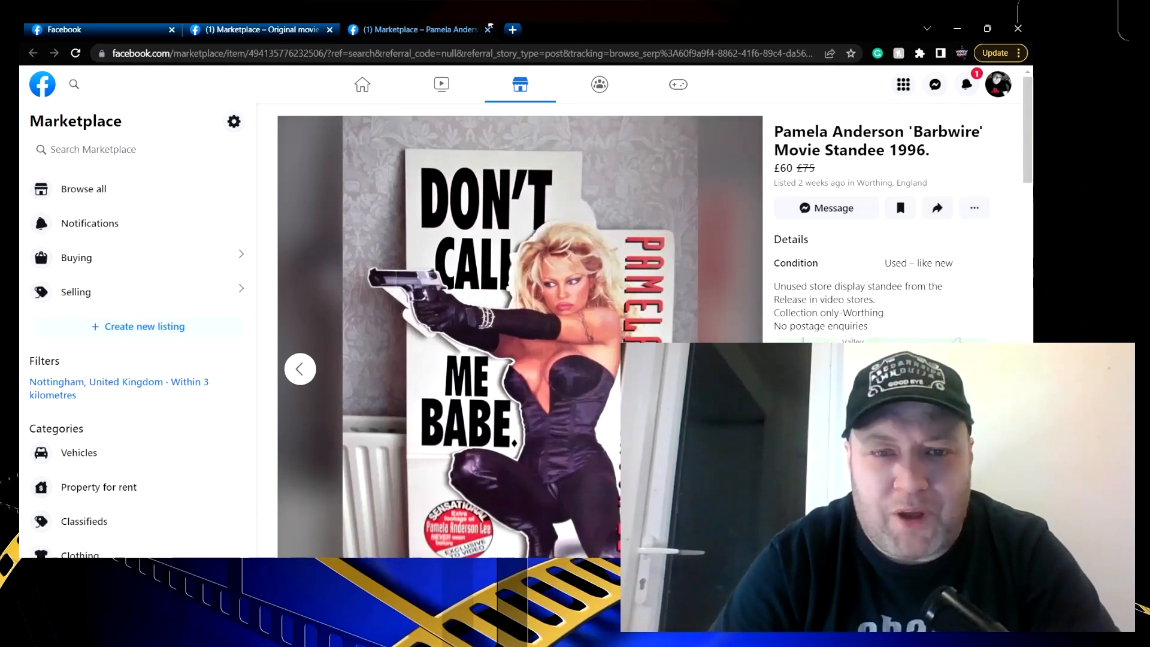
click(489, 29)
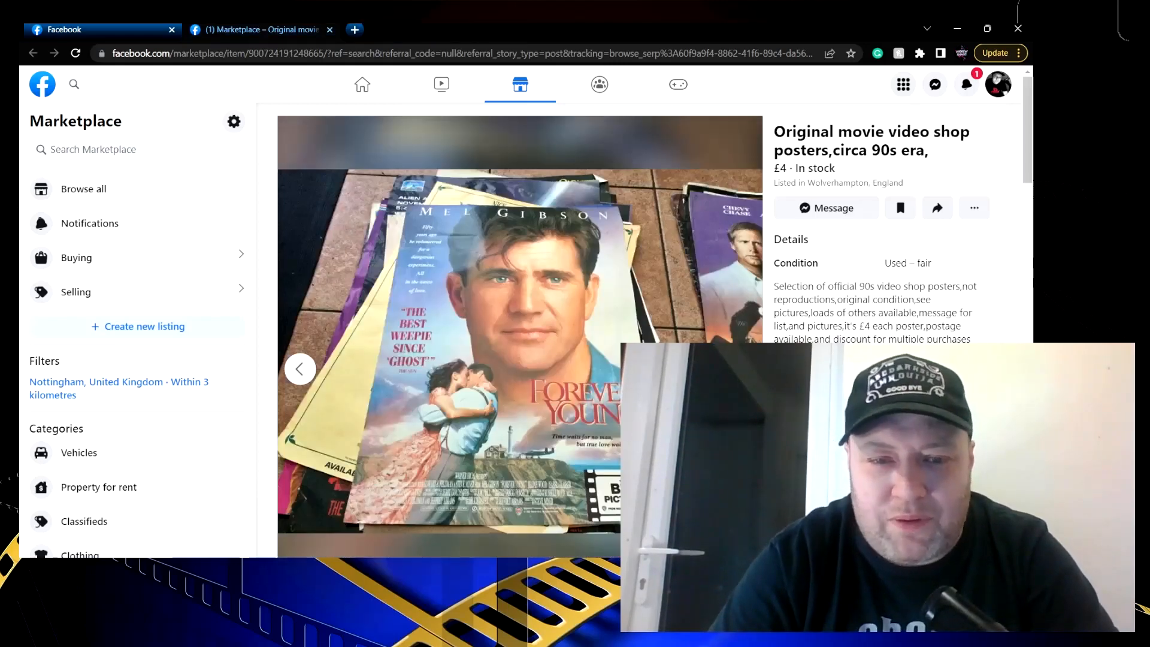
Browse the posters listing photos to the Groundhog Day poster
click(299, 369)
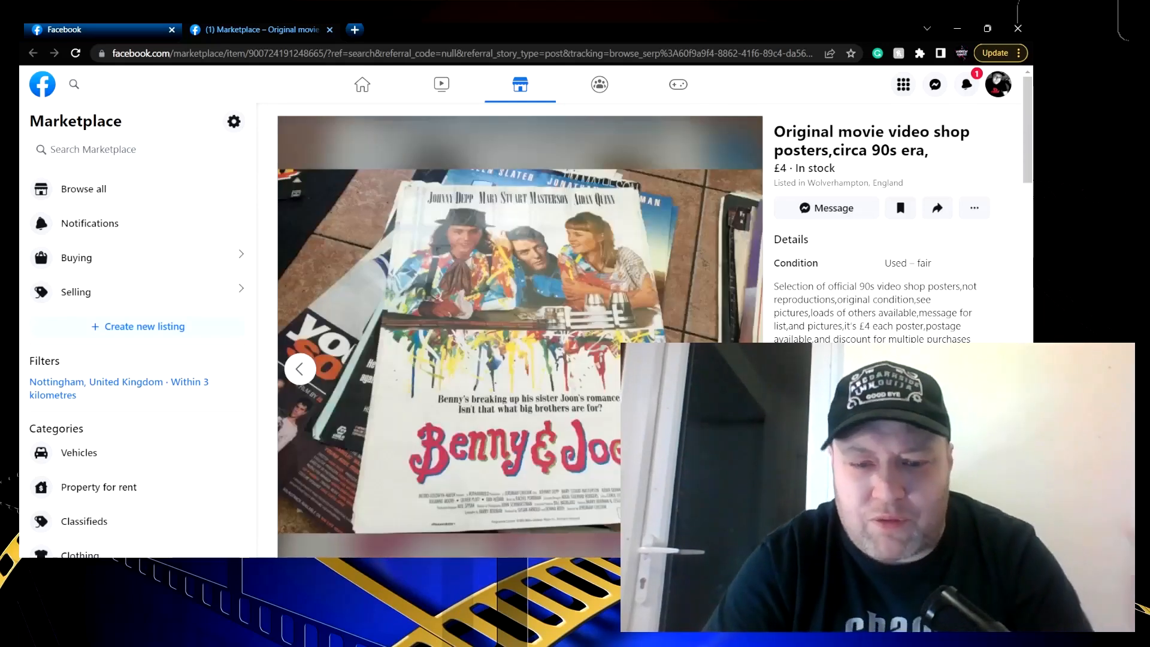
click(300, 369)
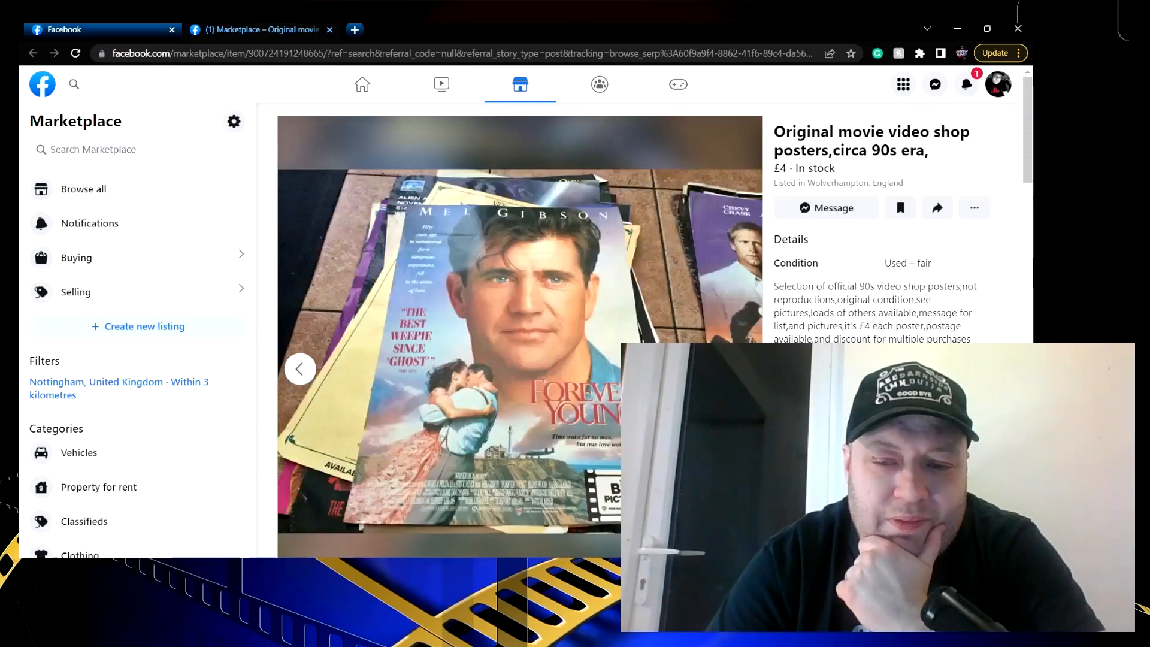
scroll(down, 3)
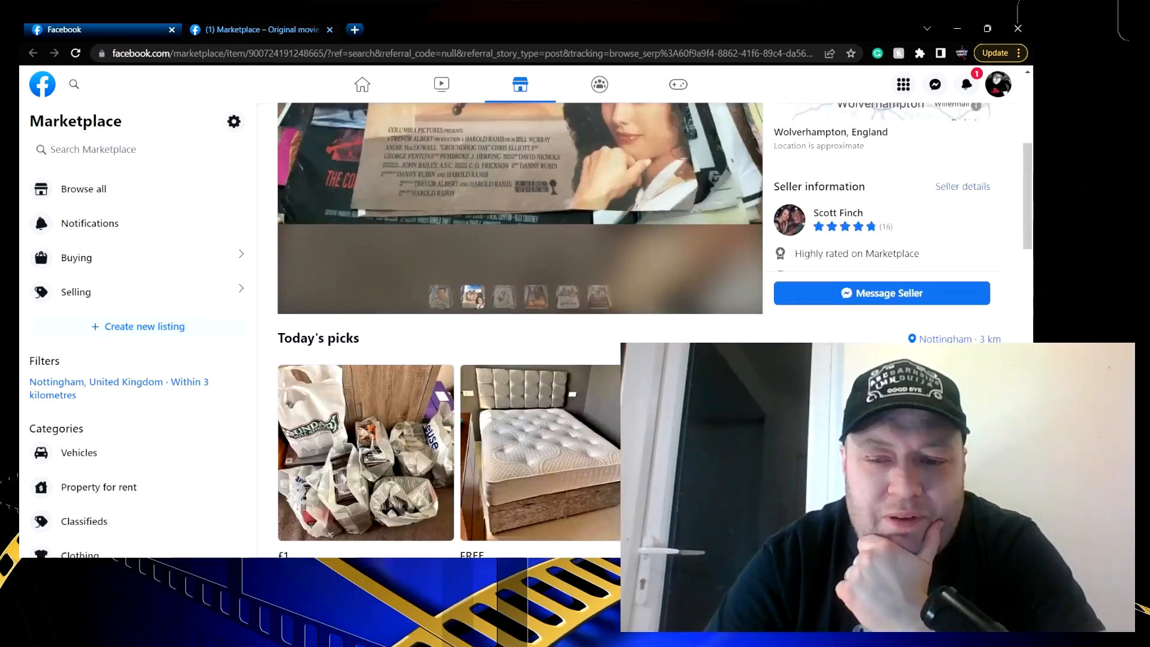
scroll(up, 3)
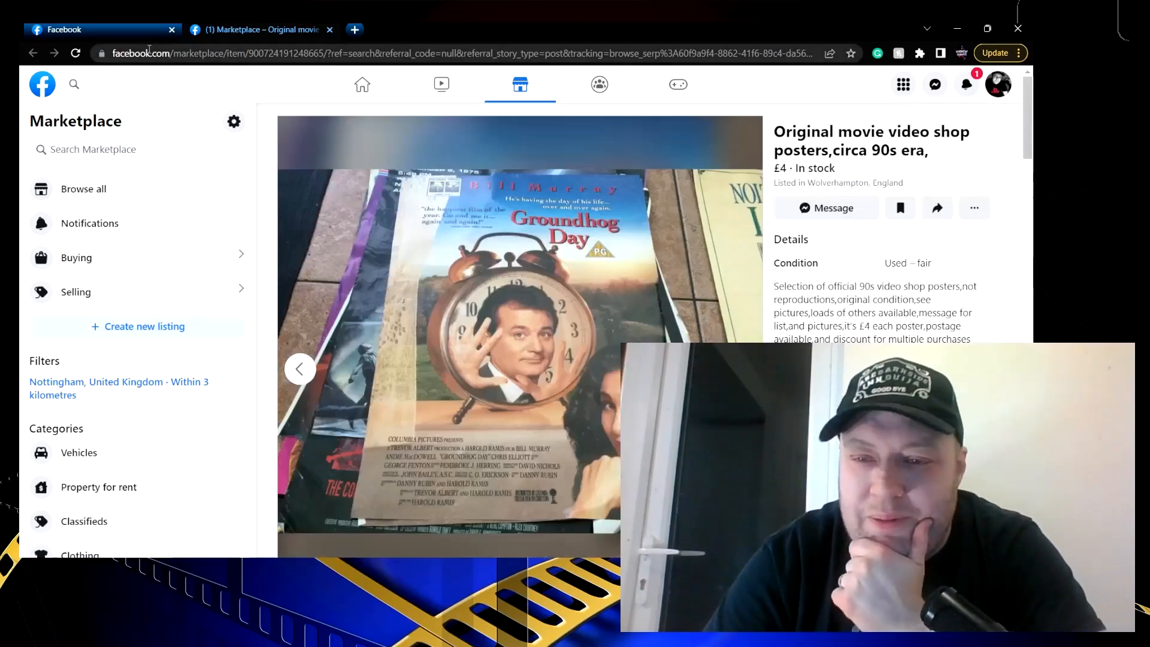